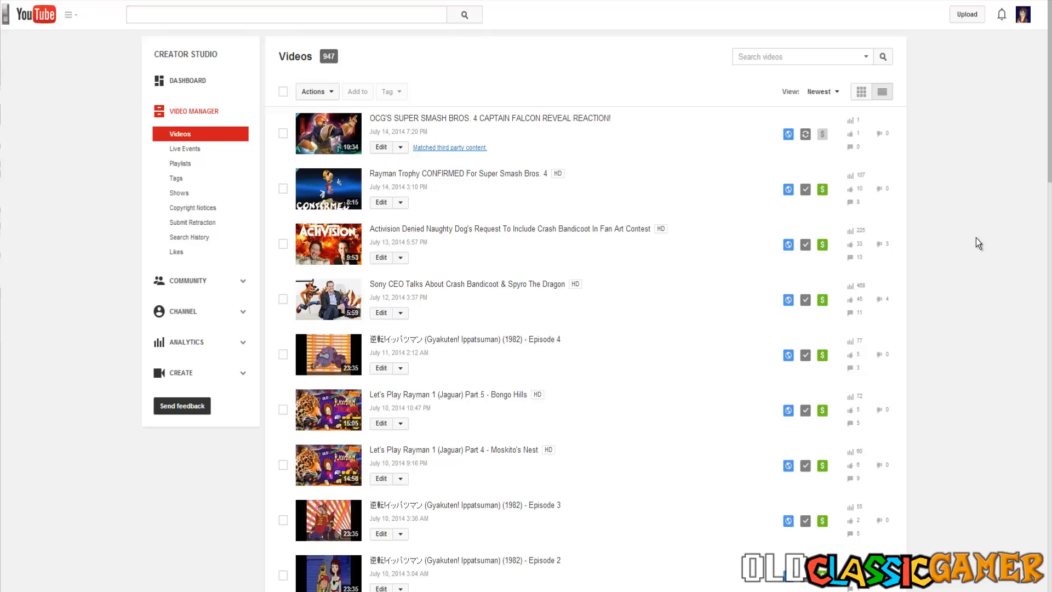
mouse_move(395, 120)
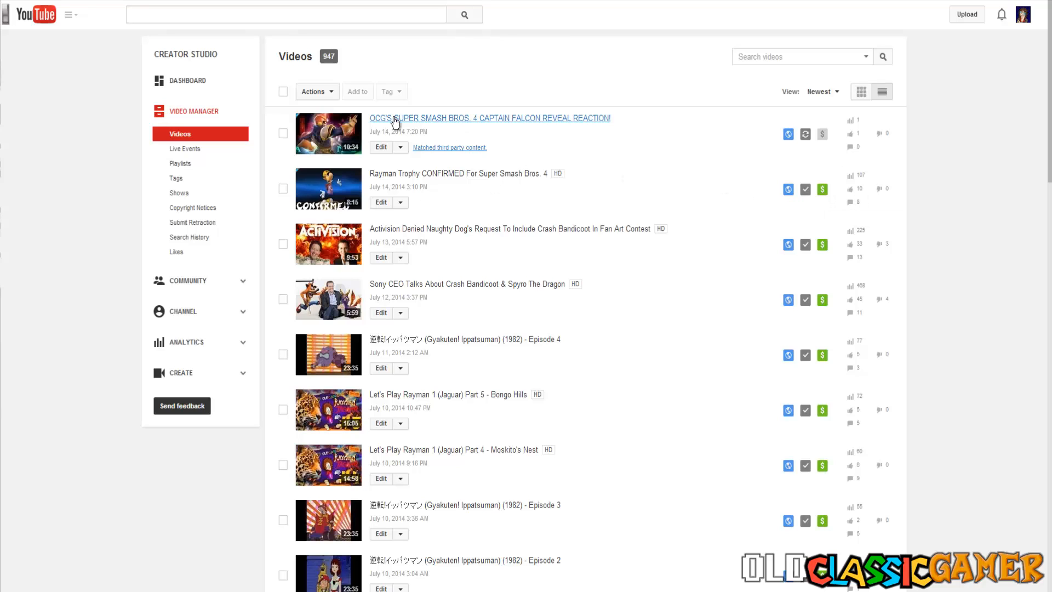
mouse_move(475, 152)
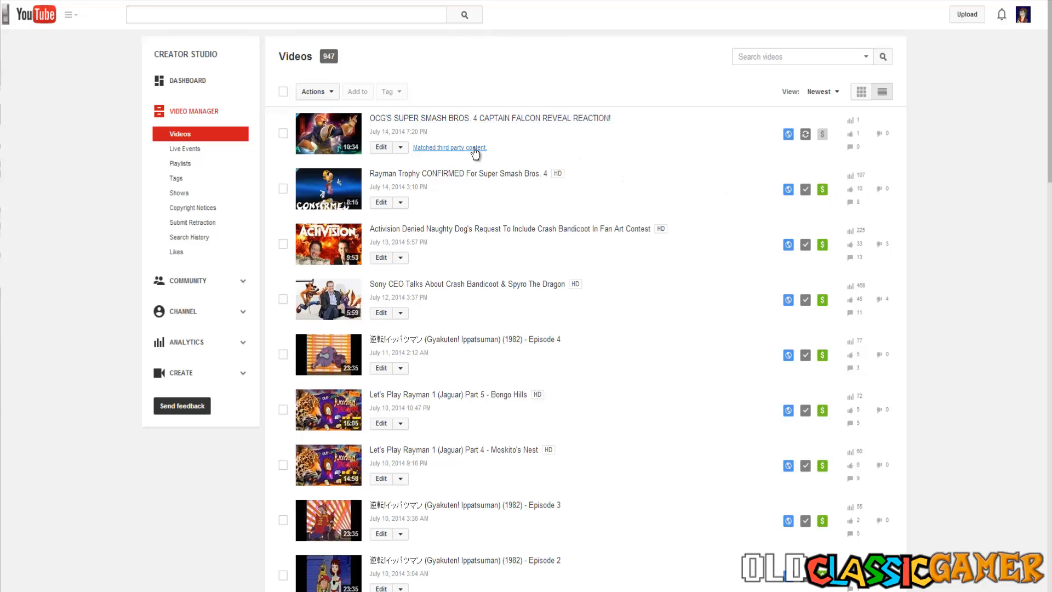
mouse_move(567, 143)
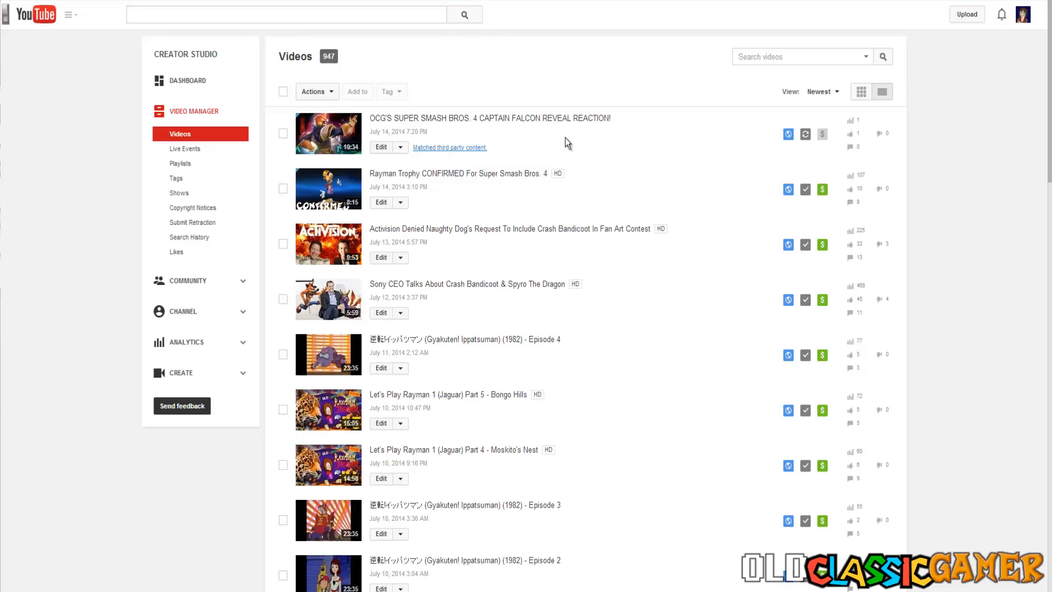
mouse_move(581, 153)
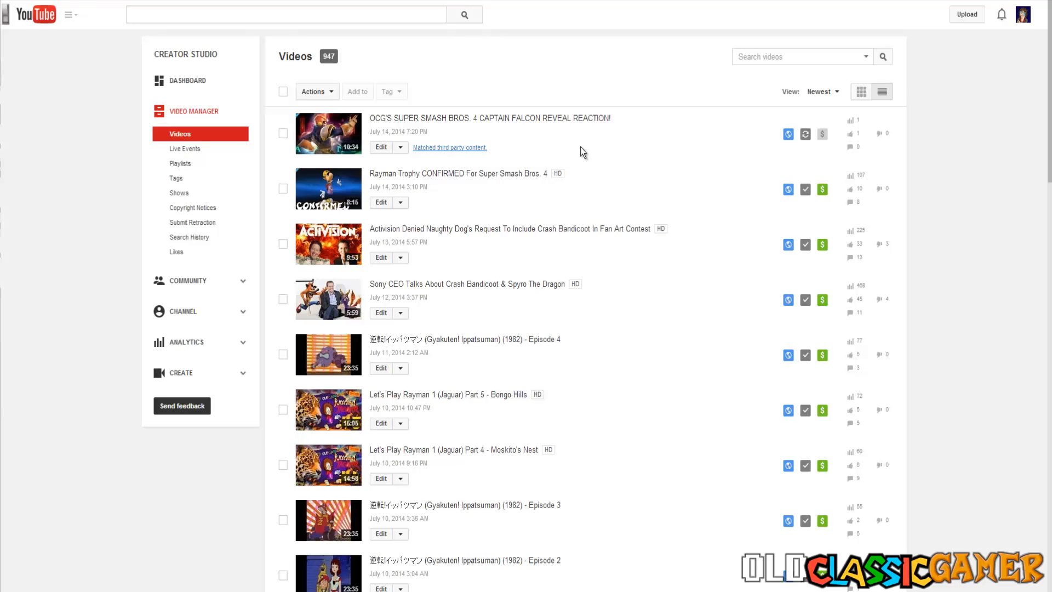
mouse_move(598, 150)
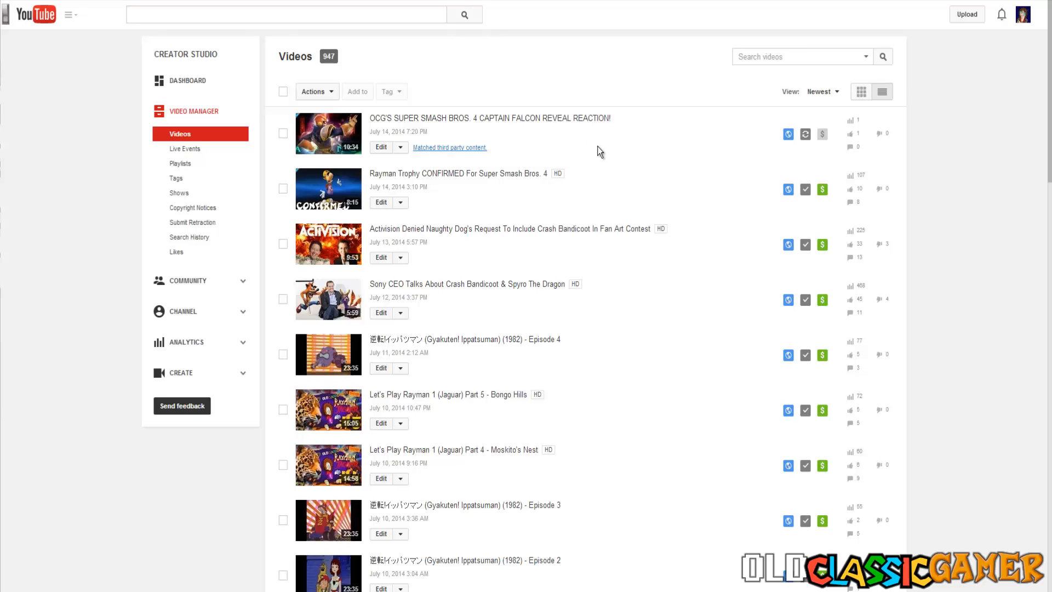
mouse_move(460, 119)
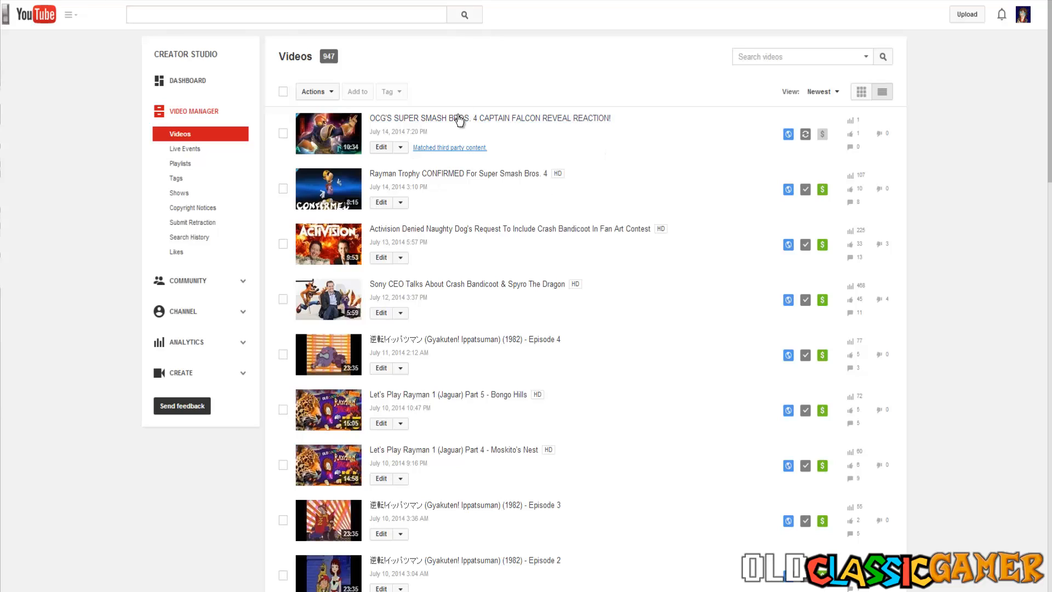
mouse_move(628, 131)
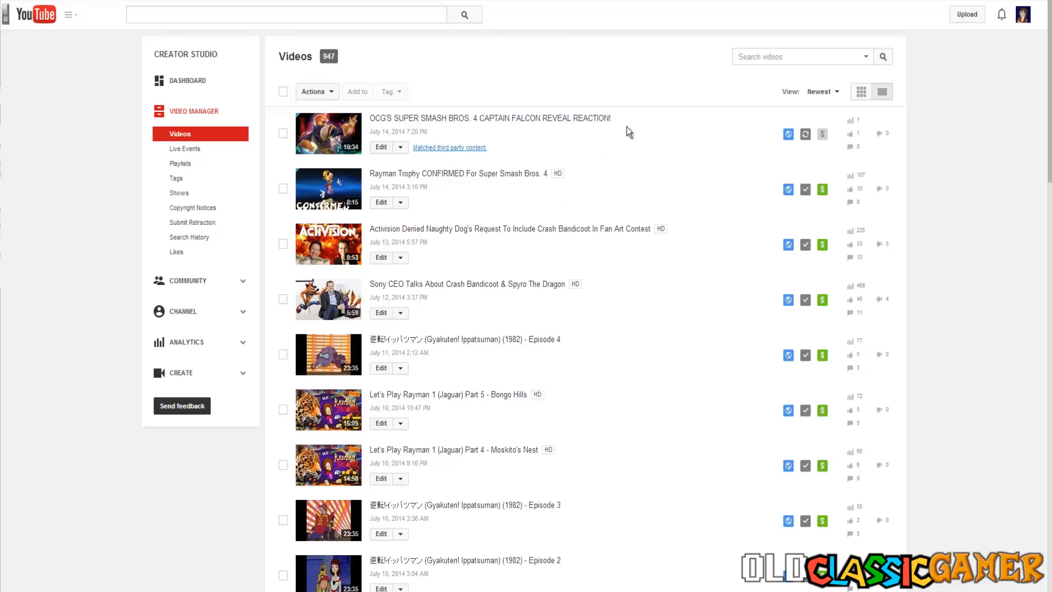
- Search the channel's videos for 'Pac-Man', then bring up the Copyright Notices list under Video Manager
type("p")
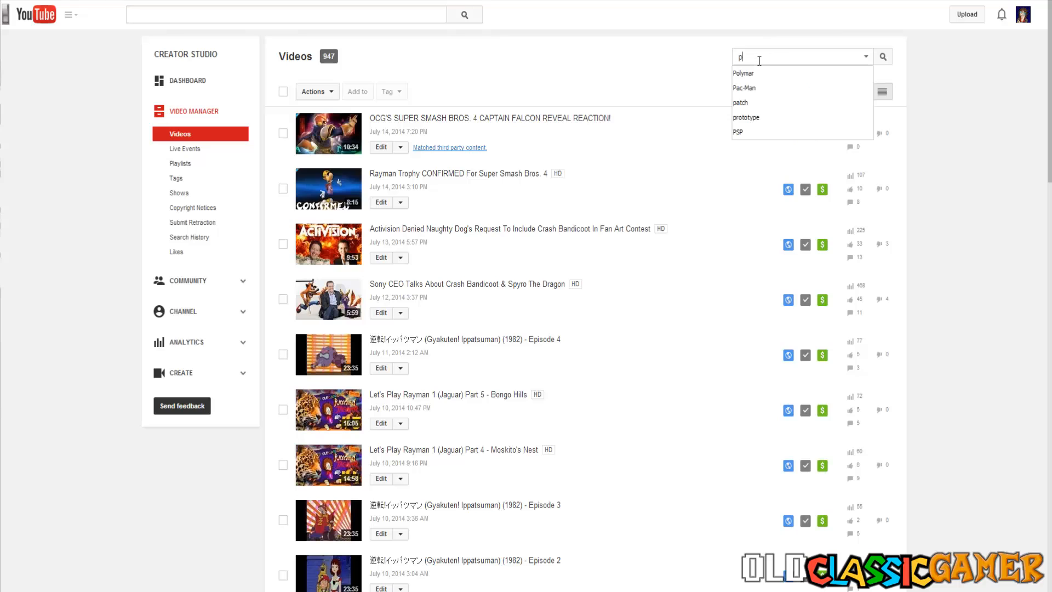
left_click(744, 87)
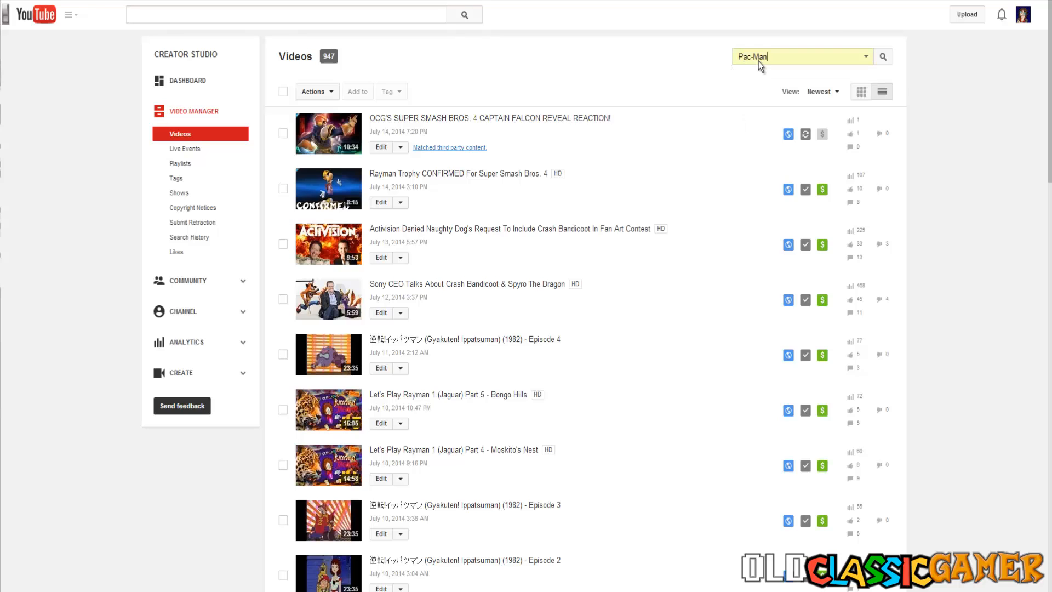
left_click(882, 56)
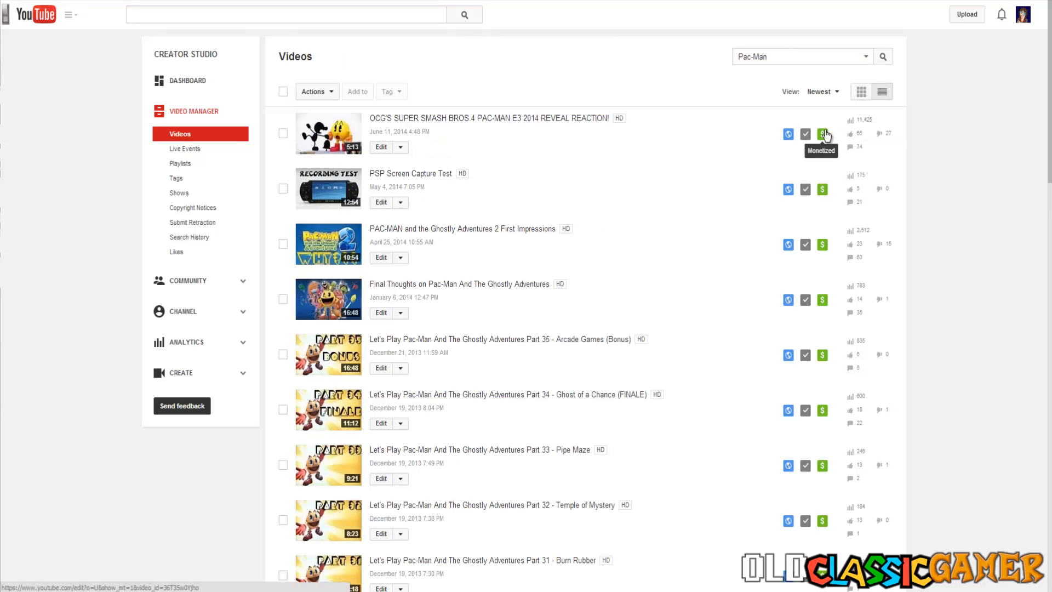
mouse_move(817, 111)
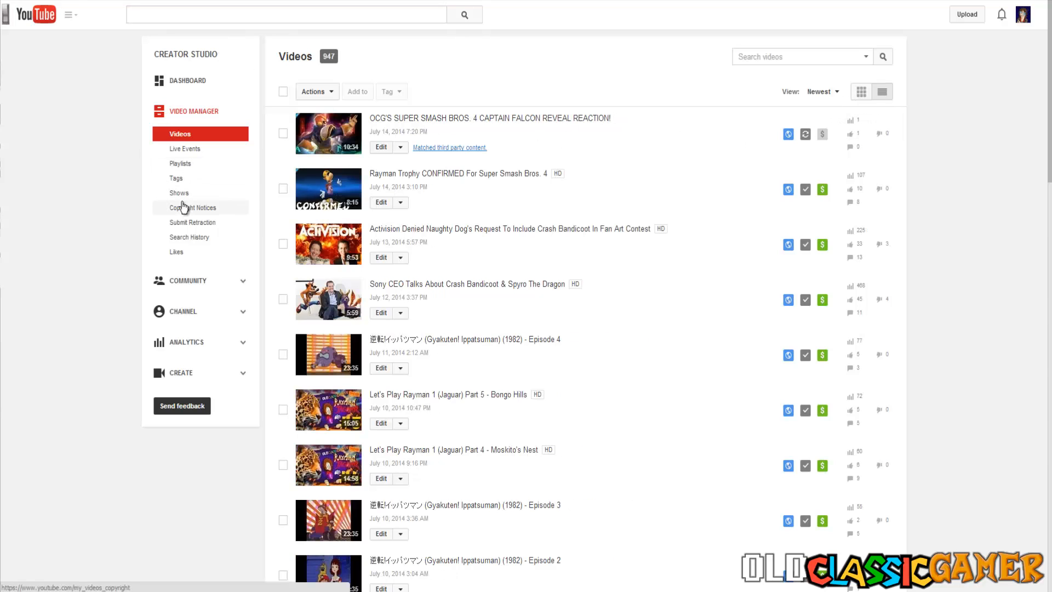
left_click(192, 207)
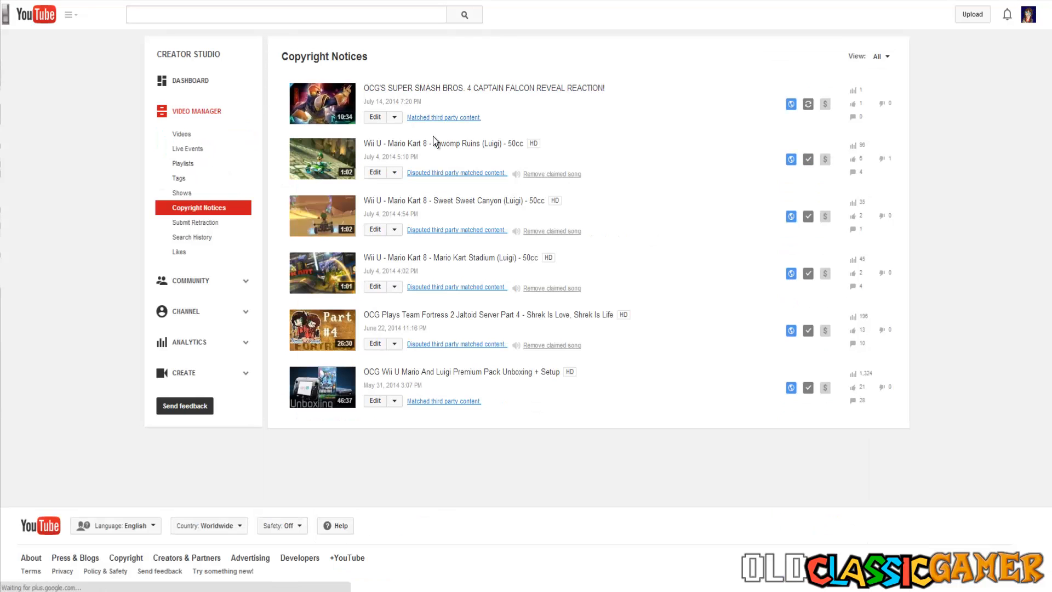
mouse_move(455, 123)
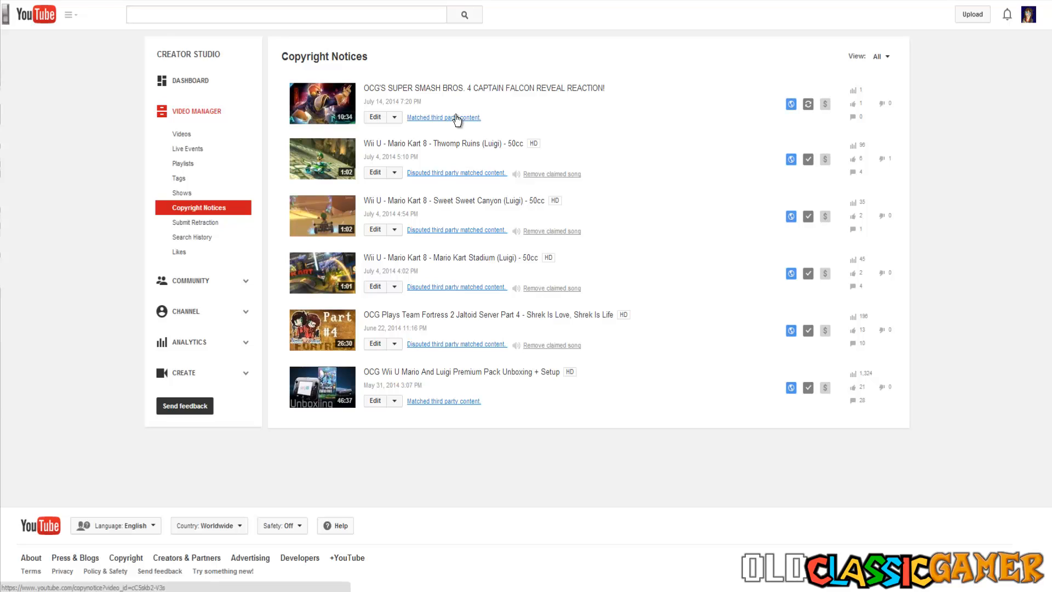
mouse_move(448, 118)
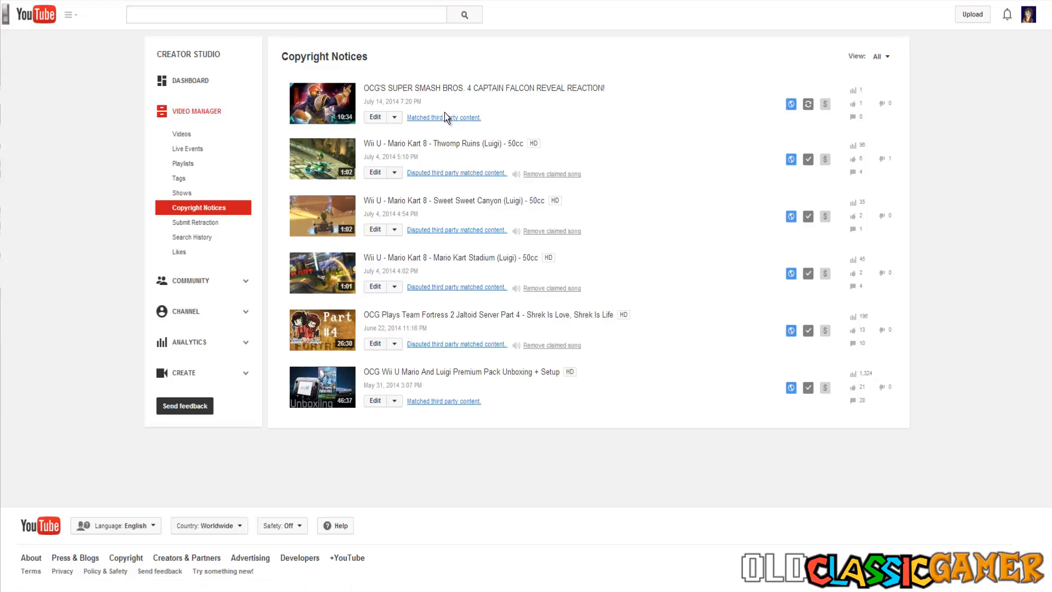
mouse_move(442, 119)
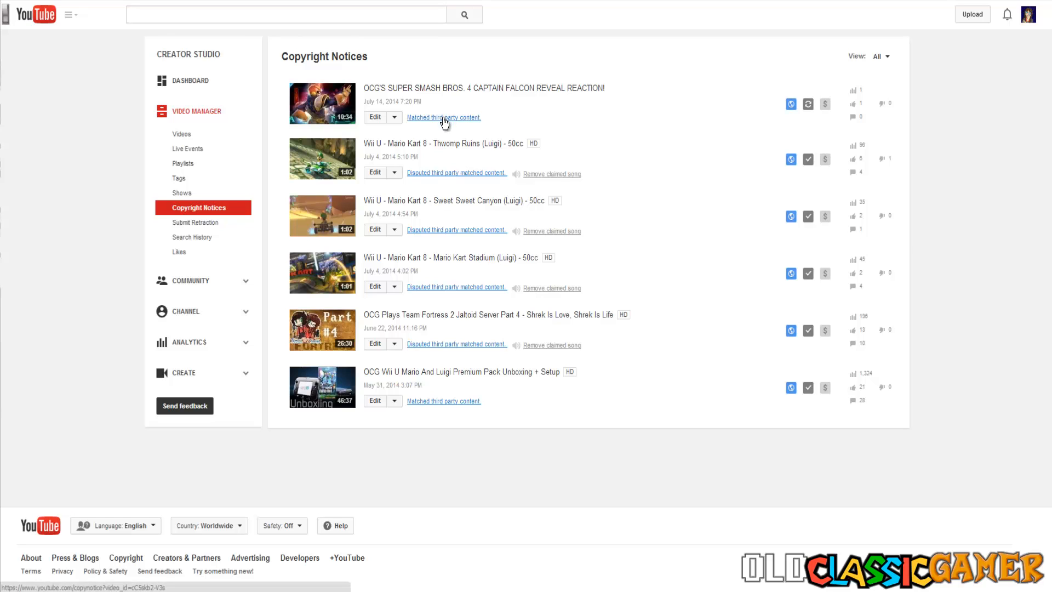
- View the Captain Falcon reveal reaction's copyright notice and preview Nintendo's matched clip at 4:43
left_click(442, 117)
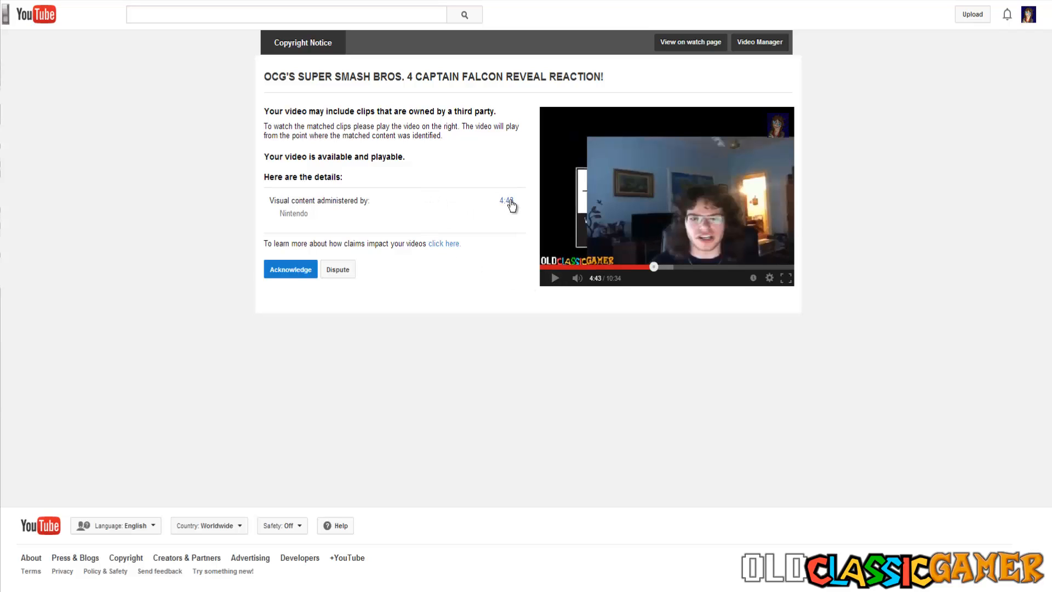
mouse_move(467, 224)
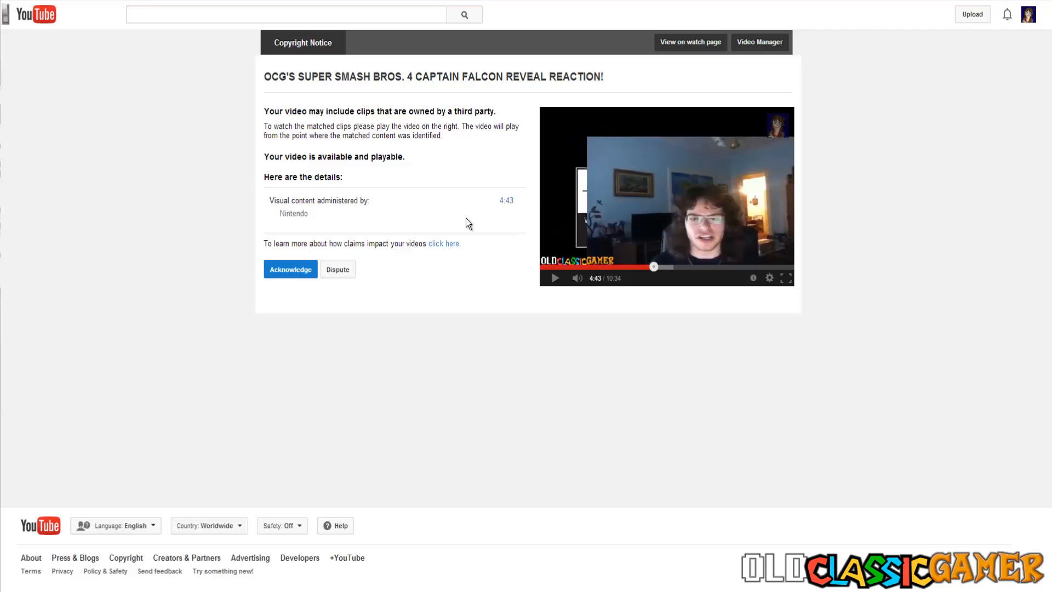
mouse_move(442, 229)
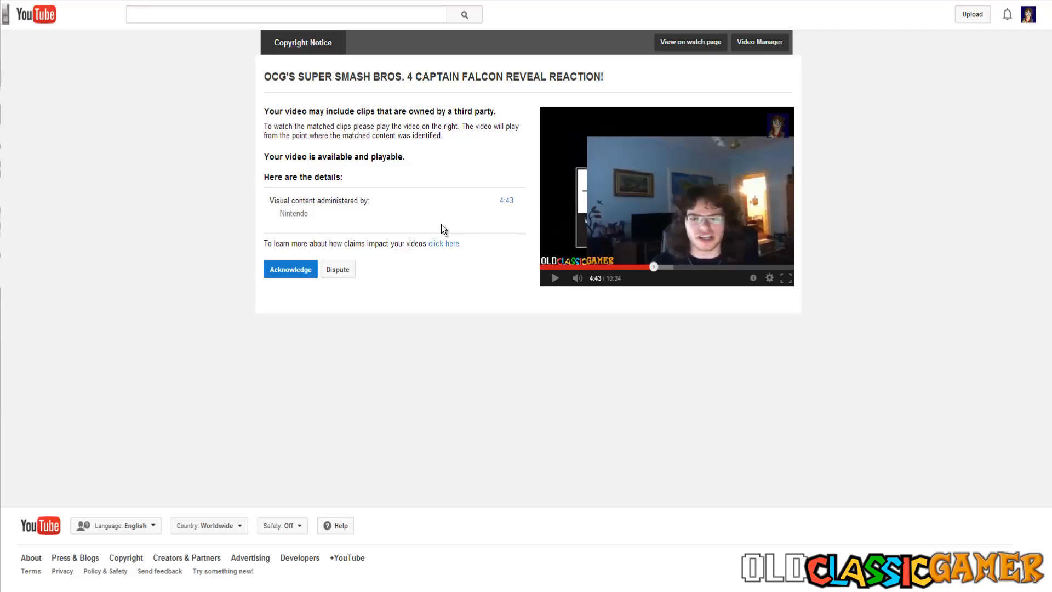
mouse_move(332, 242)
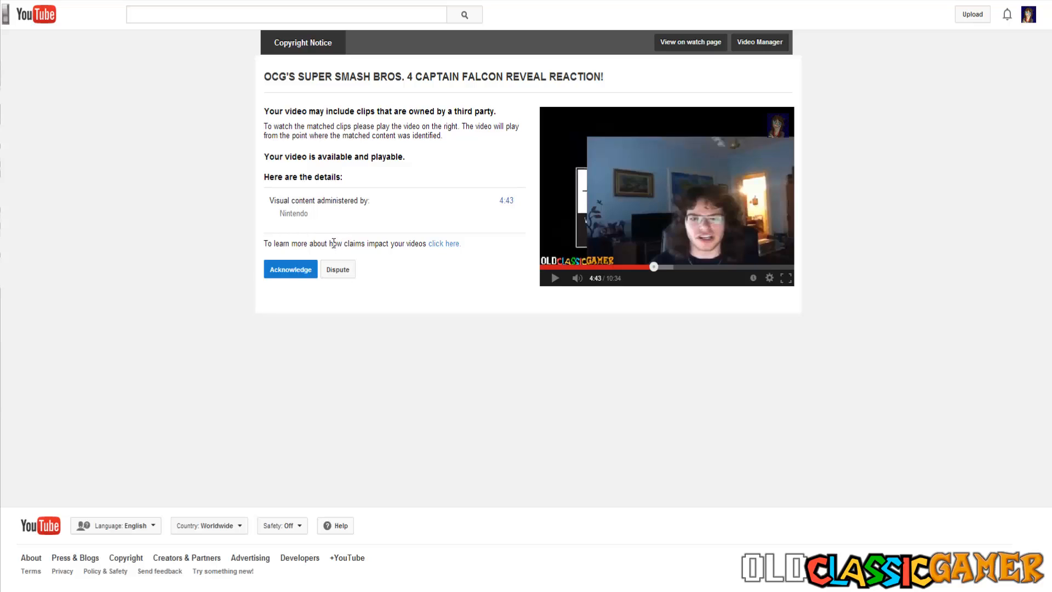
mouse_move(367, 231)
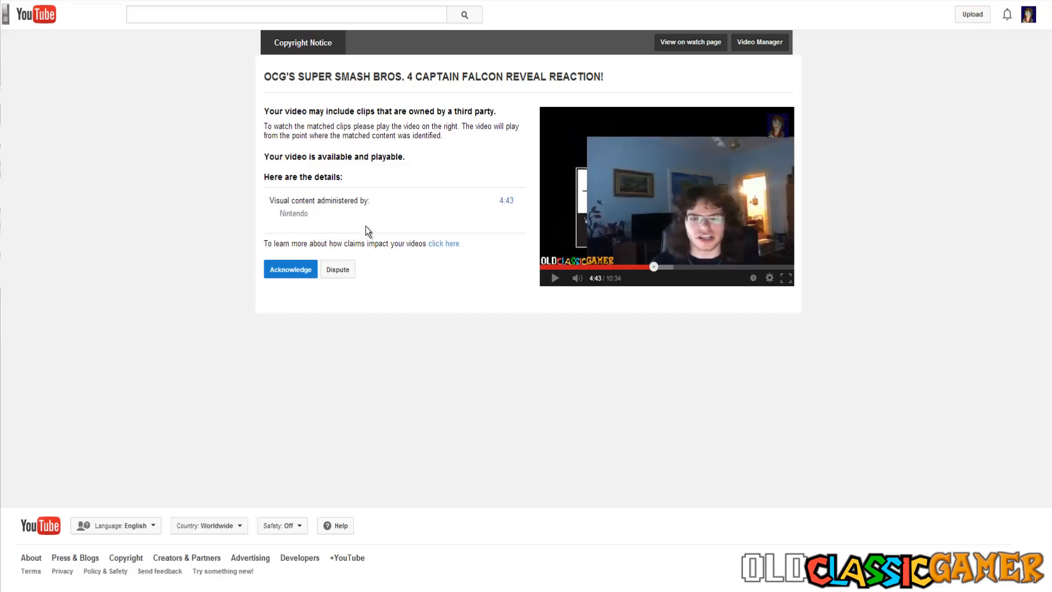
mouse_move(391, 203)
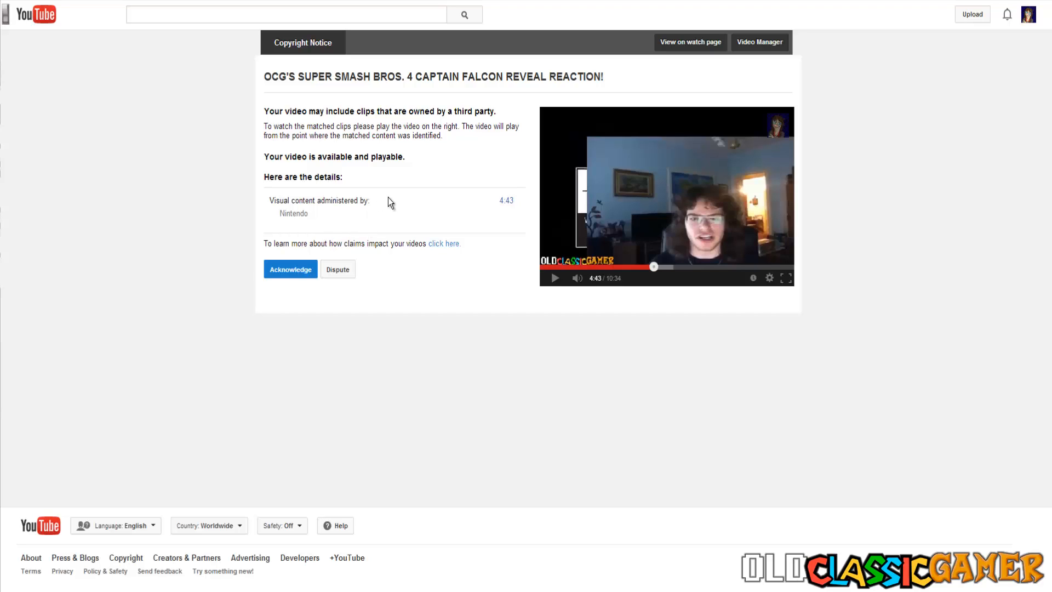
left_click(506, 201)
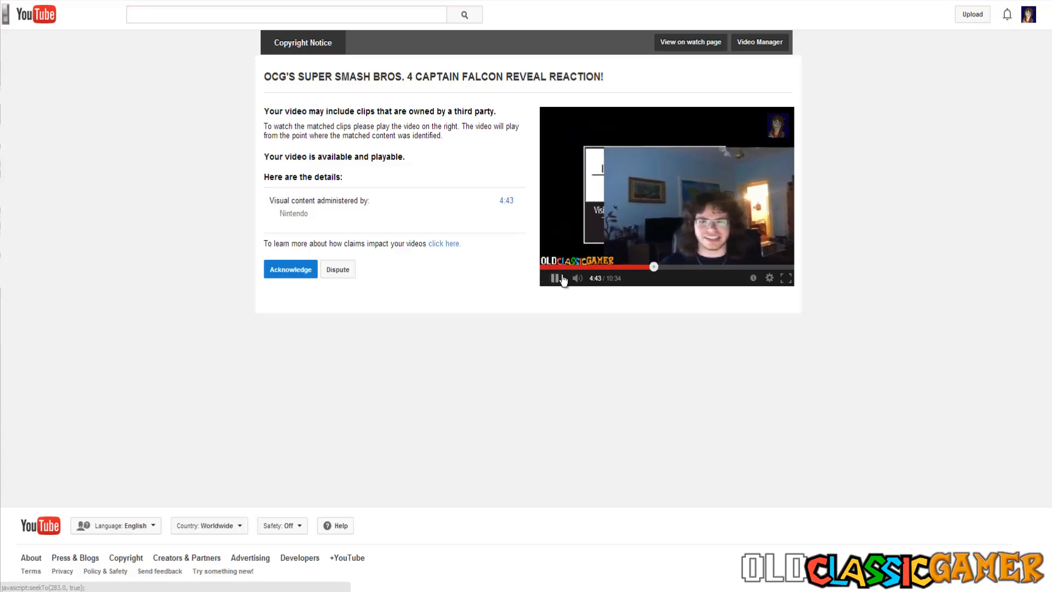
left_click(554, 278)
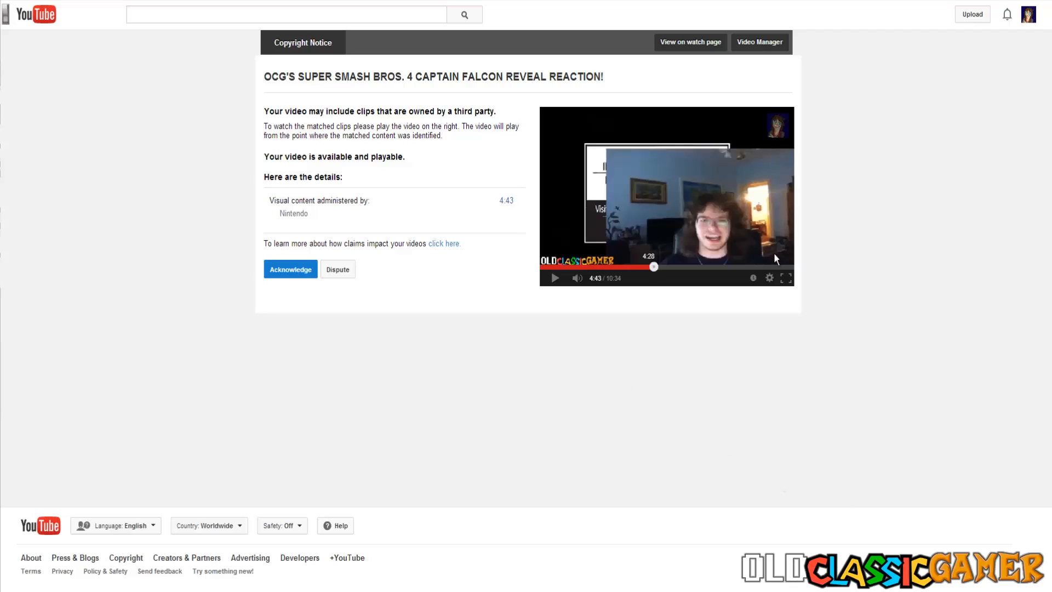
mouse_move(863, 254)
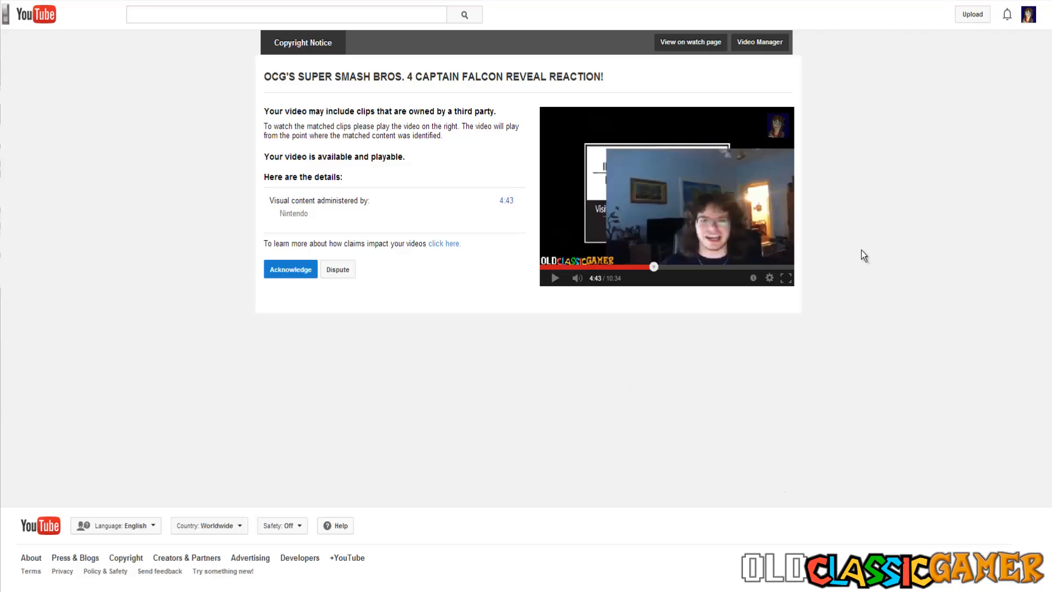
mouse_move(800, 226)
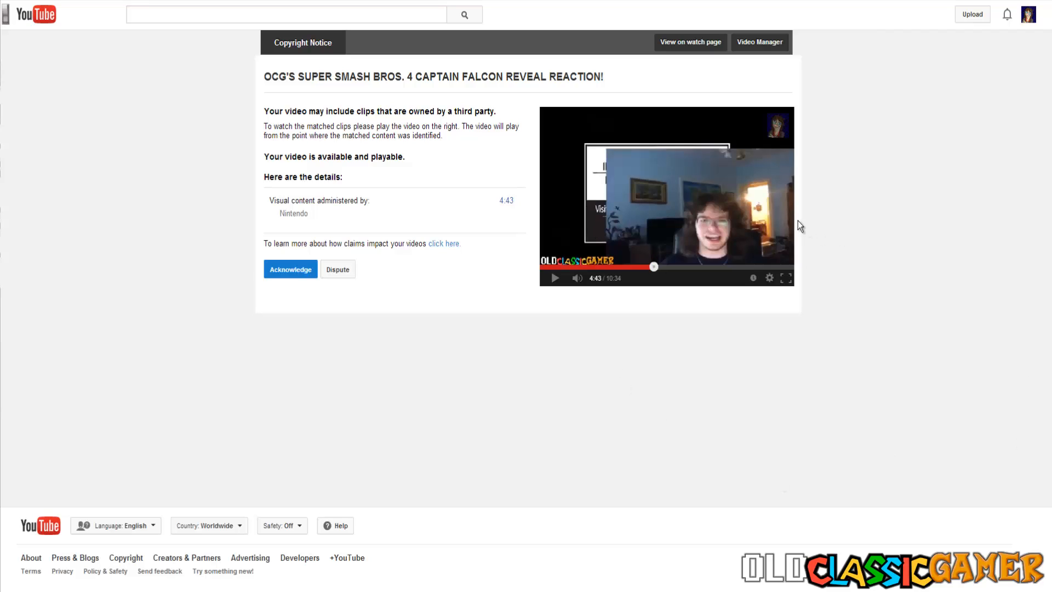
mouse_move(585, 155)
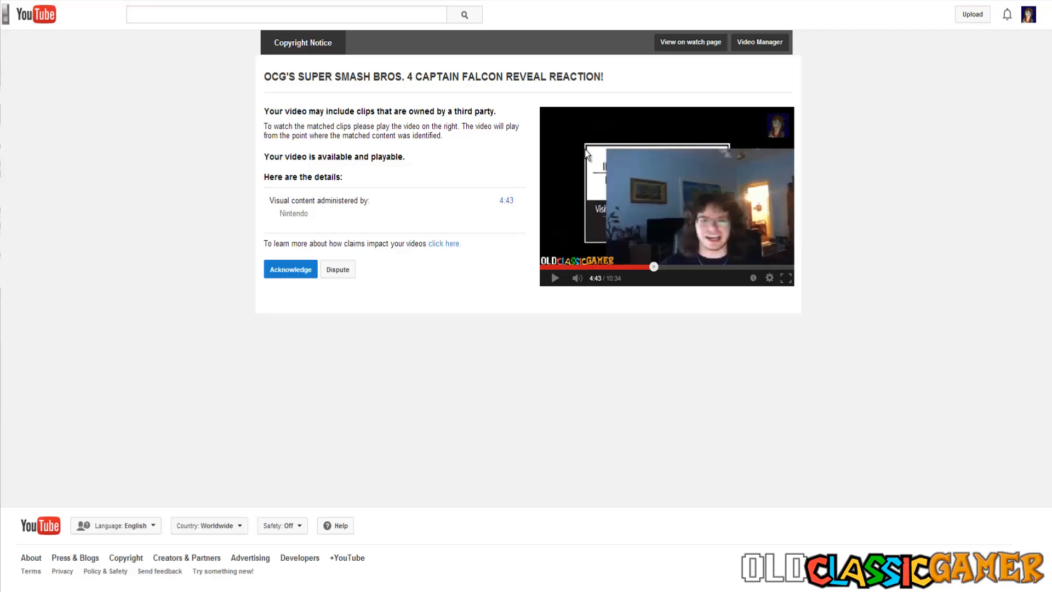
mouse_move(589, 153)
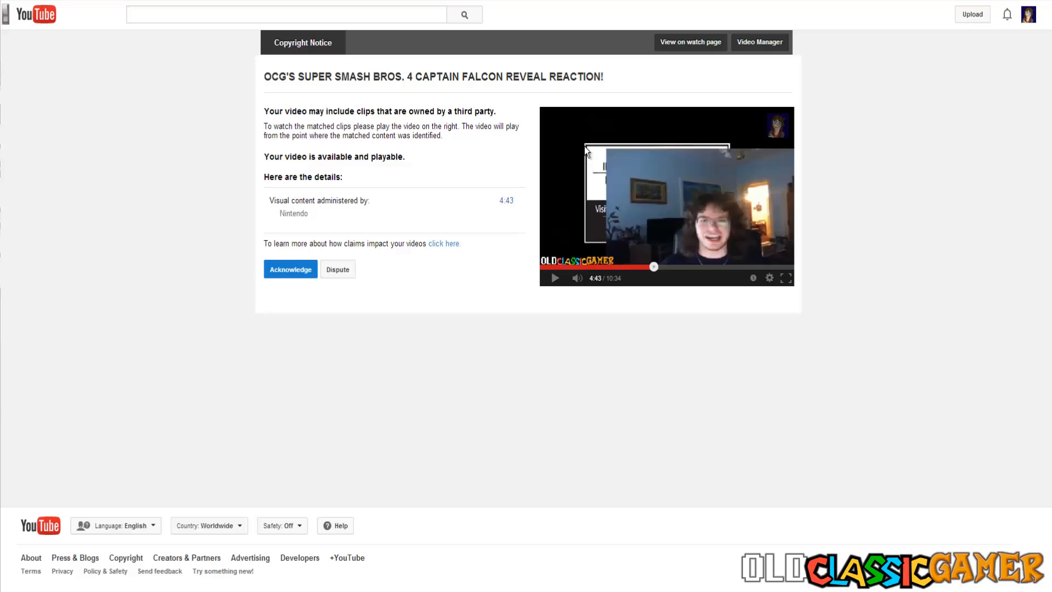
mouse_move(589, 170)
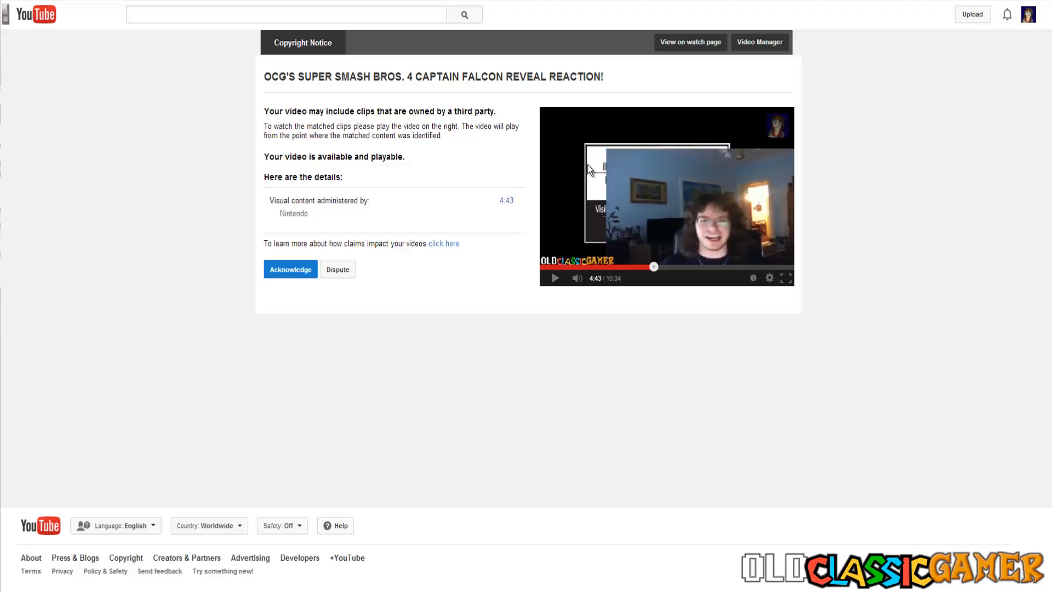
mouse_move(583, 208)
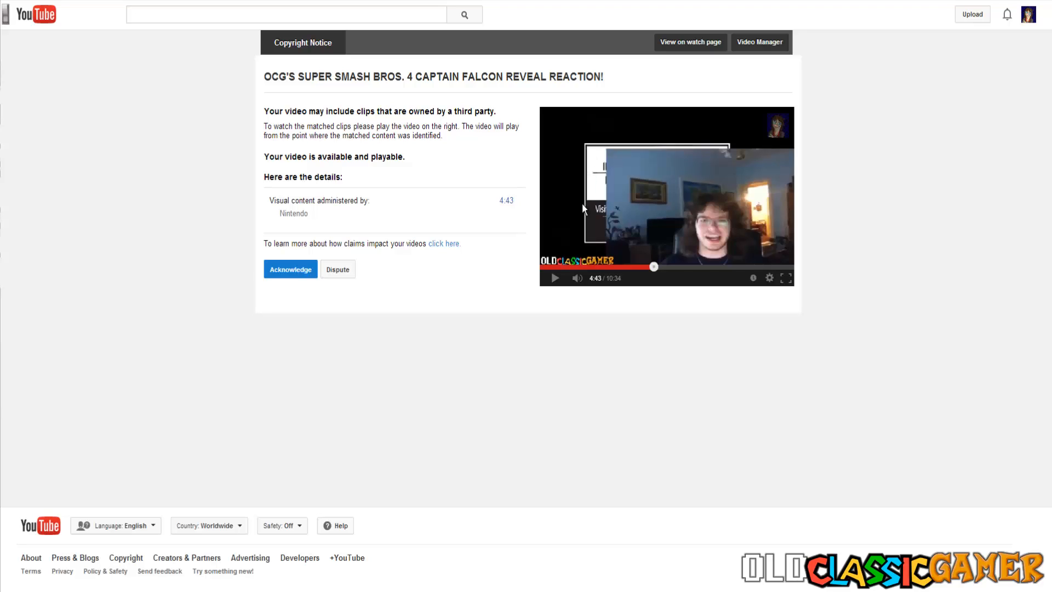
left_click(554, 278)
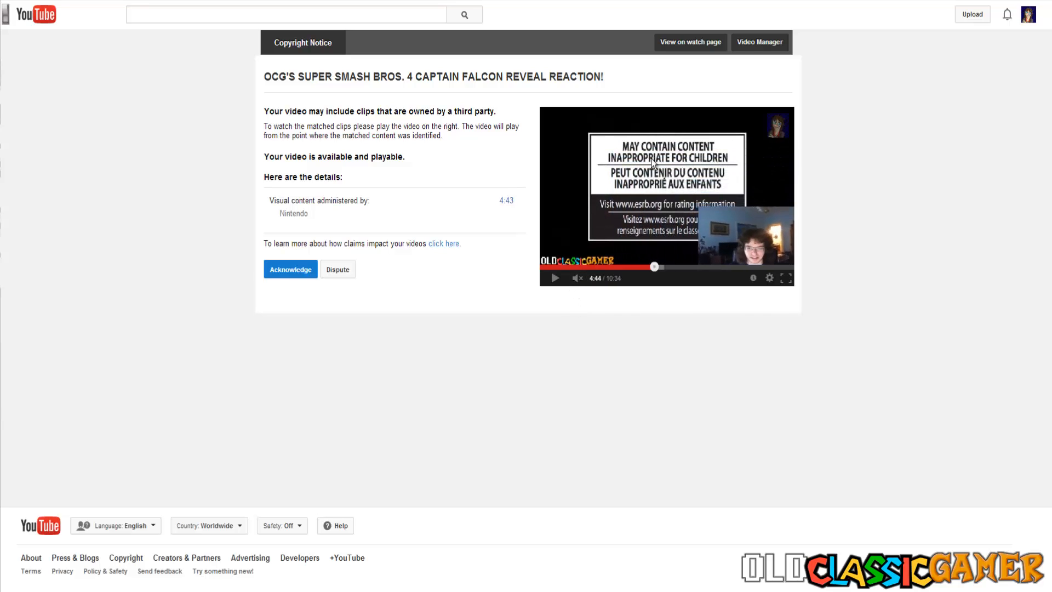
mouse_move(678, 190)
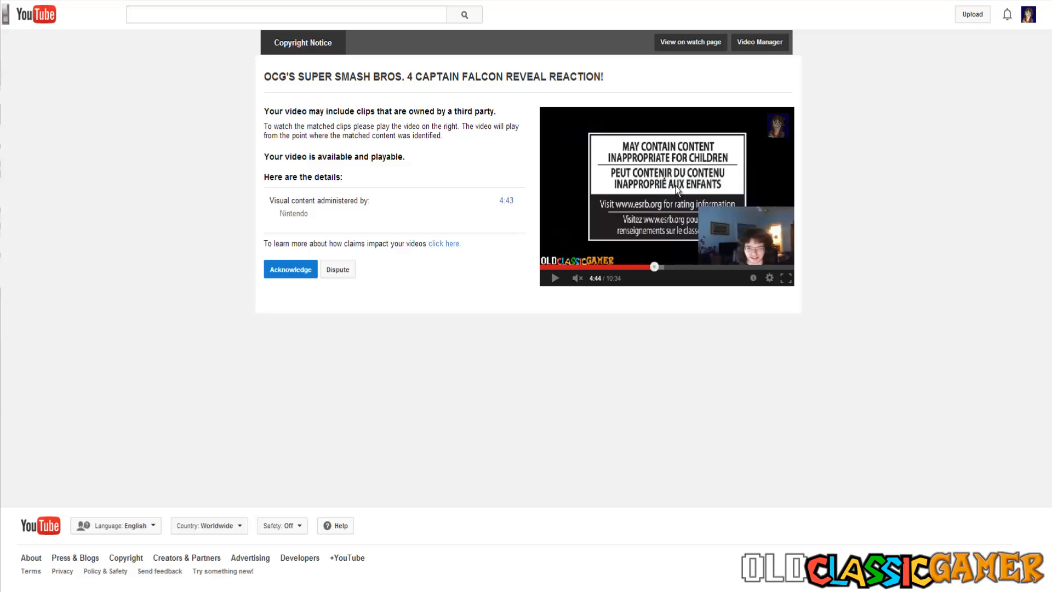
mouse_move(691, 233)
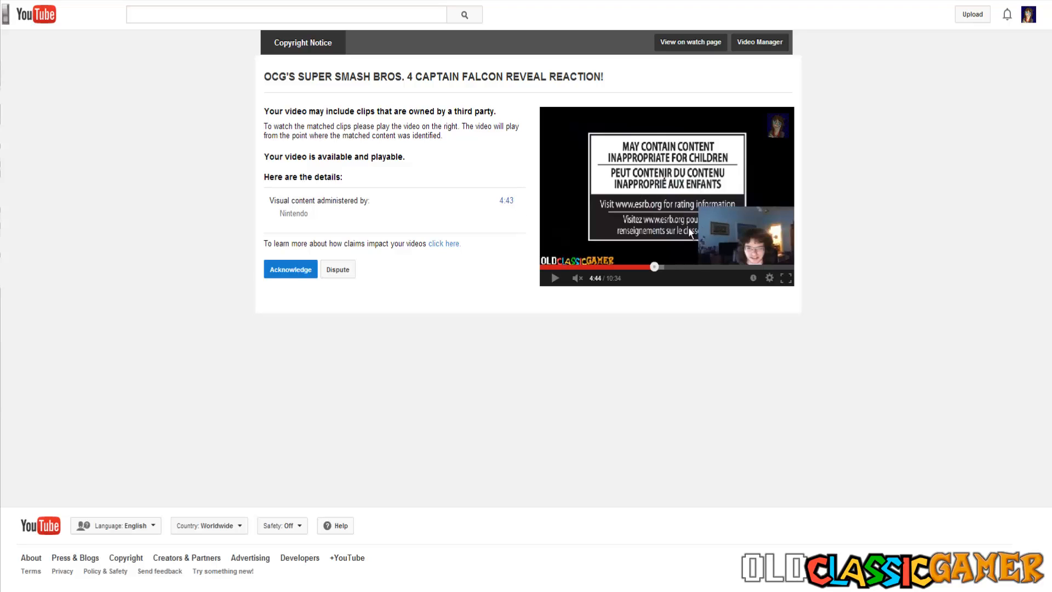
mouse_move(663, 265)
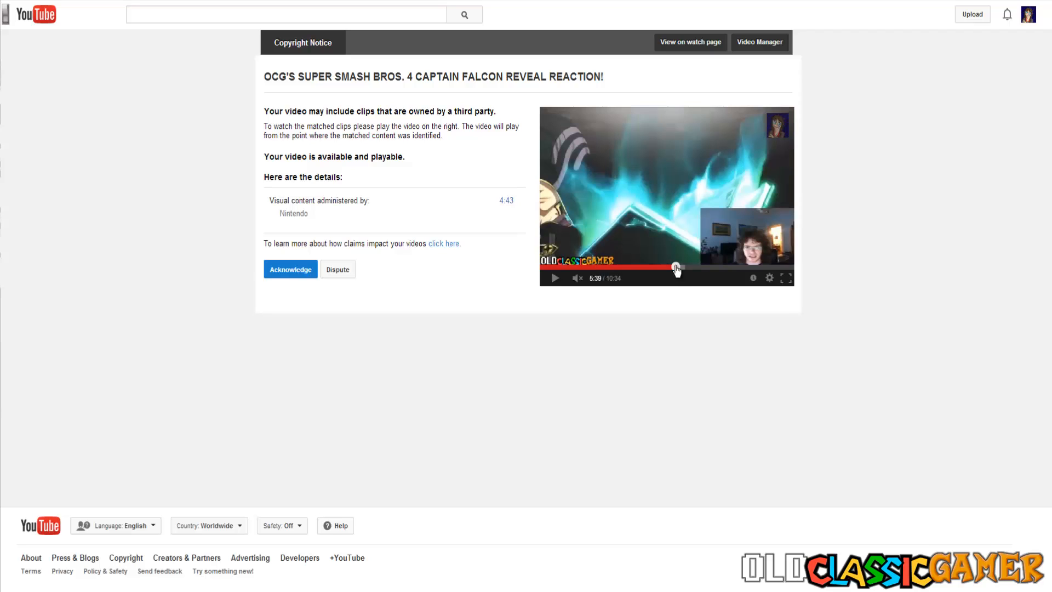
mouse_move(650, 204)
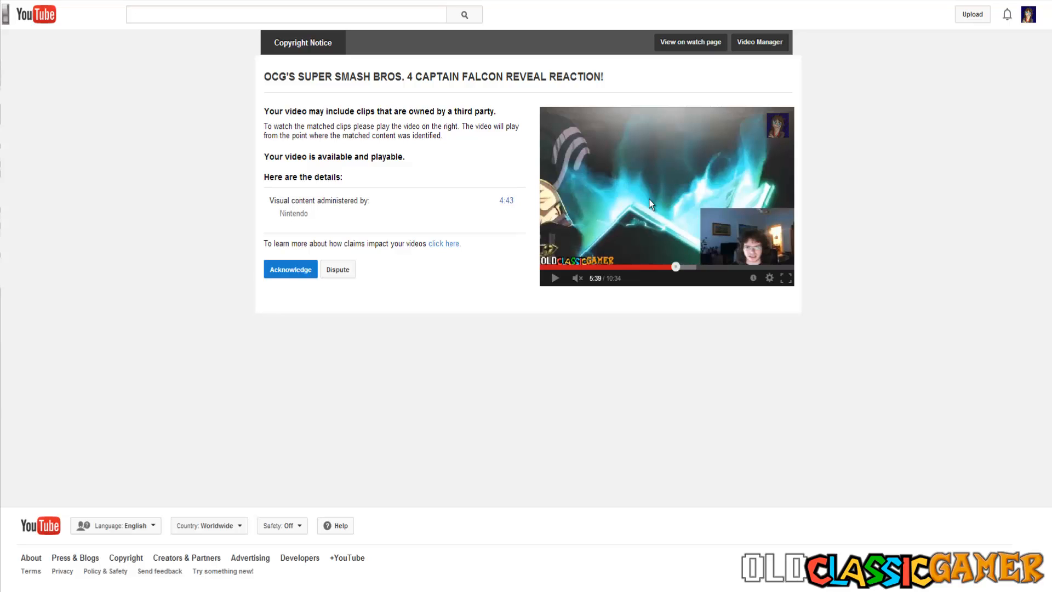
mouse_move(705, 182)
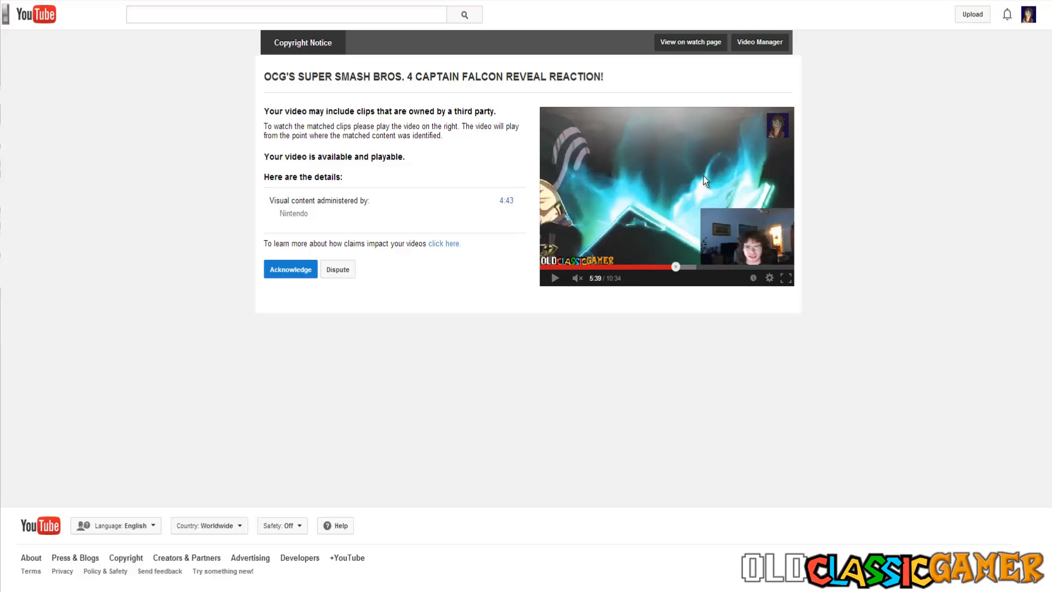
mouse_move(663, 233)
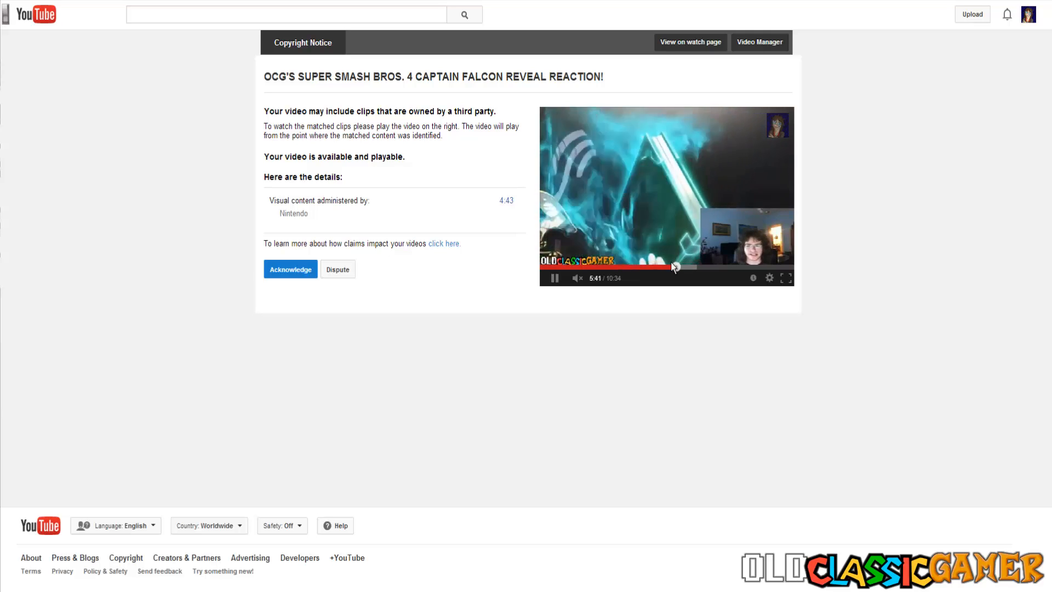
mouse_move(581, 155)
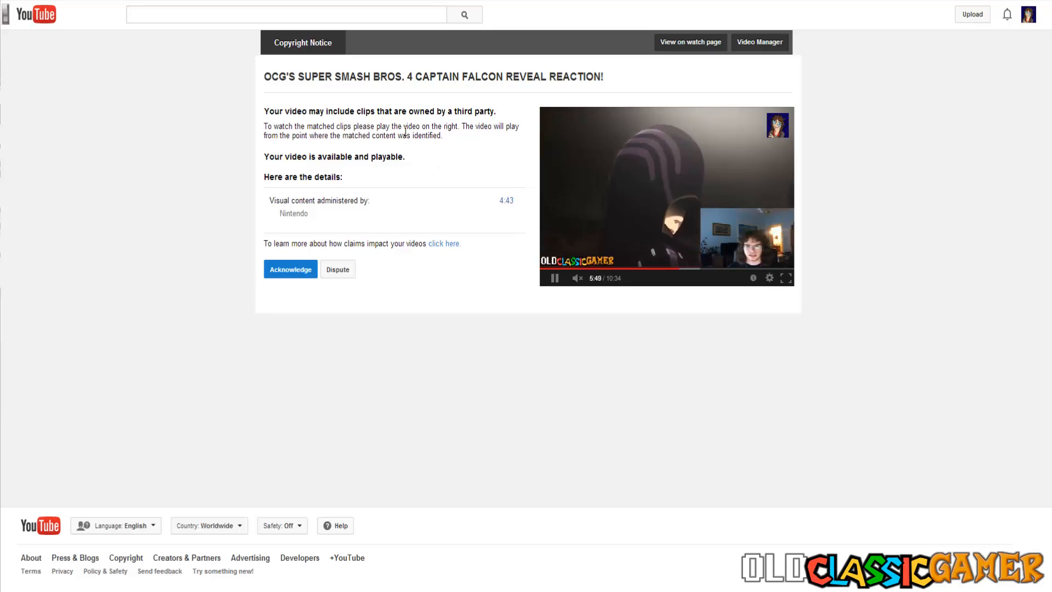
mouse_move(473, 235)
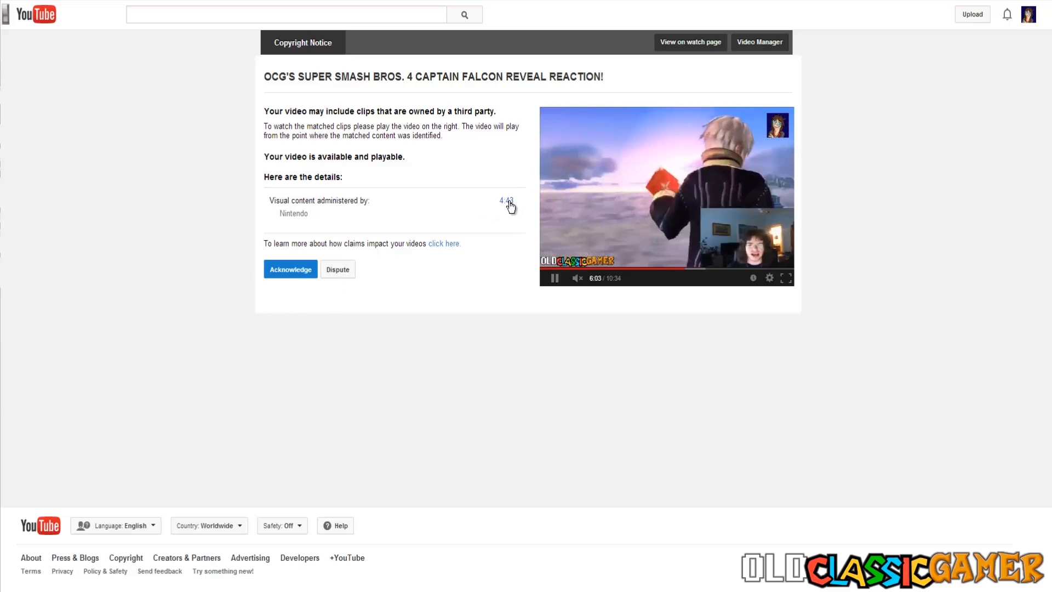
left_click(505, 200)
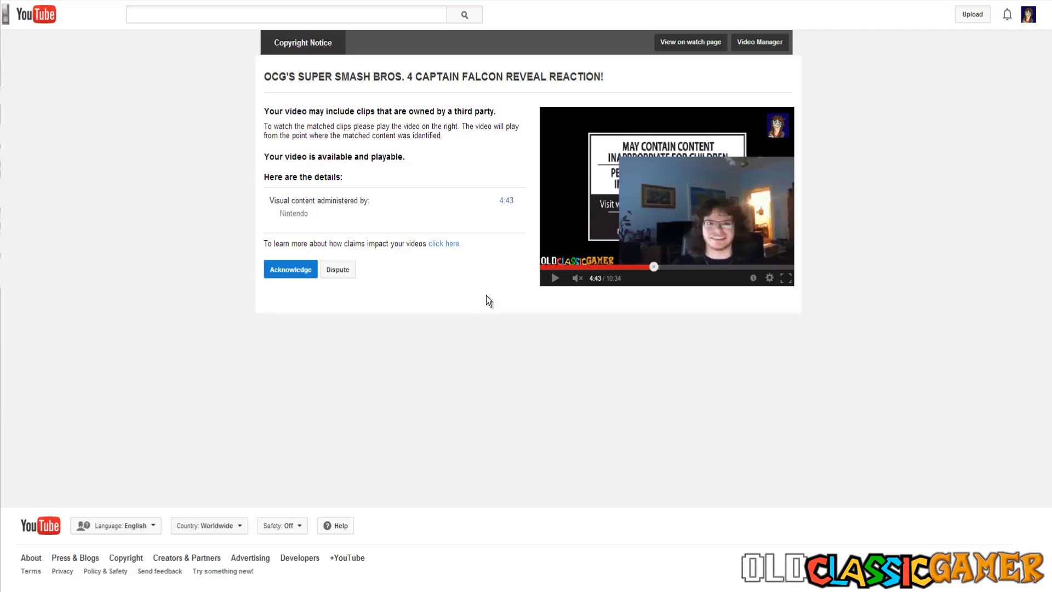
mouse_move(337, 275)
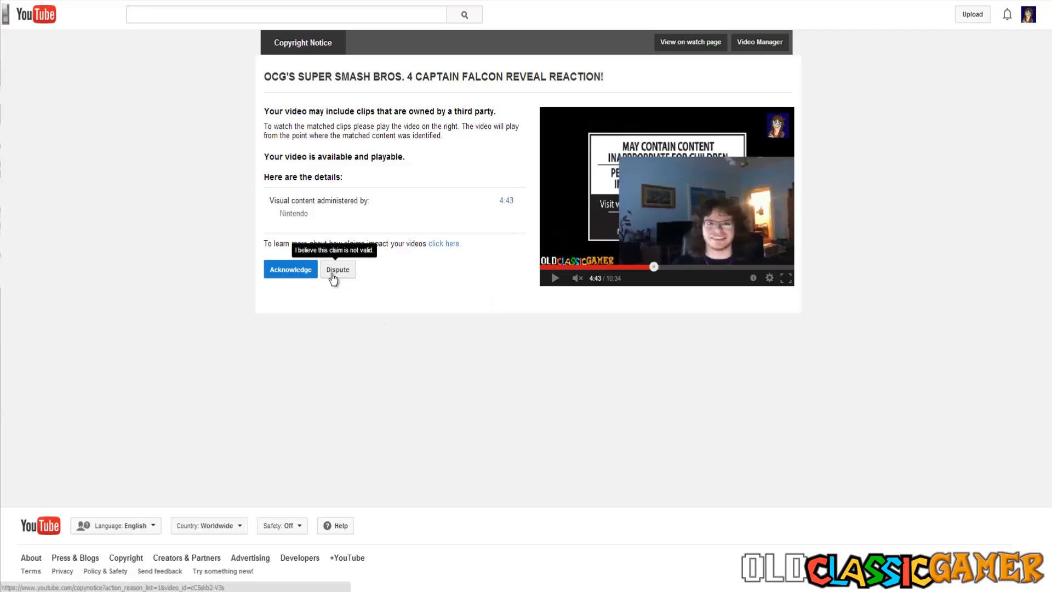
mouse_move(337, 273)
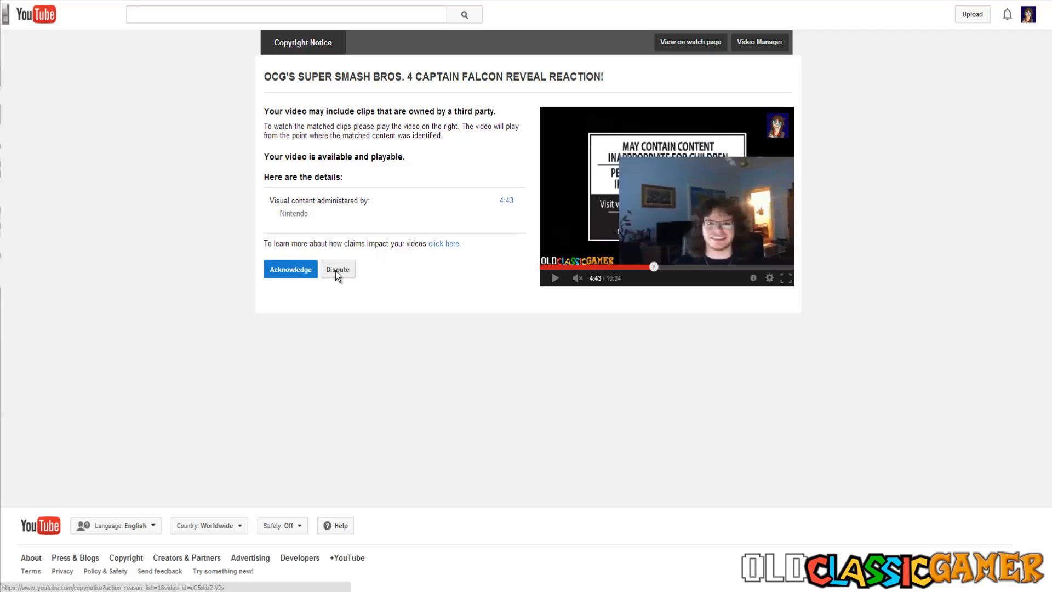
- Dispute Nintendo's claim with fair use as the reason and confirm the video meets fair-use requirements
left_click(337, 269)
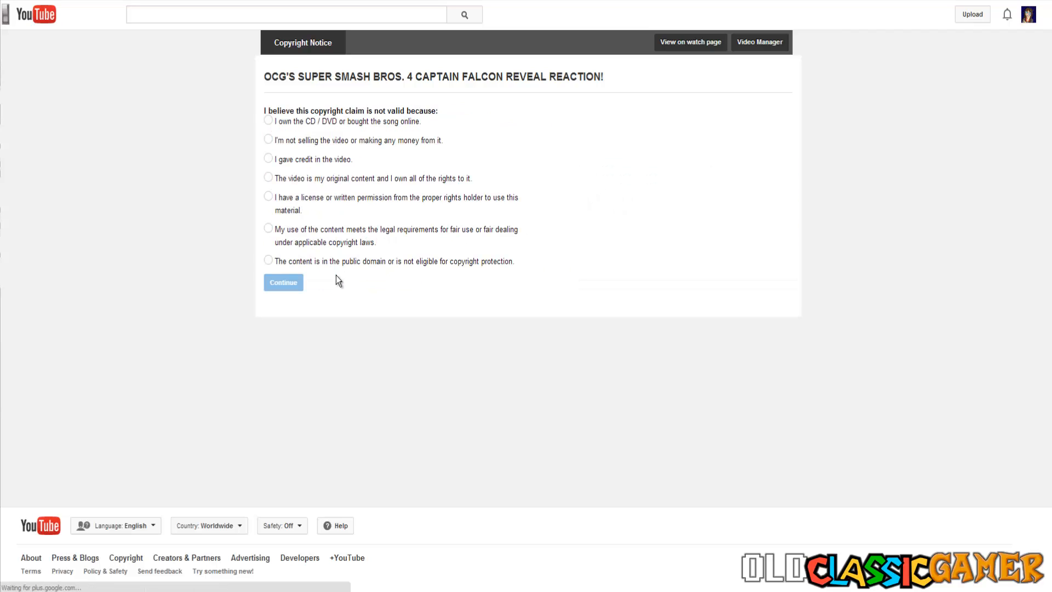
mouse_move(307, 111)
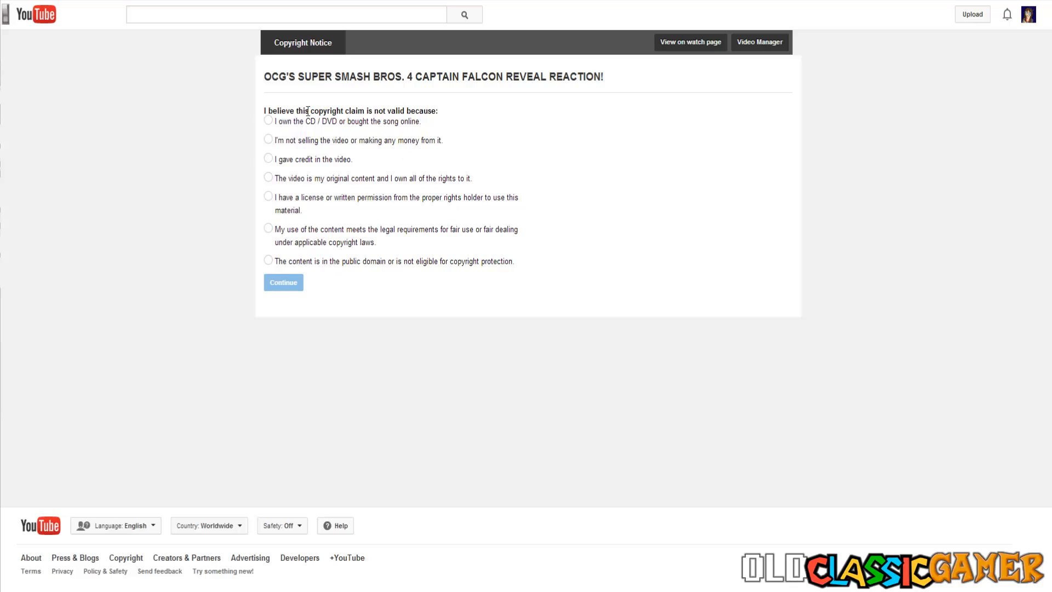
mouse_move(309, 278)
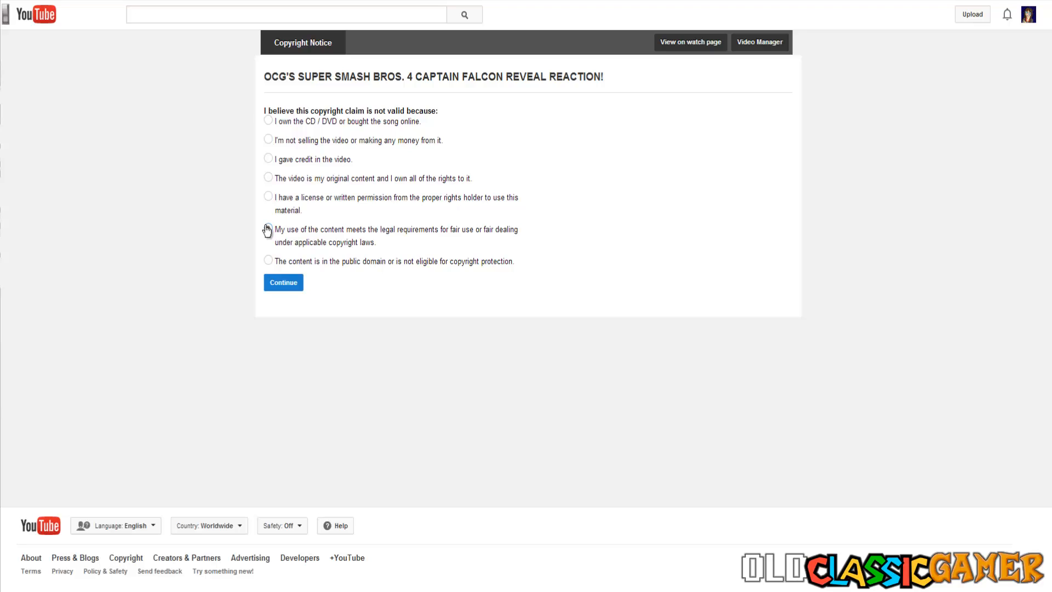
left_click(268, 229)
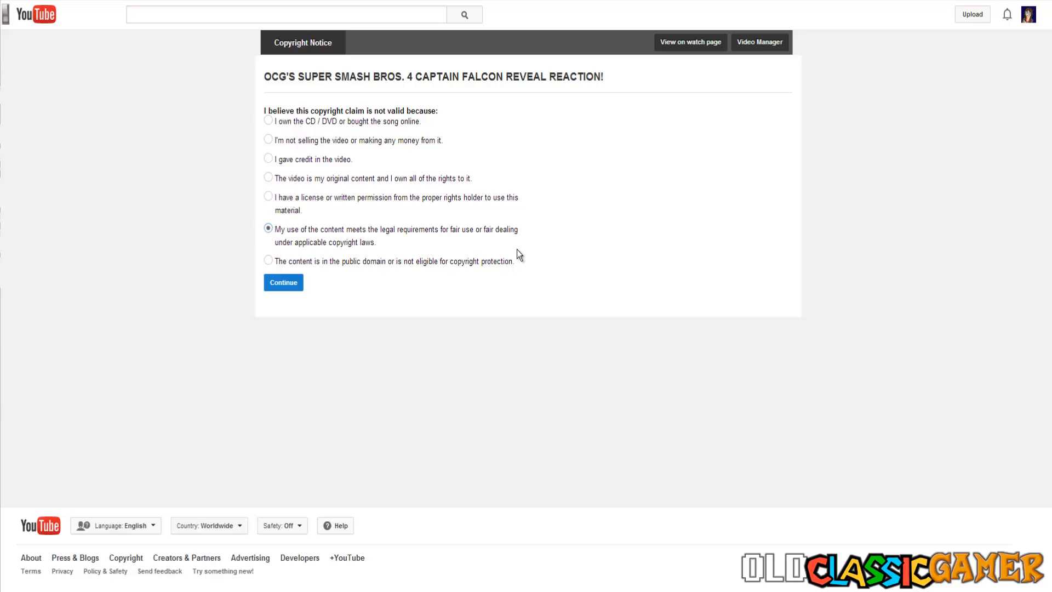
mouse_move(440, 291)
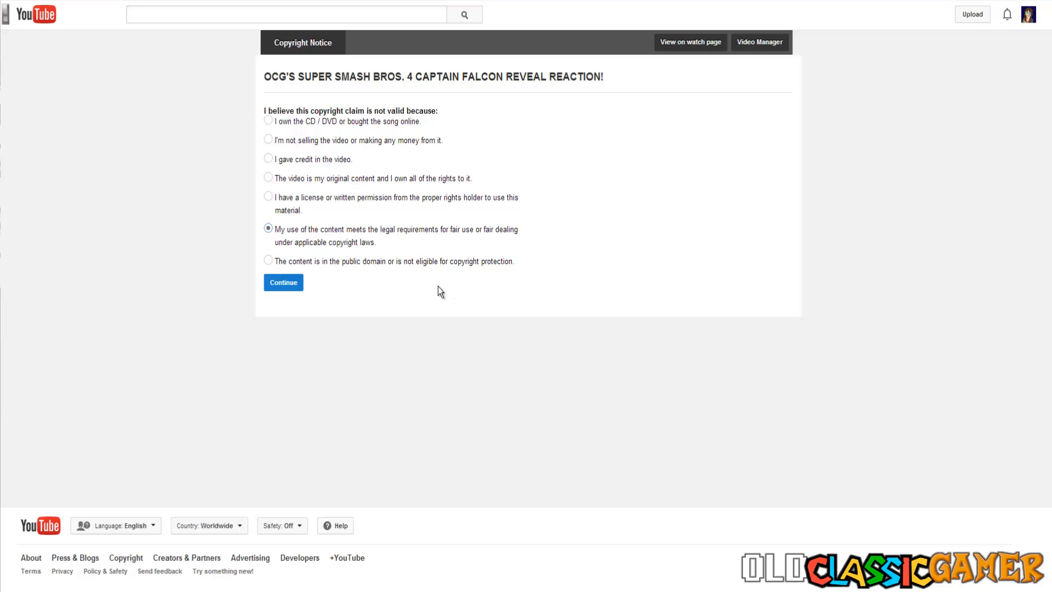
mouse_move(260, 302)
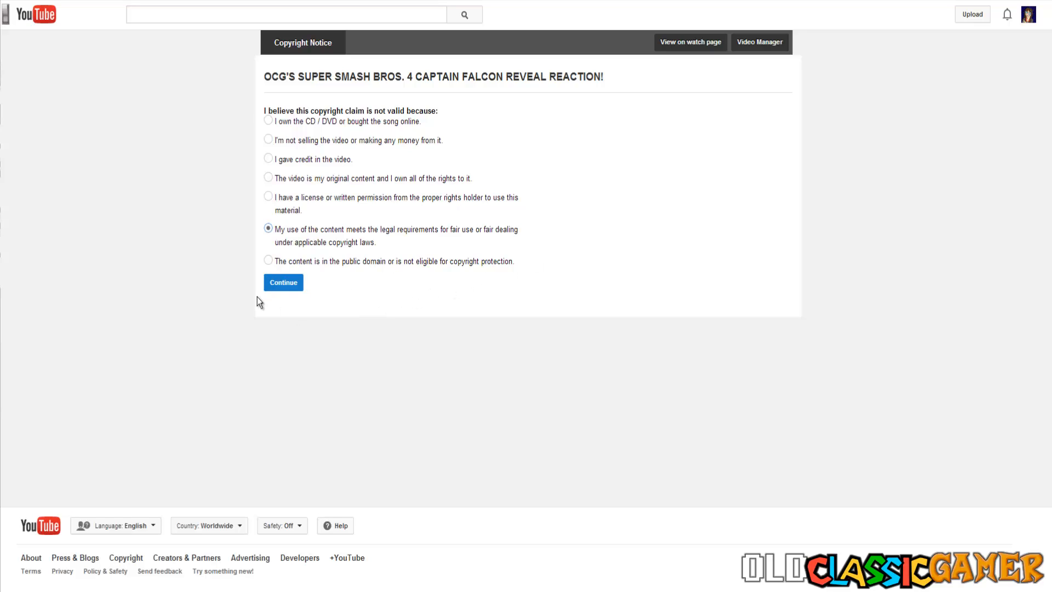
mouse_move(283, 287)
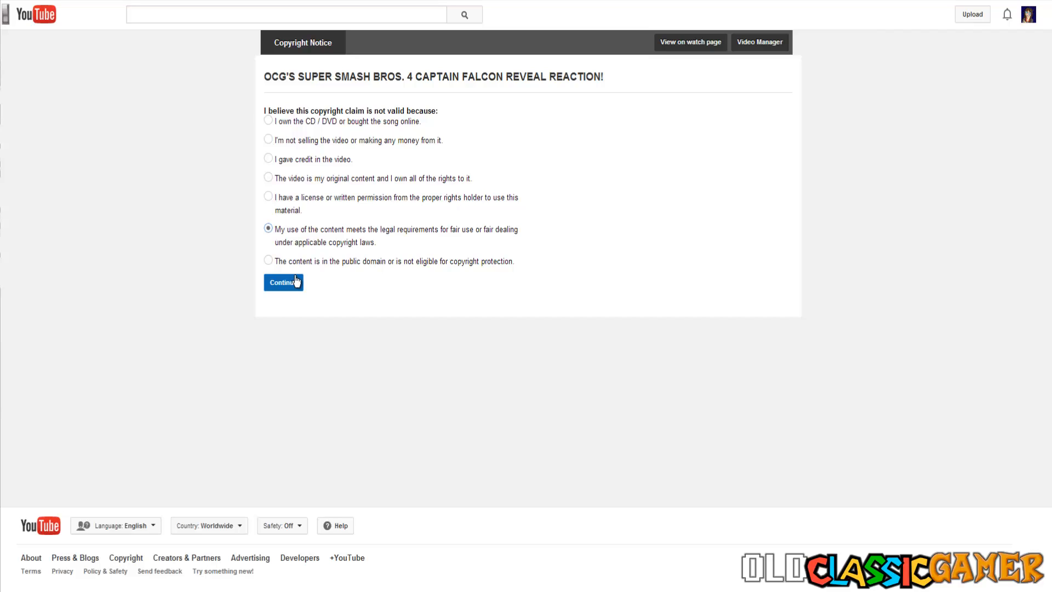
left_click(283, 282)
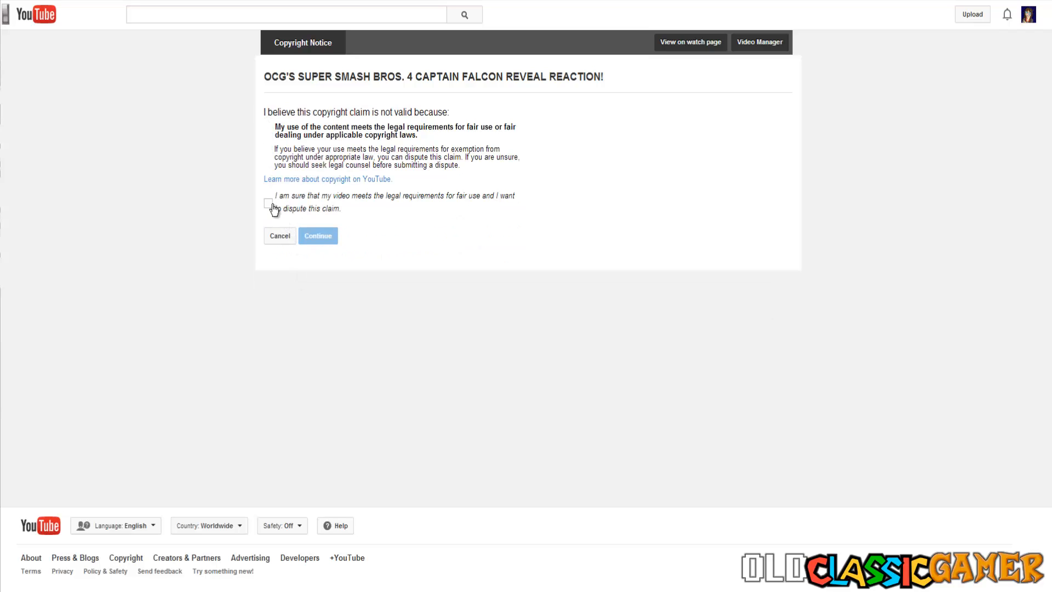
left_click(268, 204)
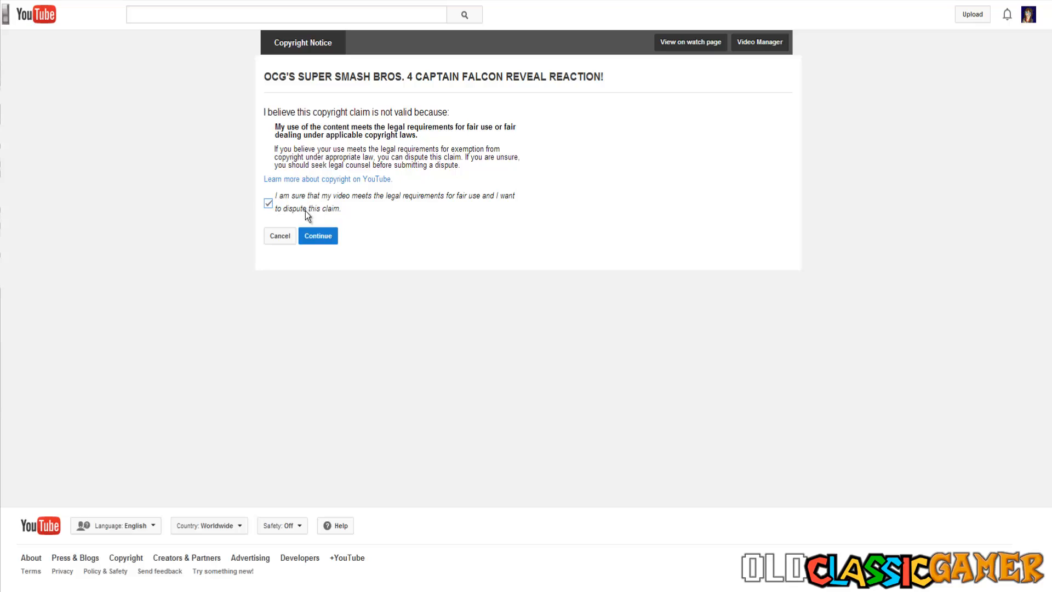
mouse_move(329, 240)
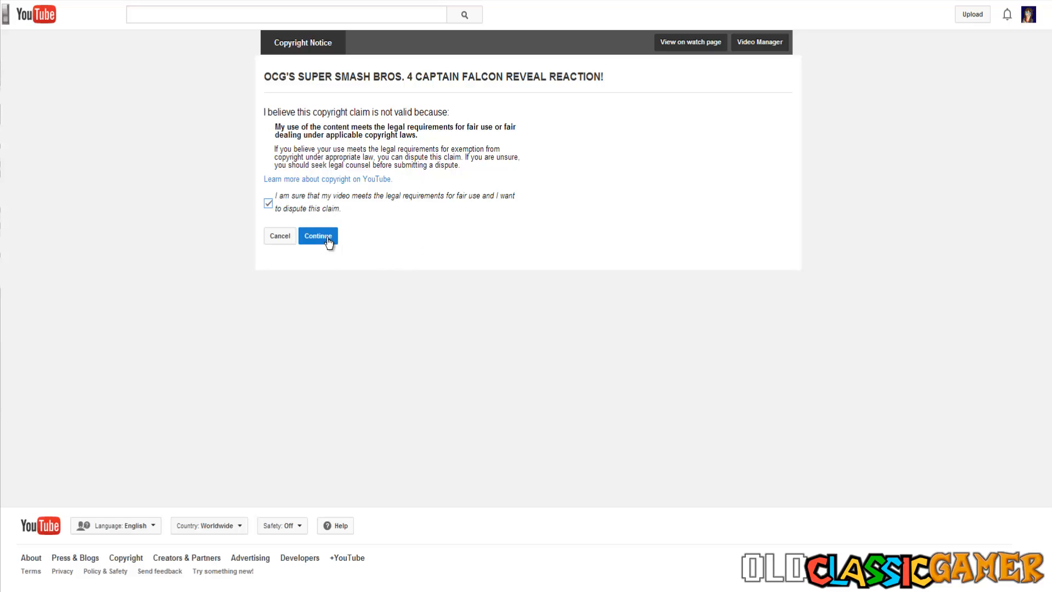
left_click(318, 236)
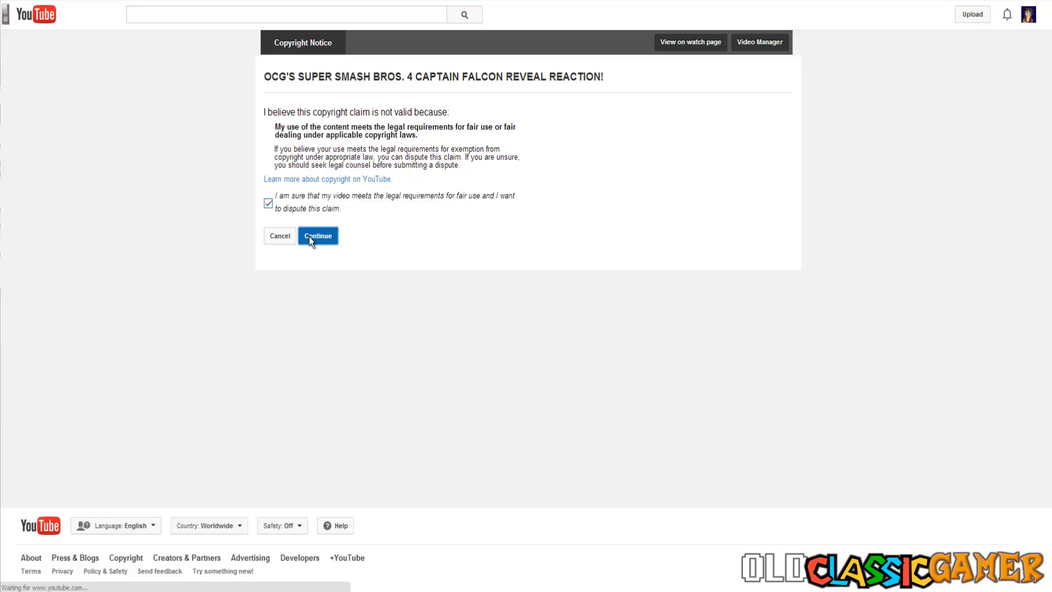
- Keep Nintendo's claim in the dispute, affirm the good-faith statement, and enter the full-name electronic signature
left_click(317, 235)
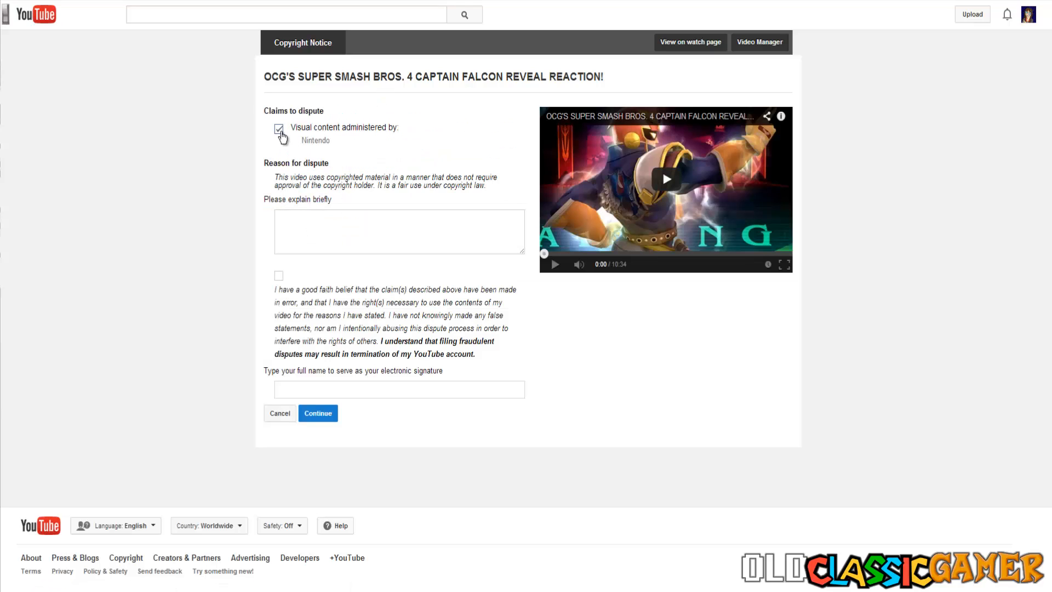
left_click(278, 128)
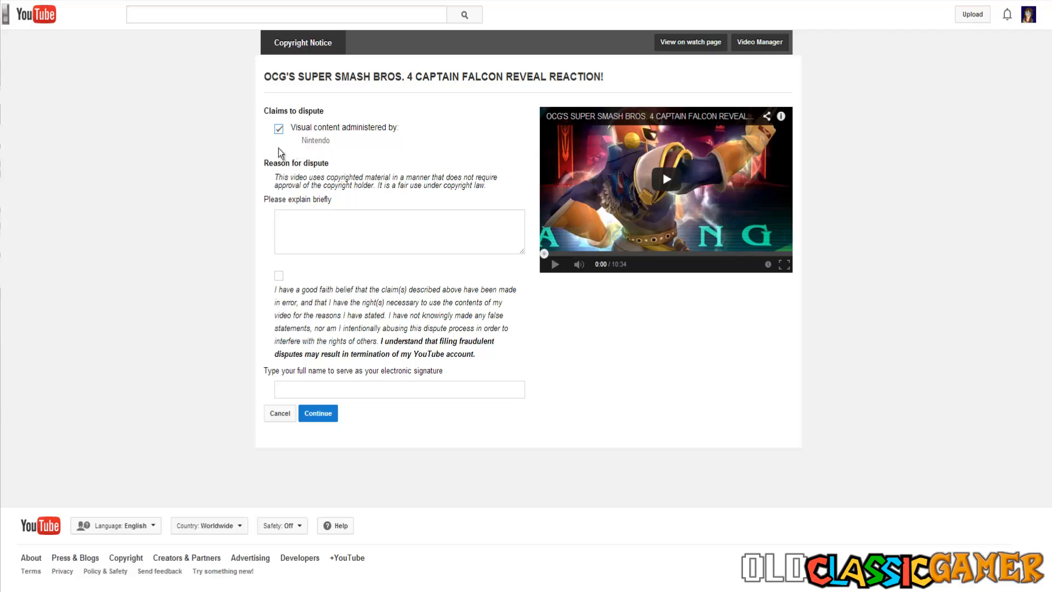
mouse_move(463, 268)
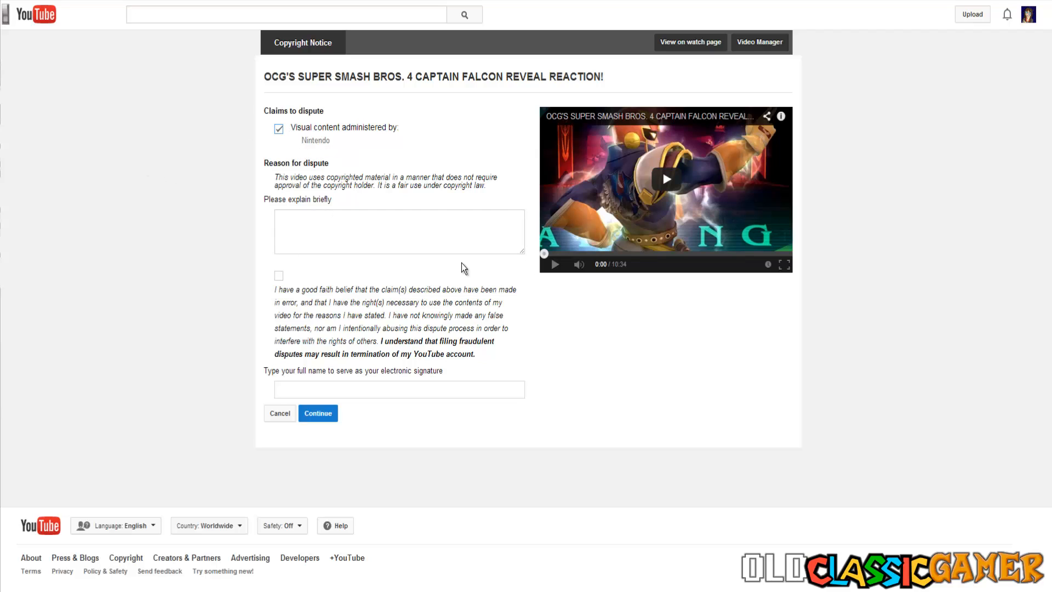
left_click(279, 276)
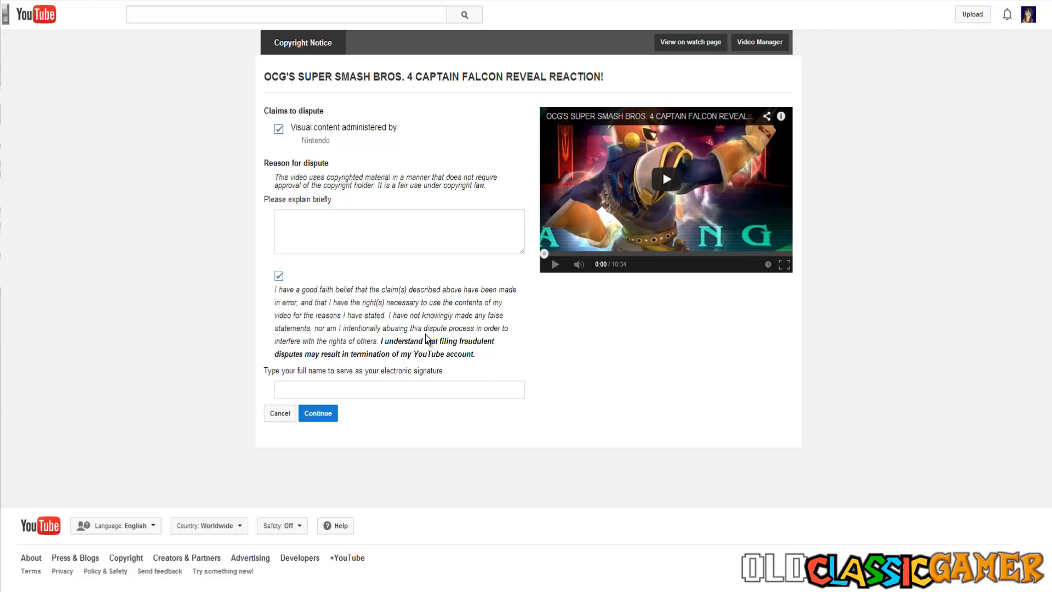
mouse_move(453, 347)
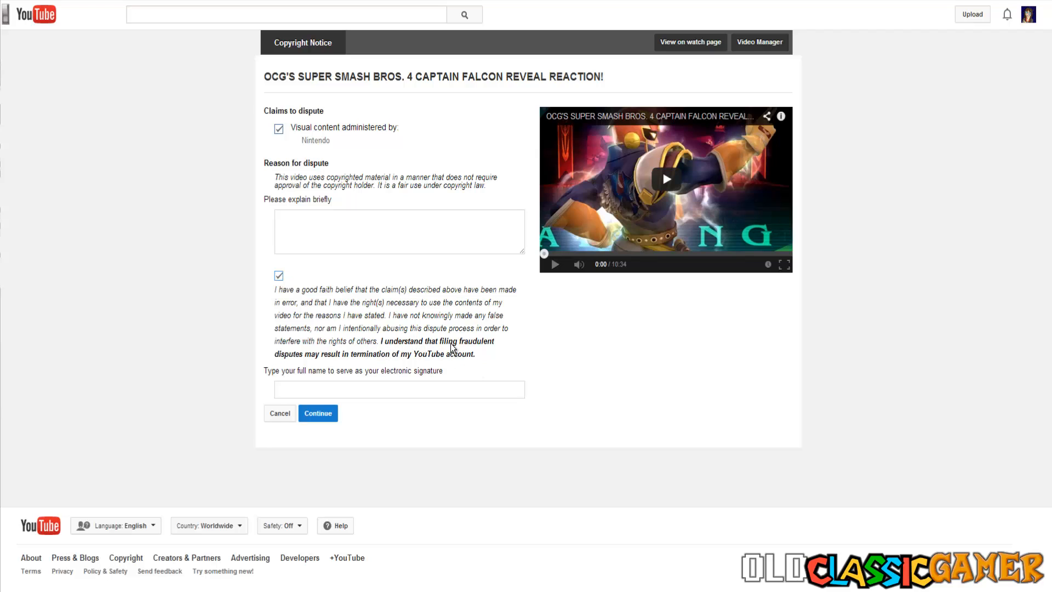
mouse_move(418, 357)
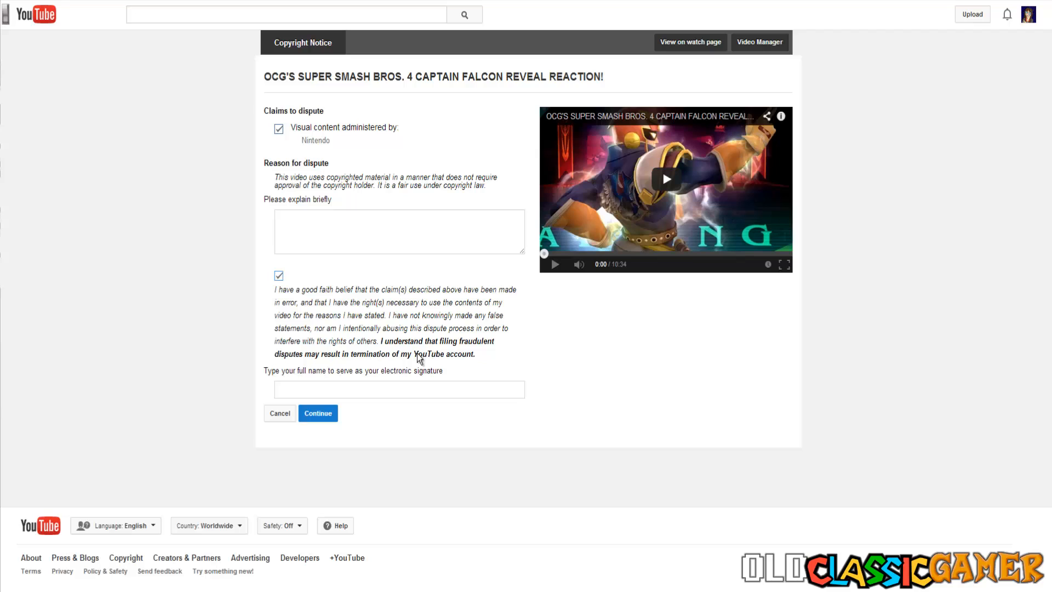
type("a Aleksic")
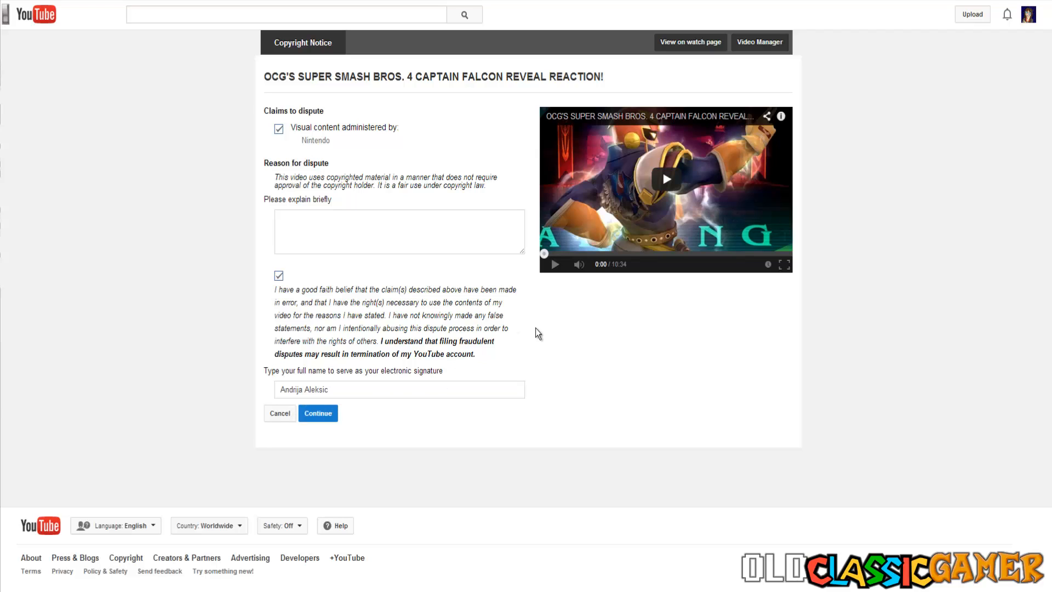
mouse_move(562, 419)
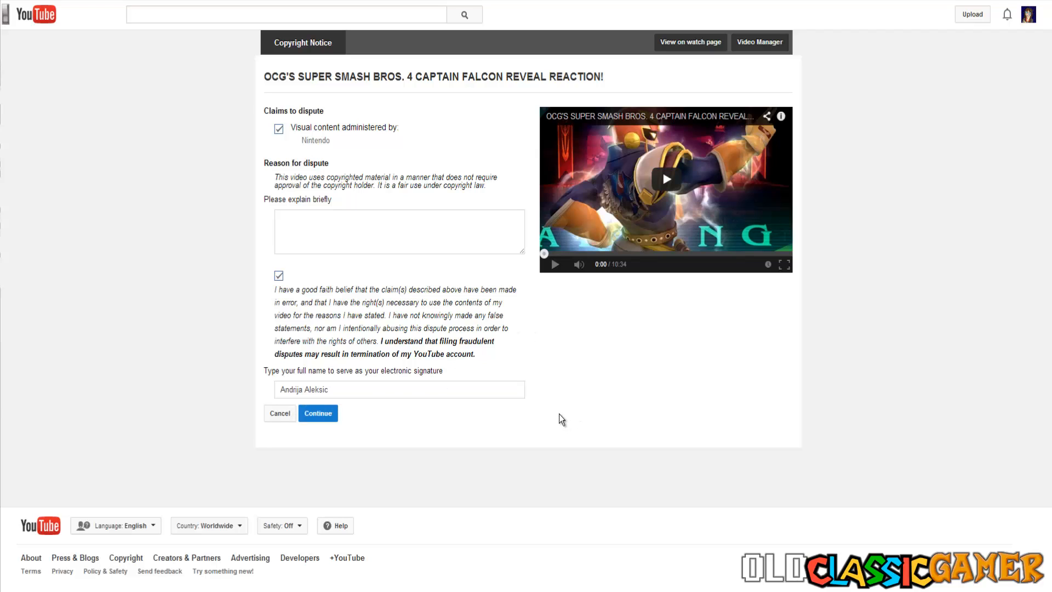
mouse_move(564, 426)
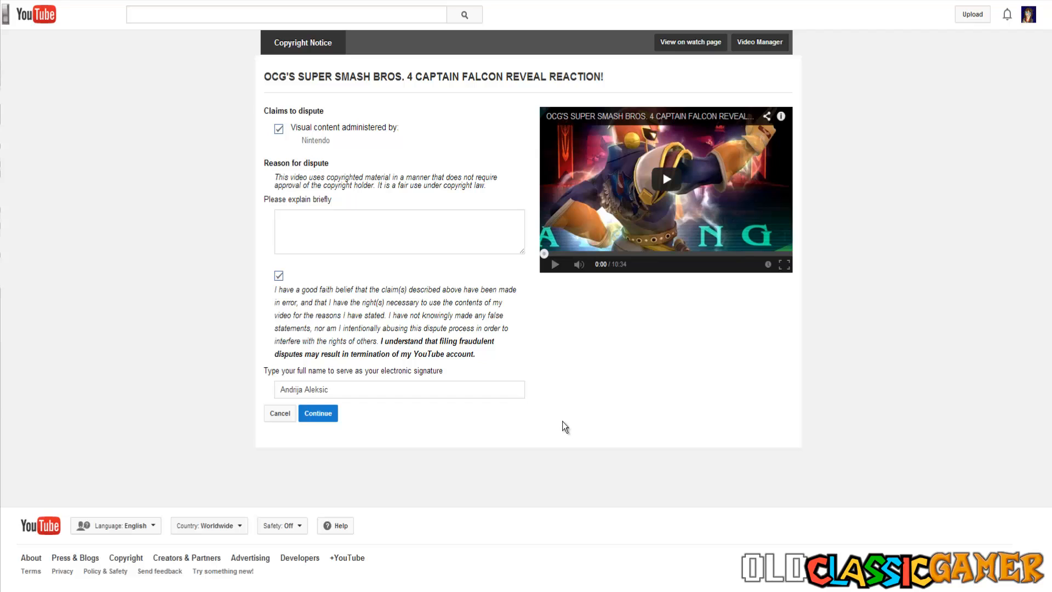
mouse_move(550, 428)
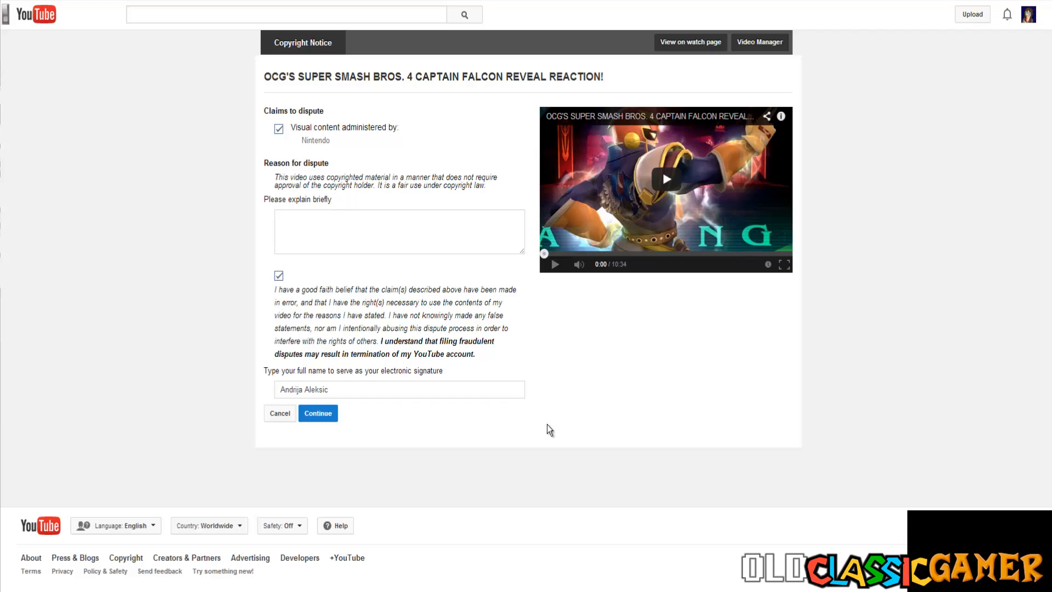
mouse_move(475, 355)
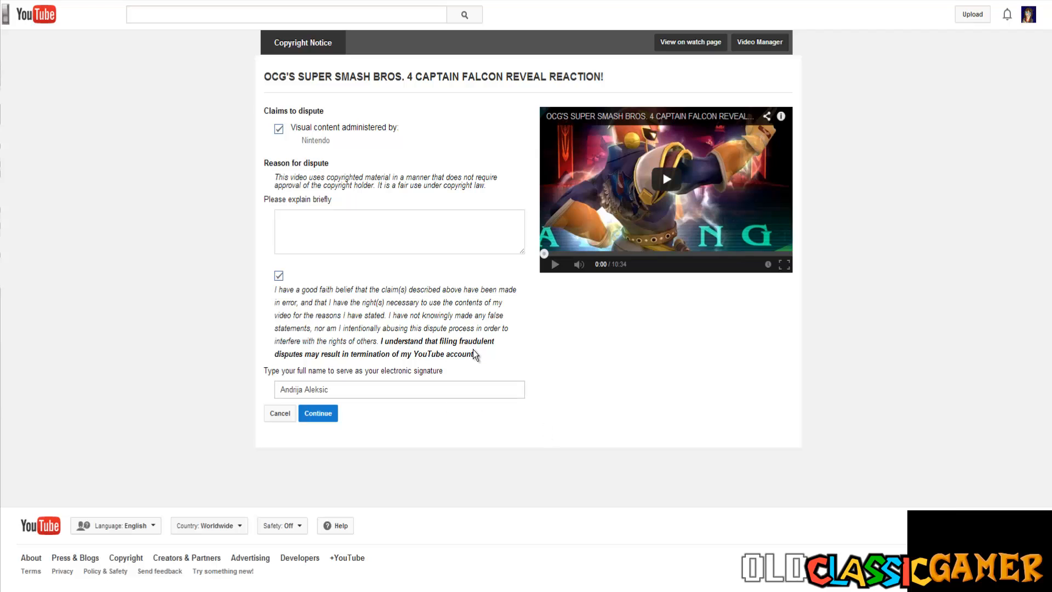
mouse_move(723, 386)
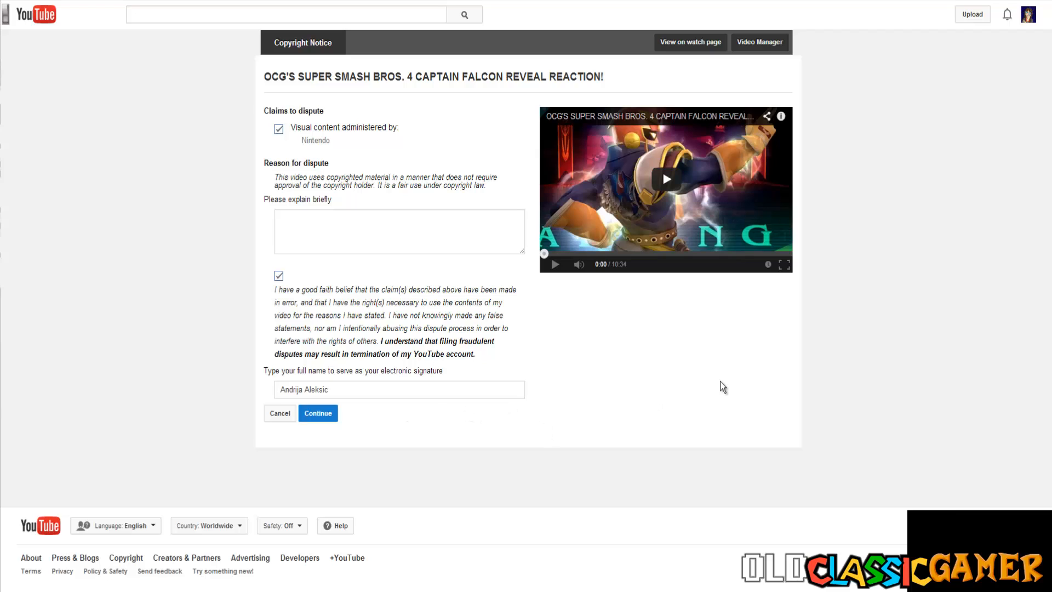
mouse_move(579, 233)
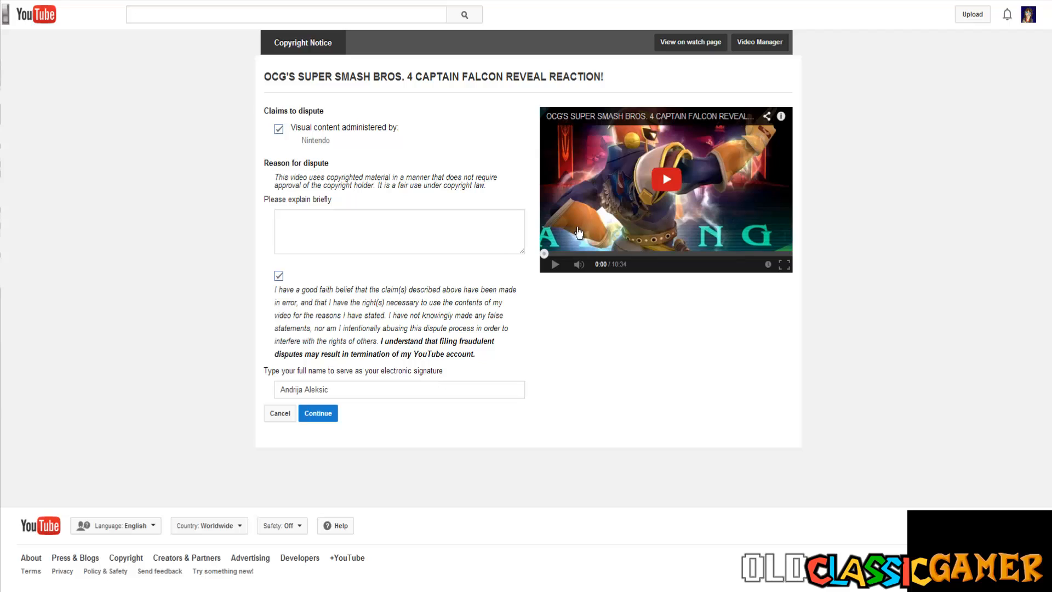
- Fill the explanation field with the Section 107 Copyright Act fair-use disclaimer and continue to review
left_click(399, 230)
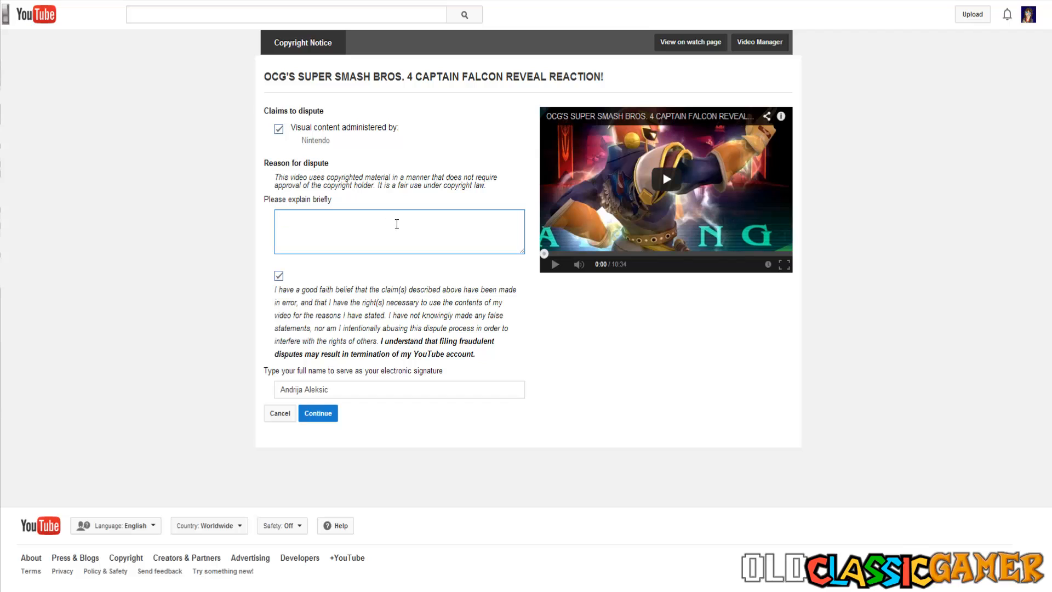
type("comment, news reporting, teaching, scholarship, and research. Fair use is a use permitted by copyright statute that might otherwise be infringing. Non-profit, educational or personal use tips the balance in favor of fair use.")
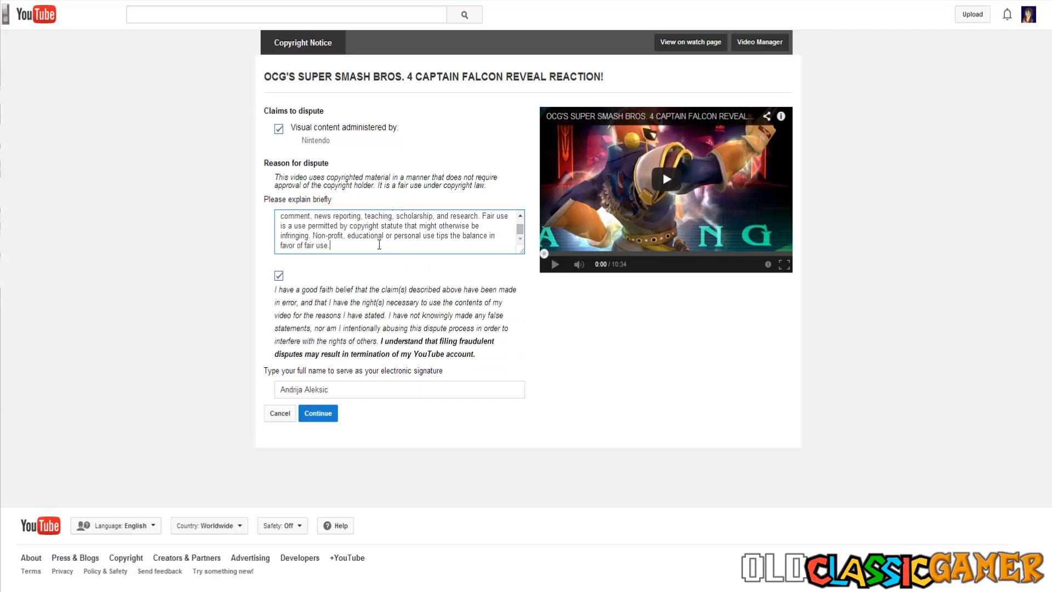
key("ctrl+a")
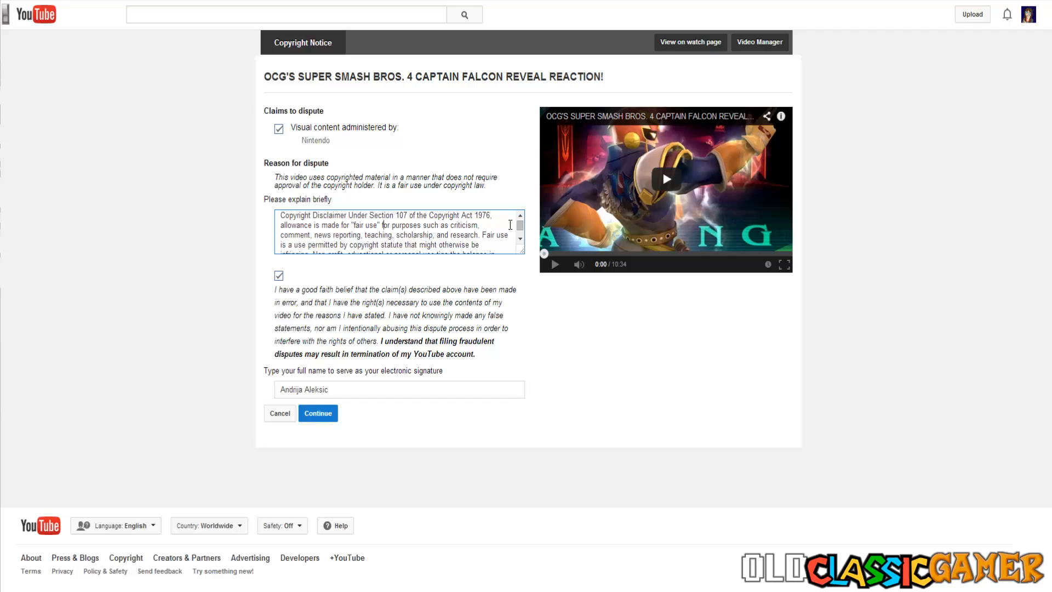
mouse_move(341, 237)
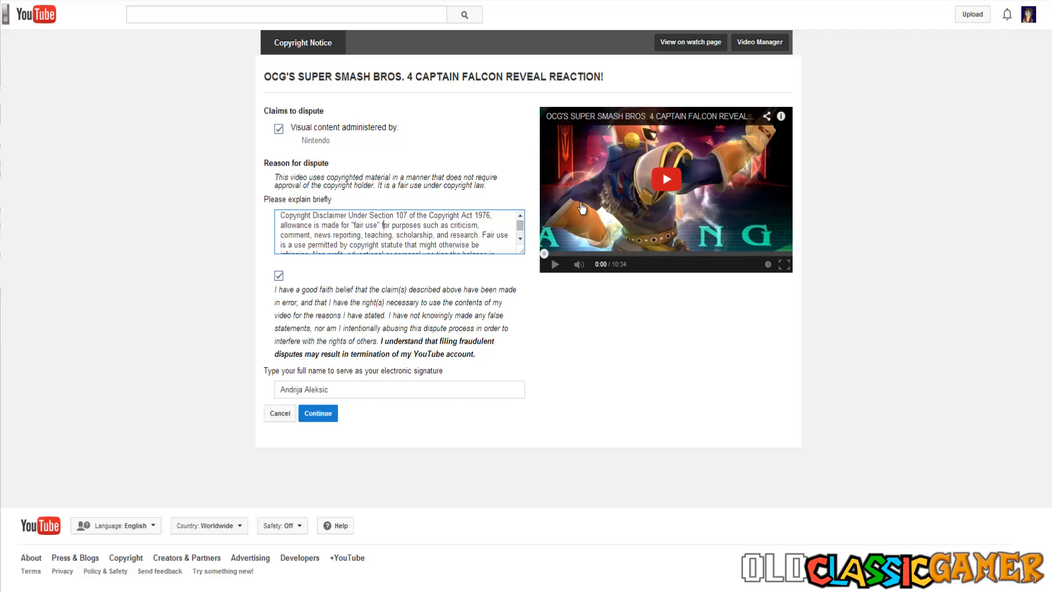
scroll("down", 3)
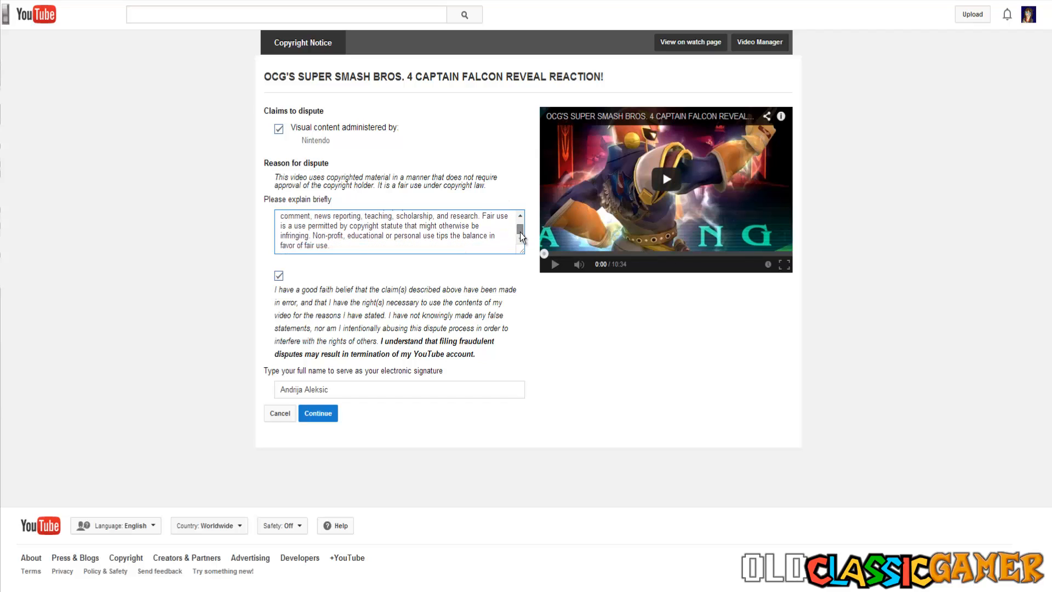
mouse_move(268, 226)
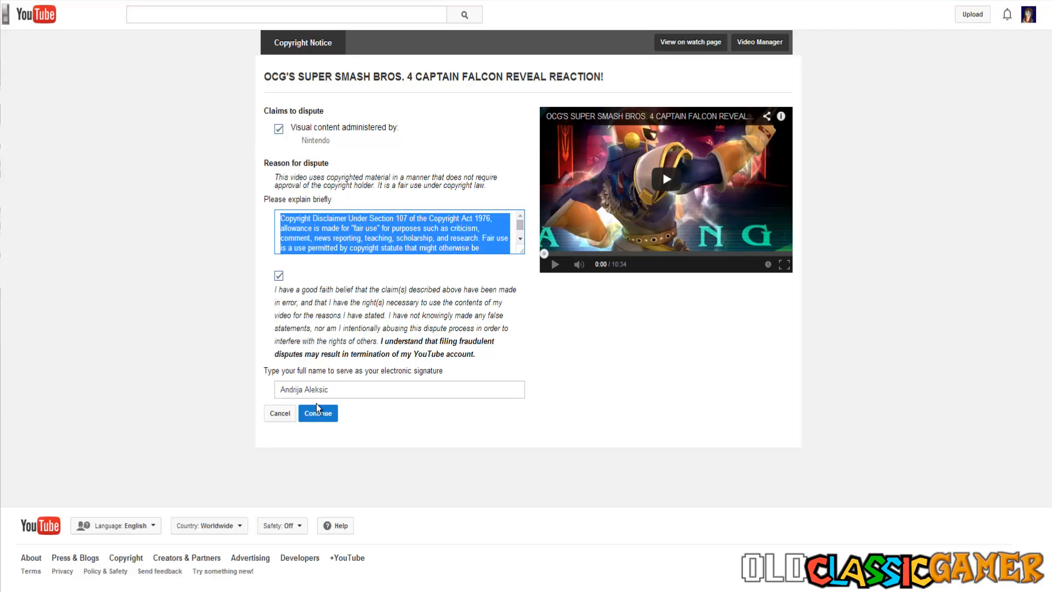
left_click(317, 413)
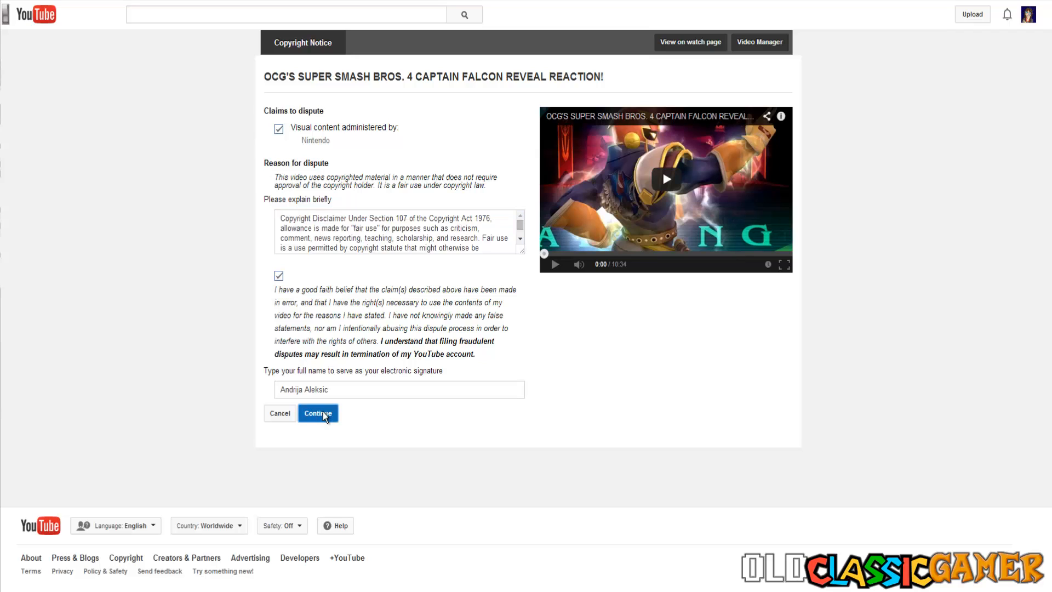
- Submit the fair-use dispute, confirm it, and return to the Creator Studio dashboard
left_click(317, 413)
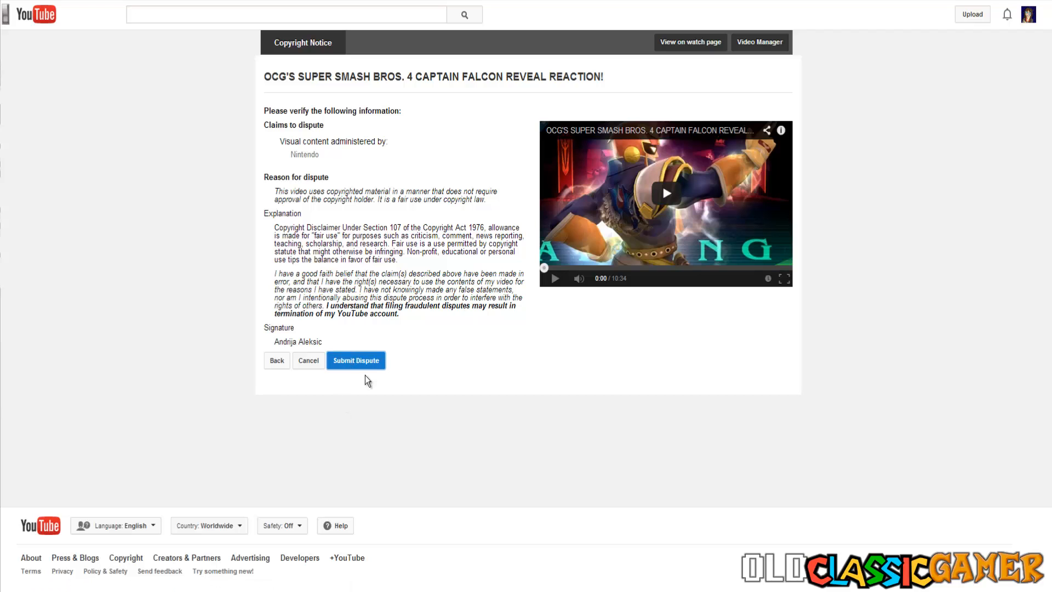
left_click(356, 360)
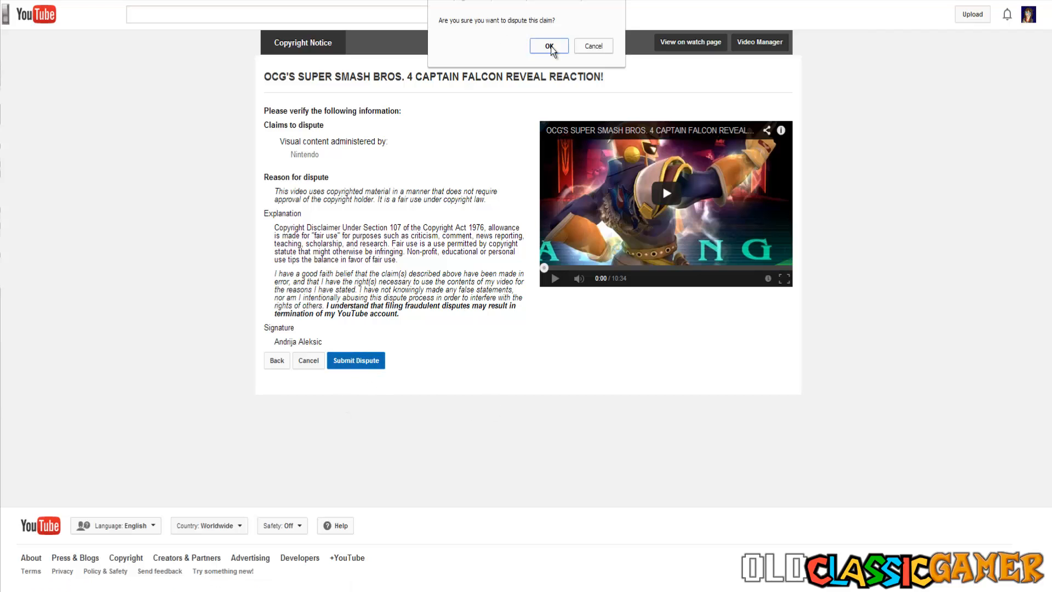
left_click(548, 45)
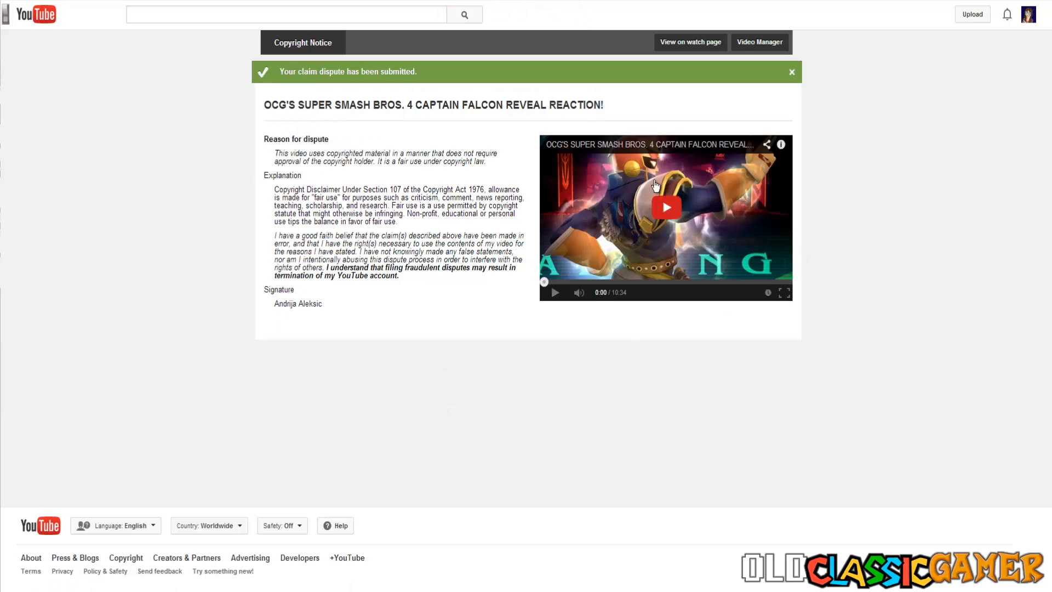
left_click(1028, 13)
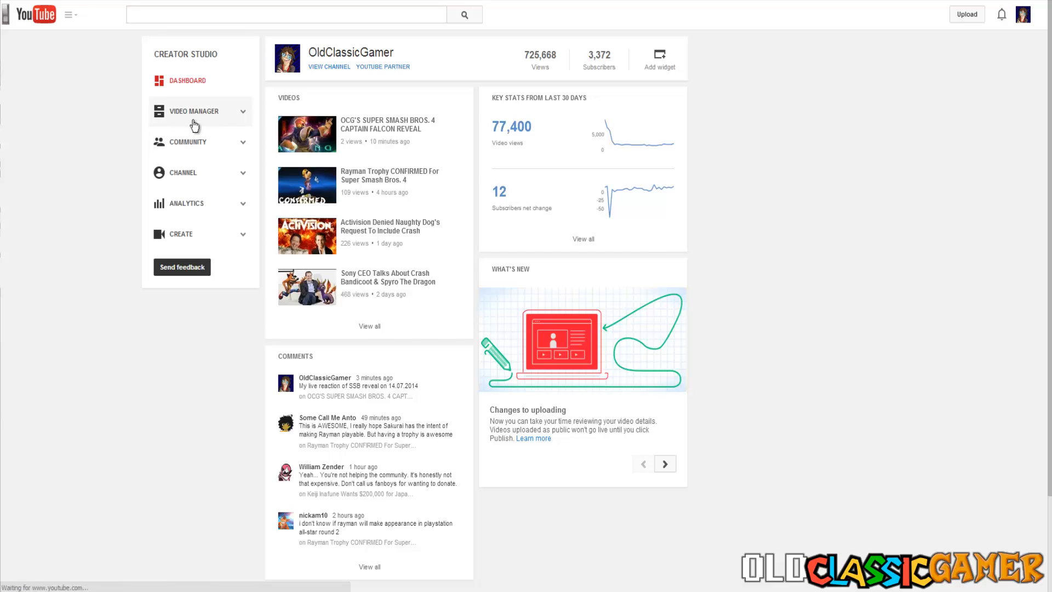
- Reopen the Copyright Notices list via Video Manager and view the Wii U unboxing video's claim details
left_click(194, 111)
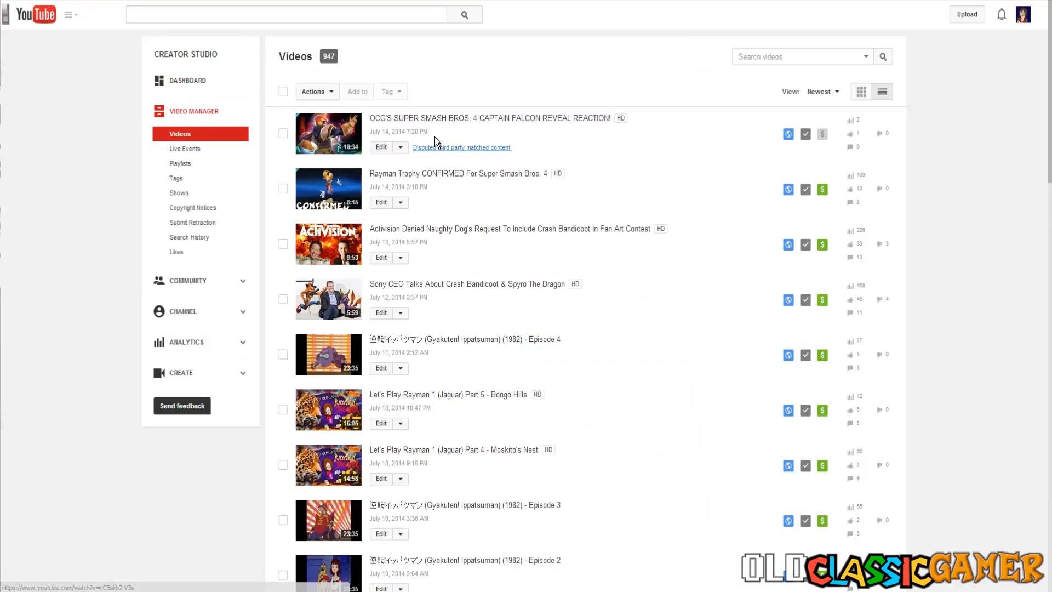
mouse_move(442, 150)
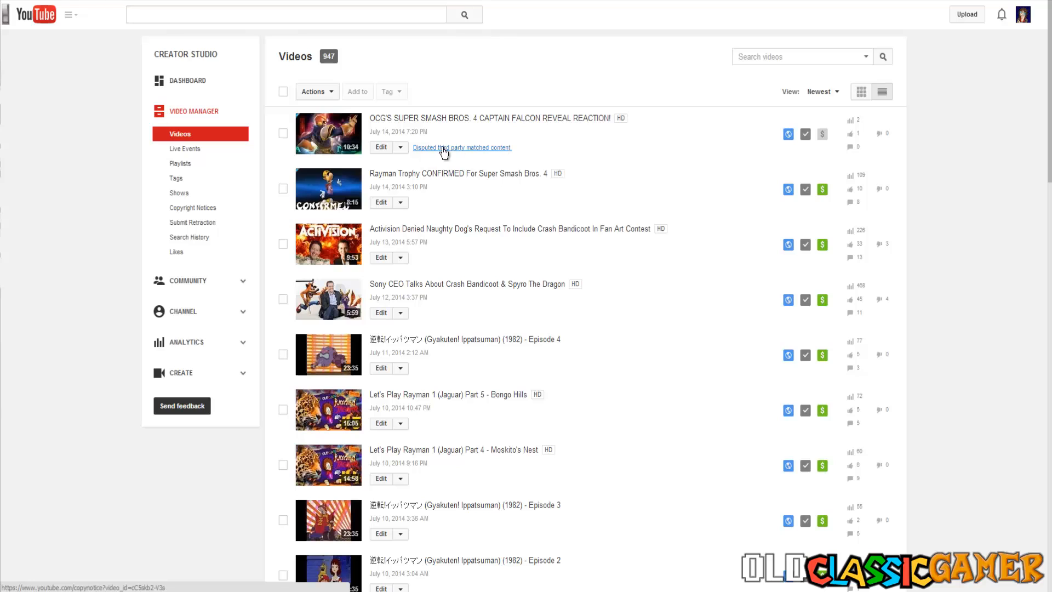
mouse_move(338, 166)
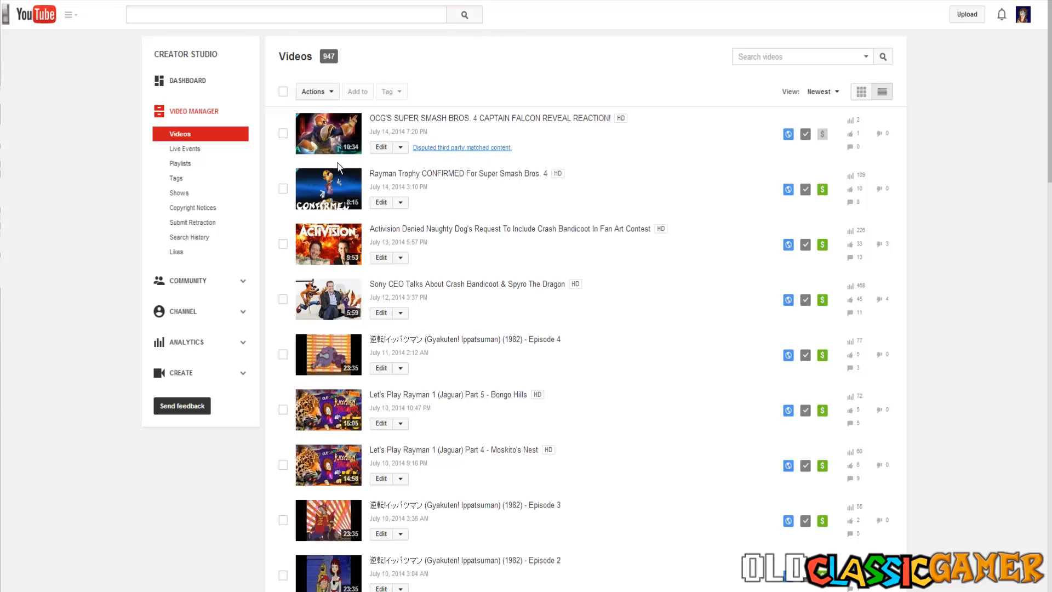
left_click(192, 207)
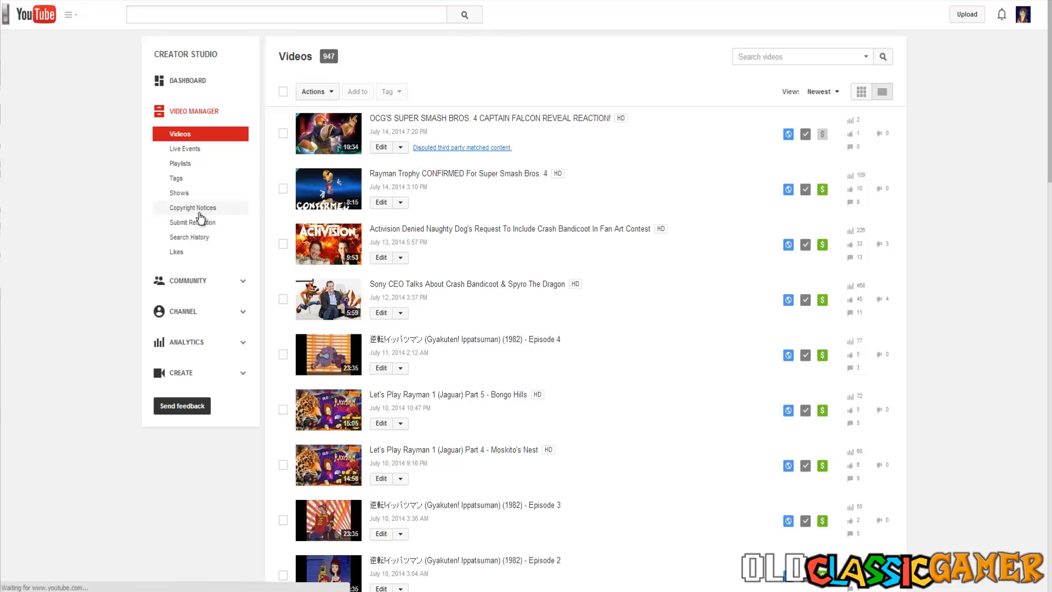
left_click(192, 207)
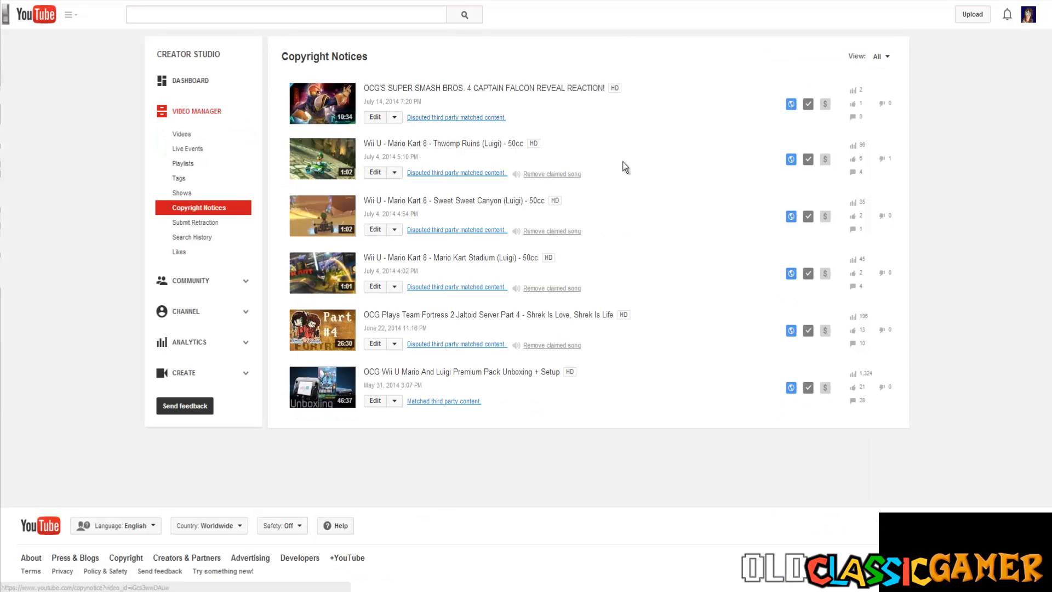
mouse_move(449, 185)
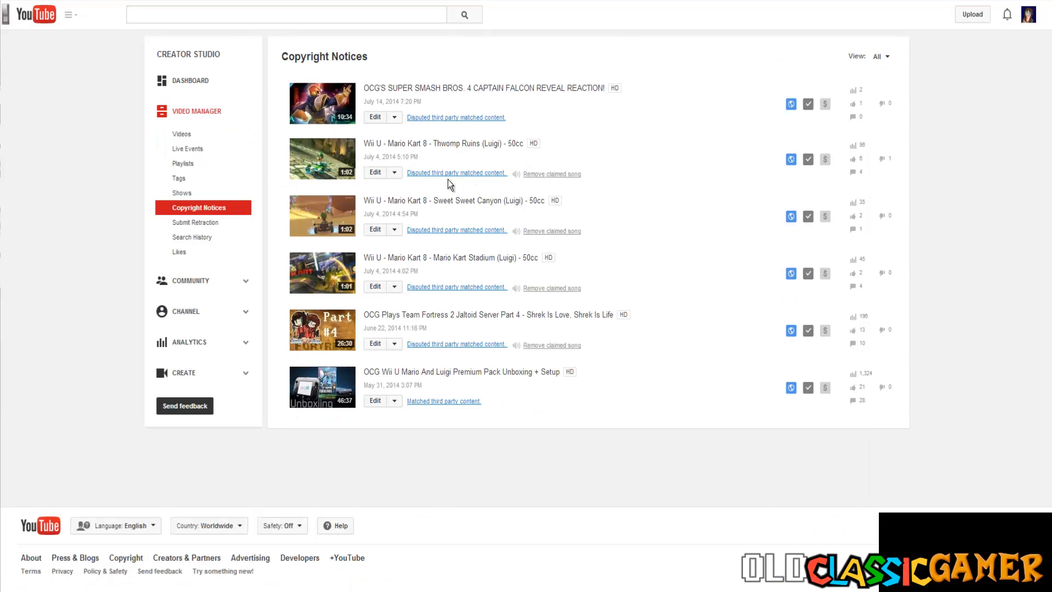
left_click(442, 401)
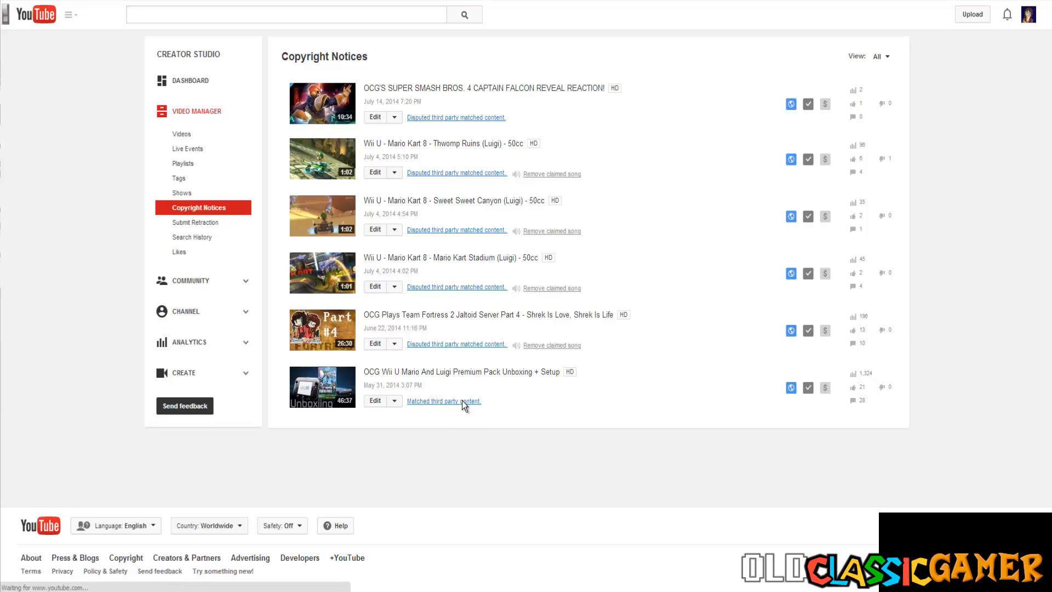
left_click(443, 401)
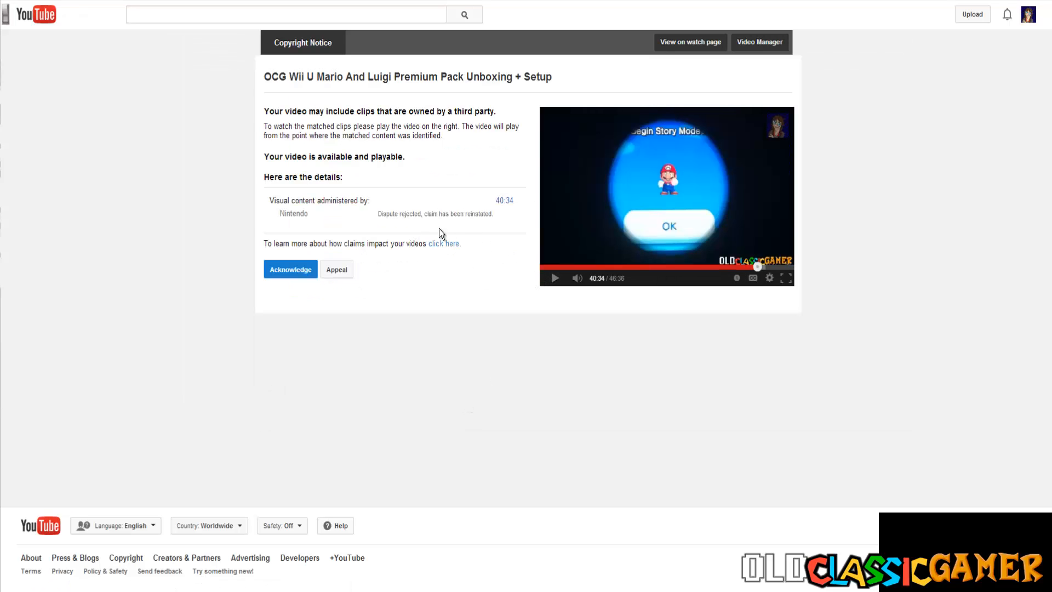
mouse_move(338, 186)
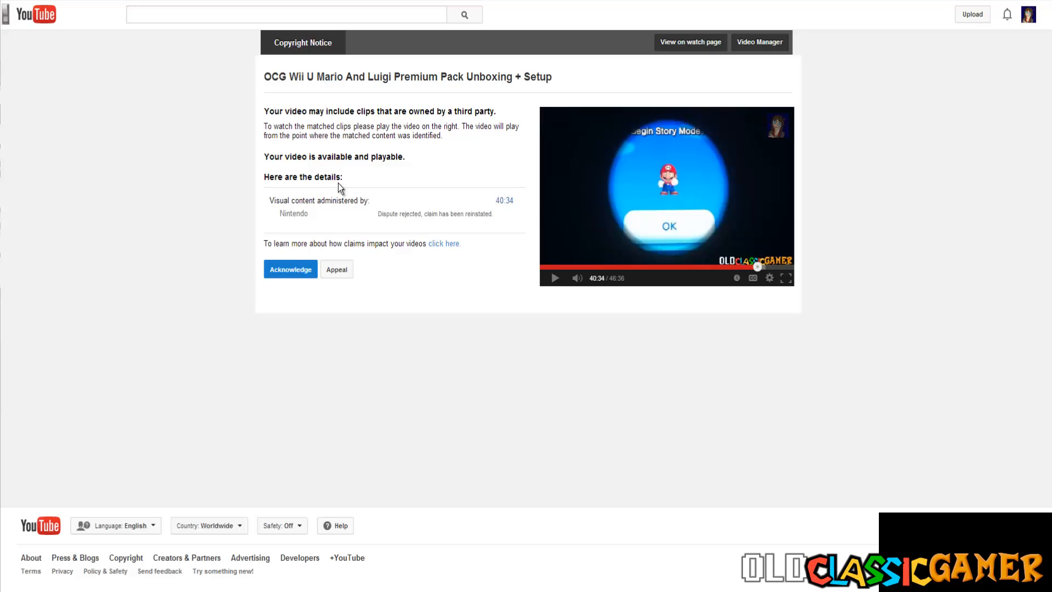
mouse_move(377, 122)
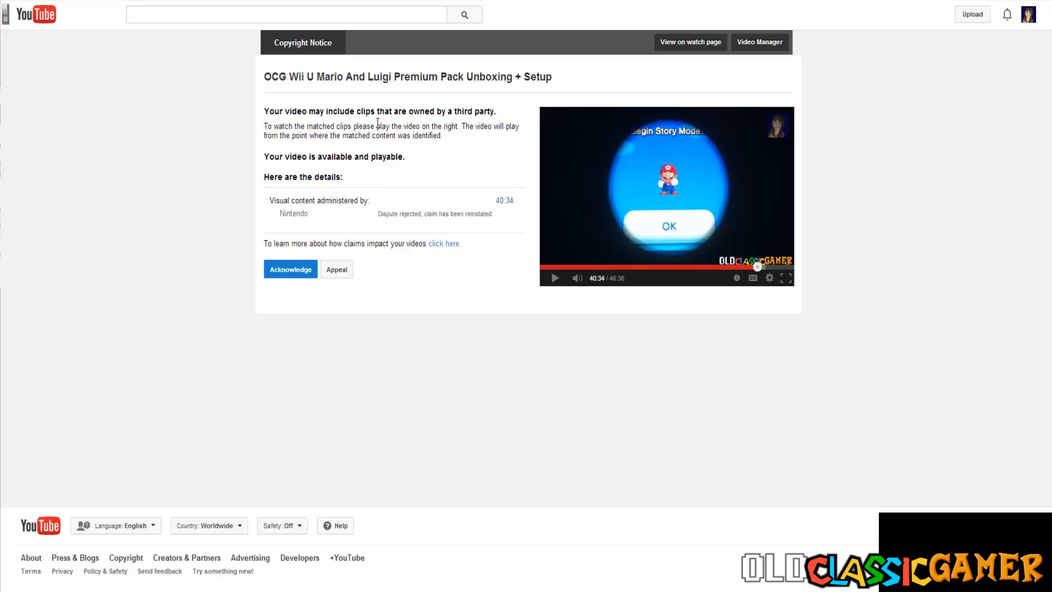
mouse_move(461, 349)
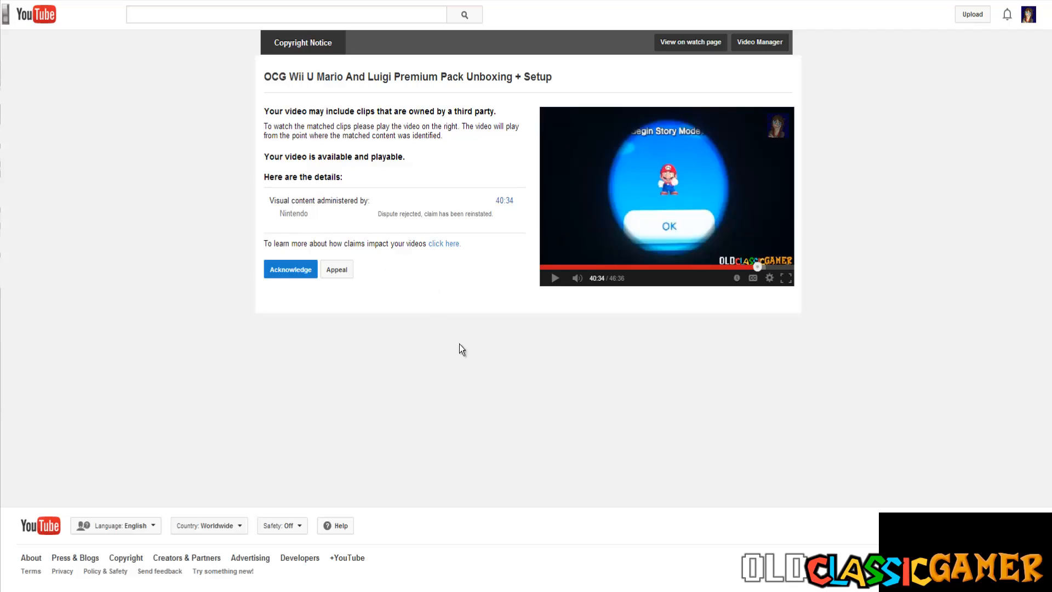
mouse_move(394, 311)
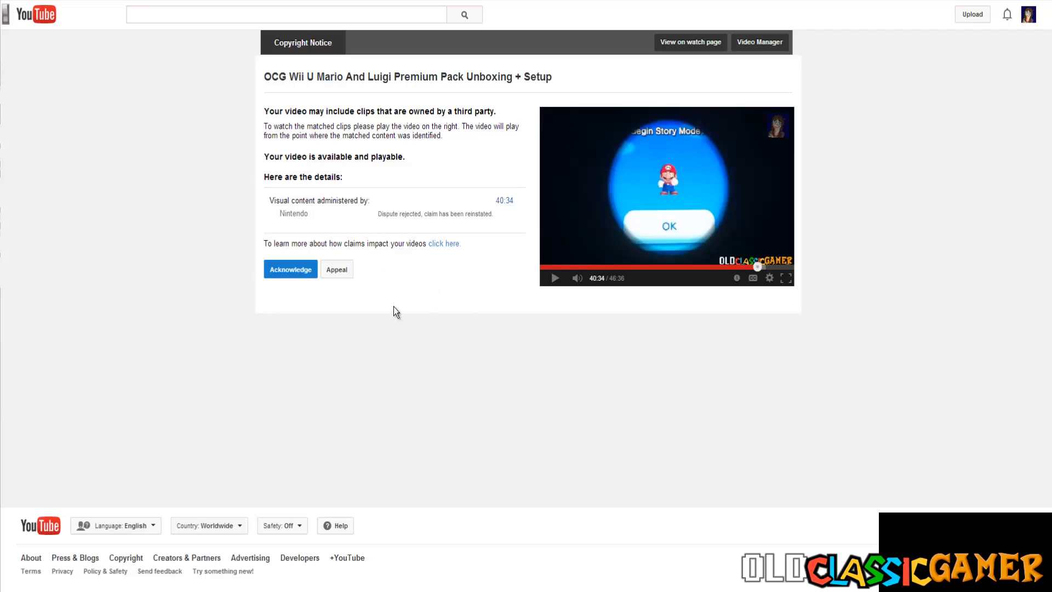
mouse_move(446, 303)
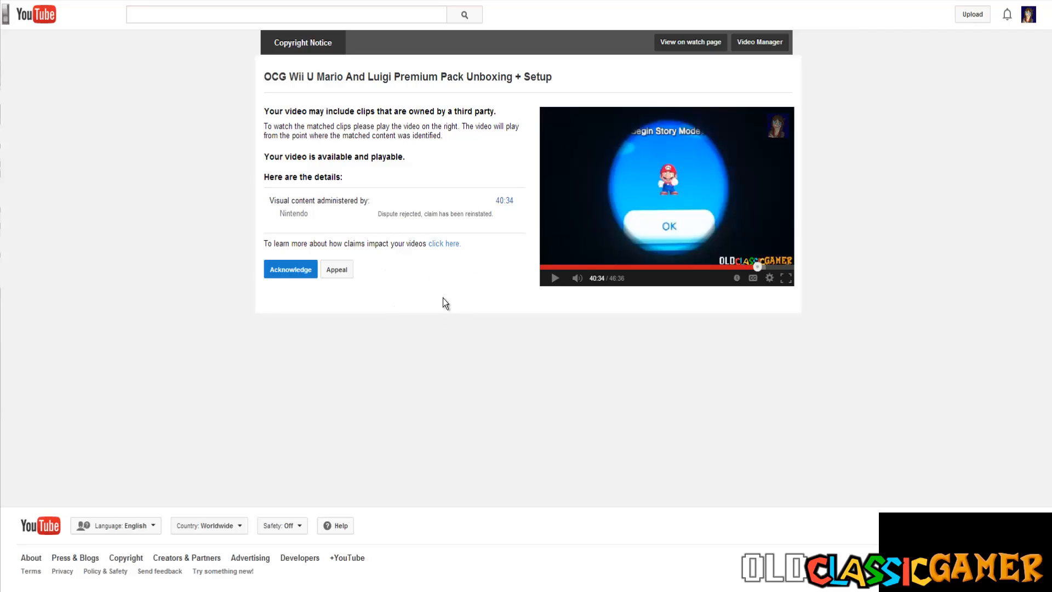
mouse_move(332, 222)
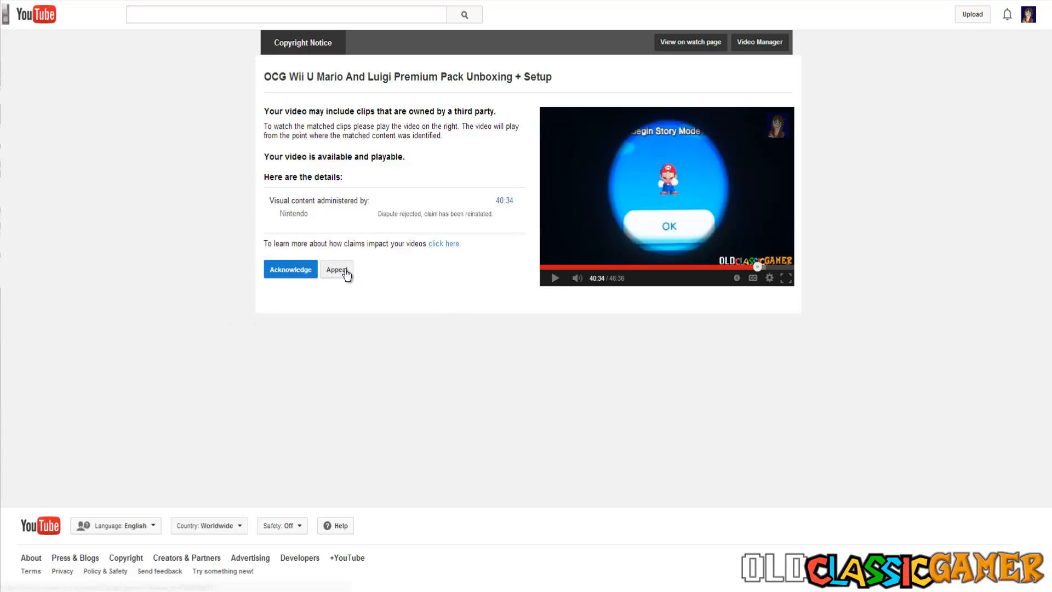
mouse_move(337, 268)
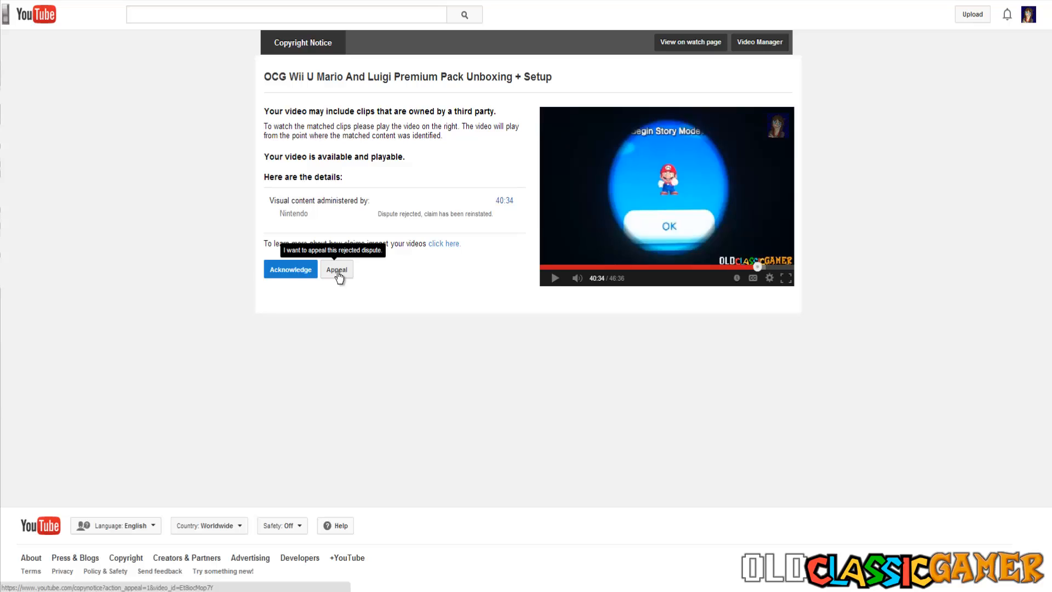
mouse_move(498, 281)
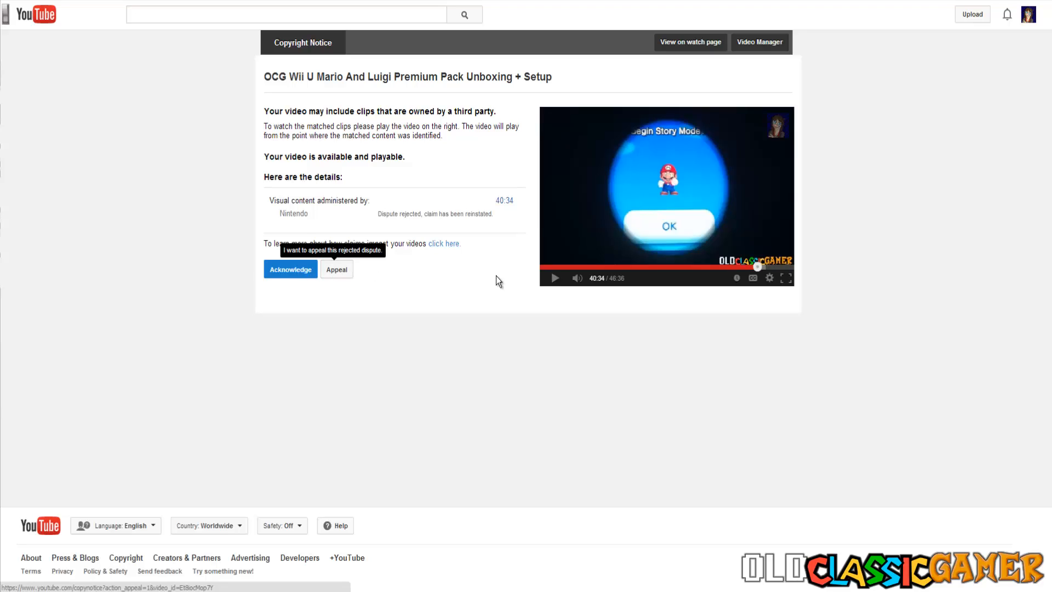
mouse_move(496, 281)
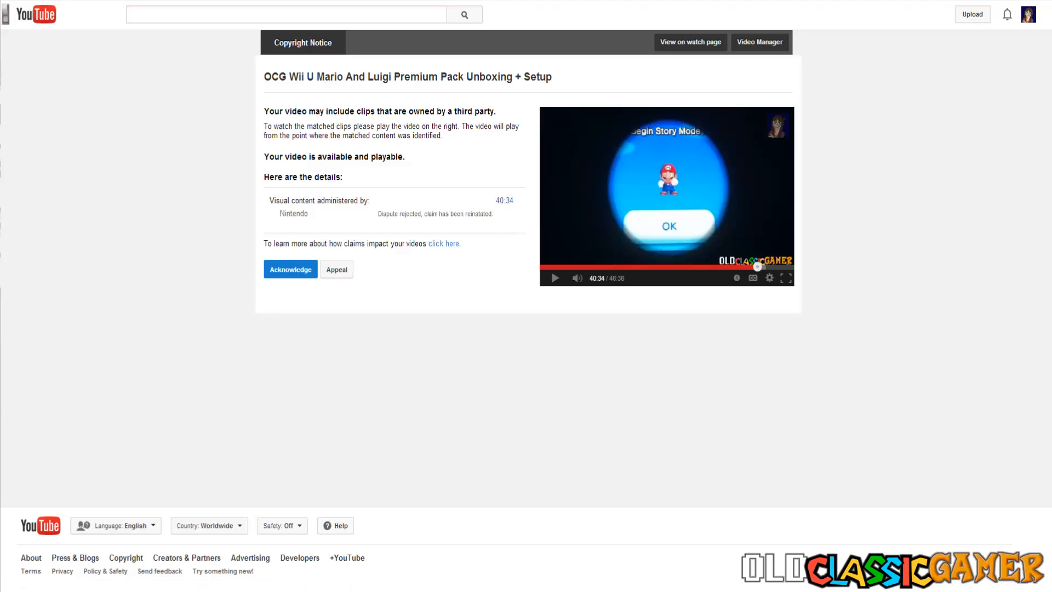
- Go back from the unboxing video's notice to the Copyright Notices list
left_click(759, 42)
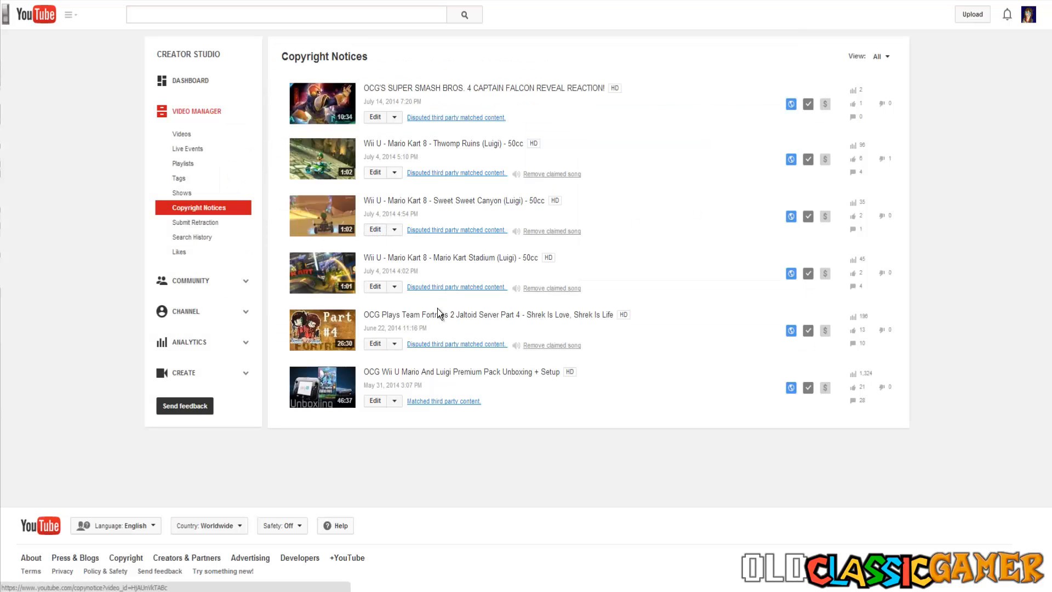
mouse_move(422, 237)
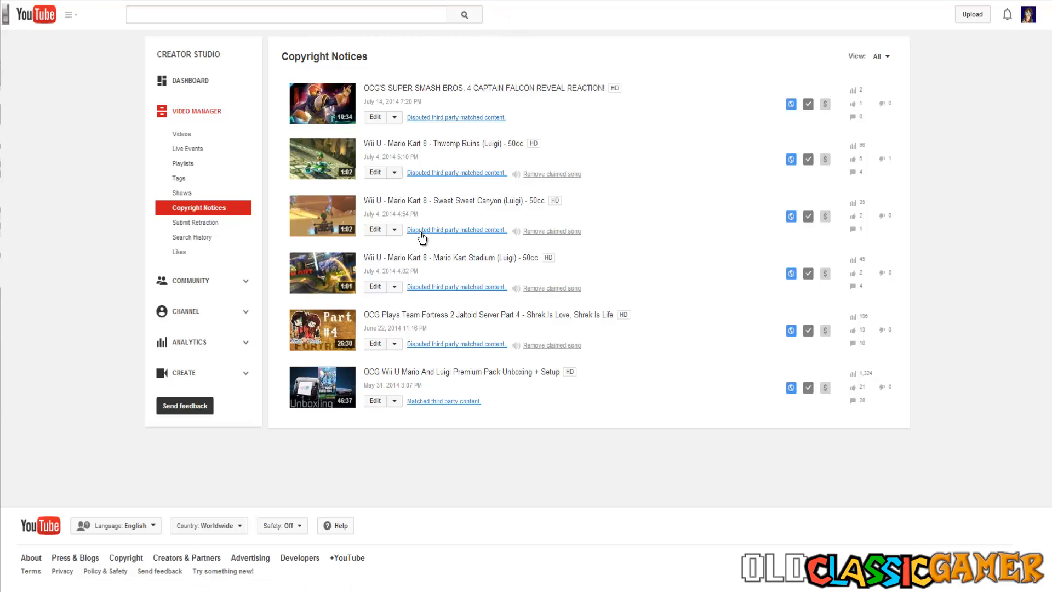
mouse_move(440, 403)
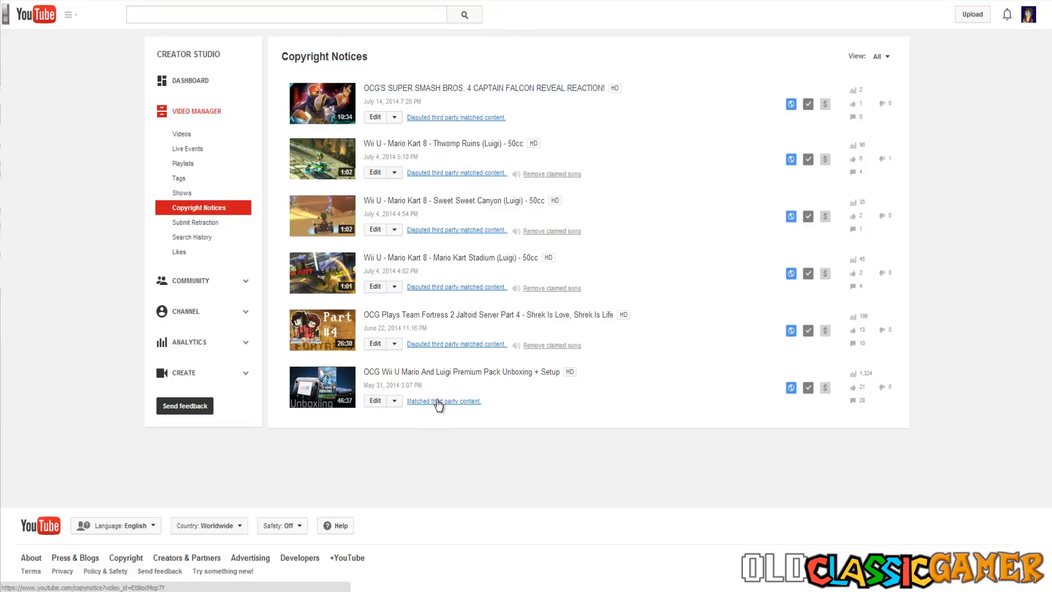
mouse_move(441, 104)
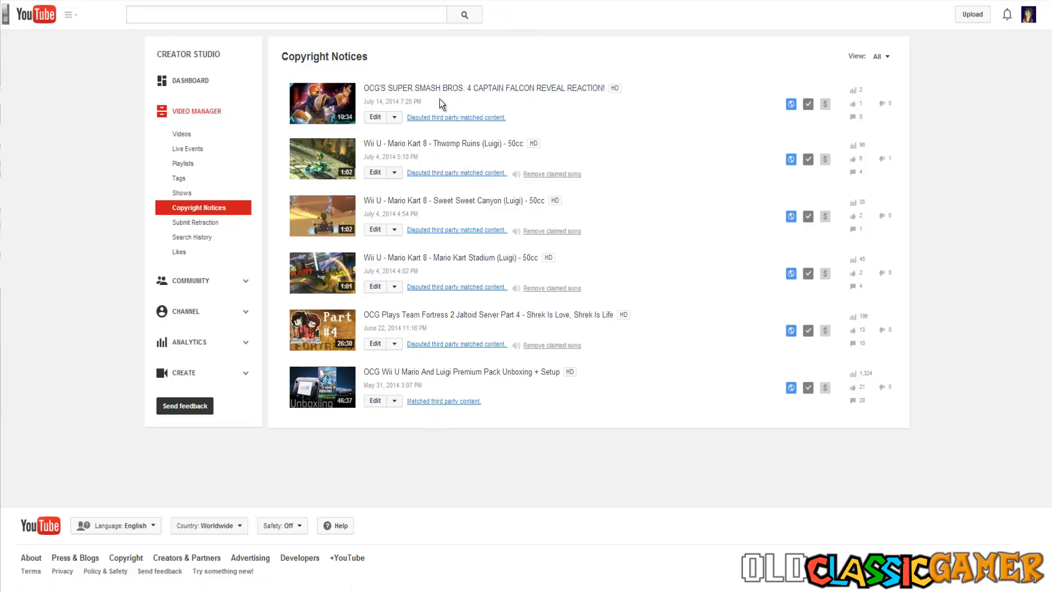
mouse_move(430, 126)
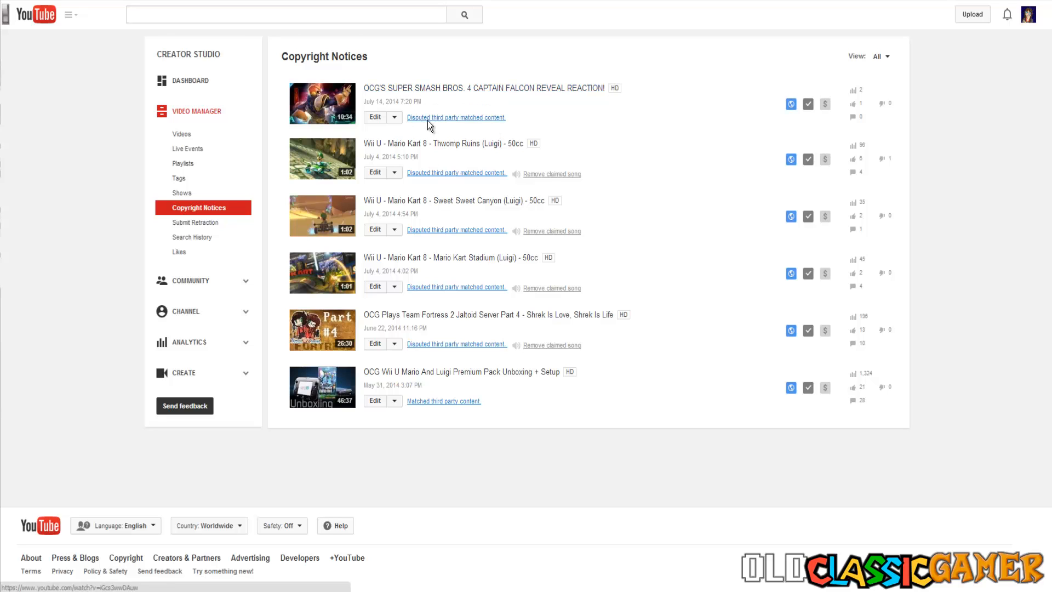
- Review the Captain Falcon reaction's pending dispute awaiting Nintendo's response by 8/13/14, then return to Copyright Notices
left_click(456, 117)
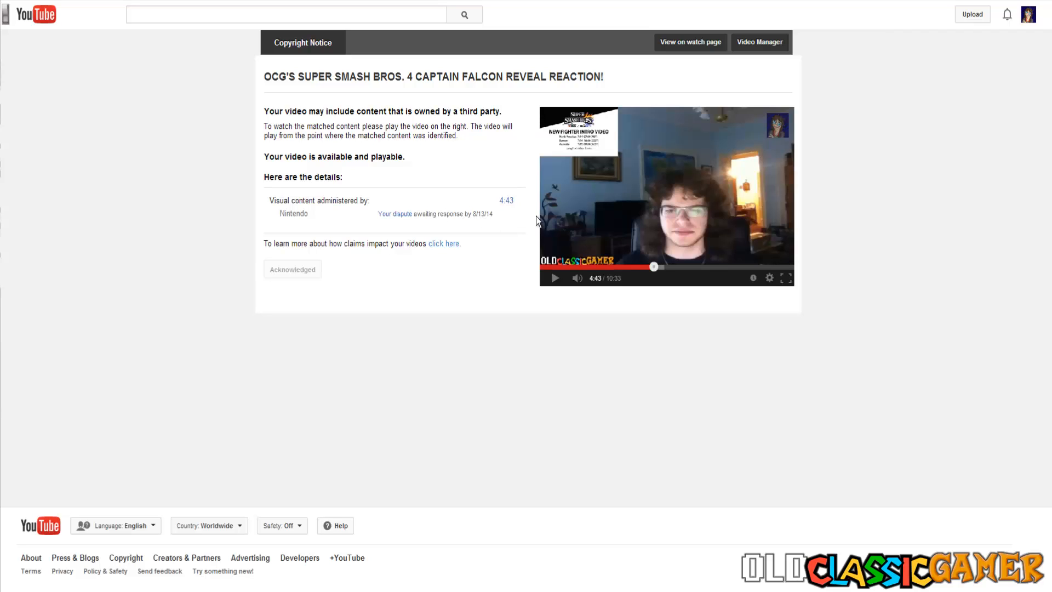
mouse_move(476, 223)
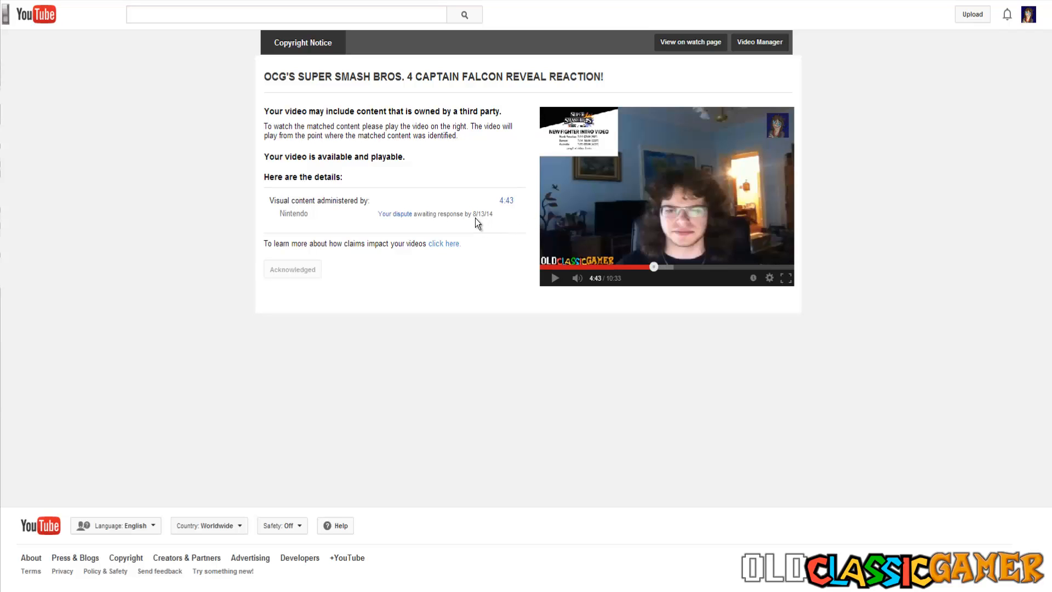
mouse_move(522, 249)
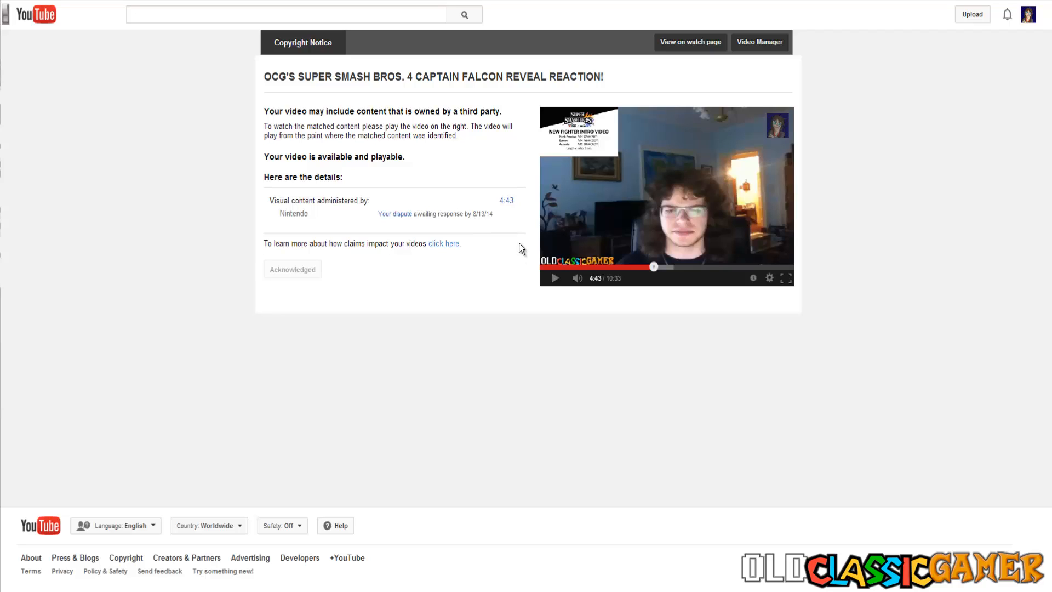
mouse_move(451, 193)
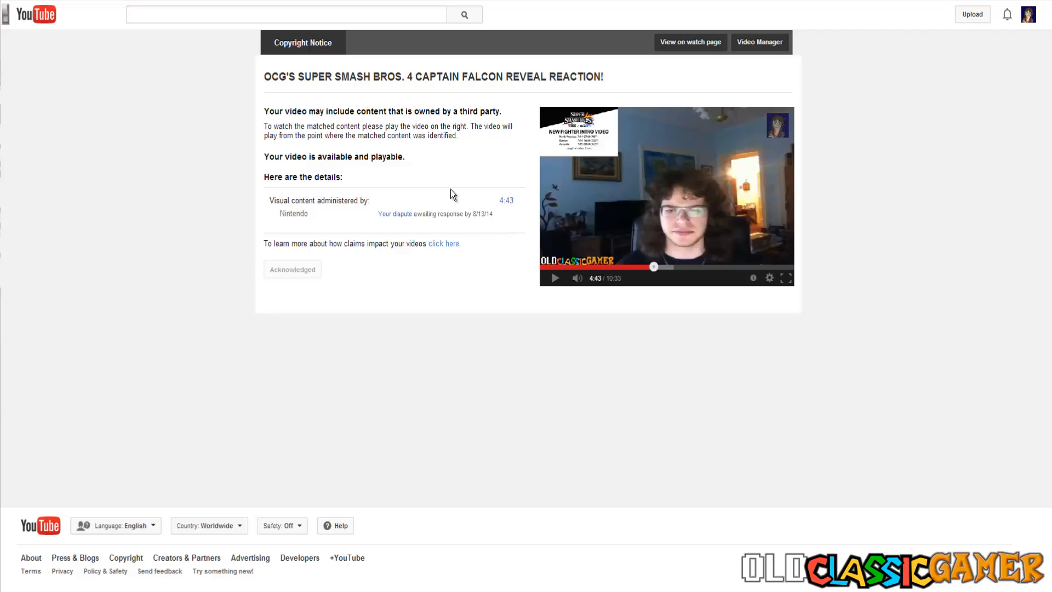
mouse_move(375, 239)
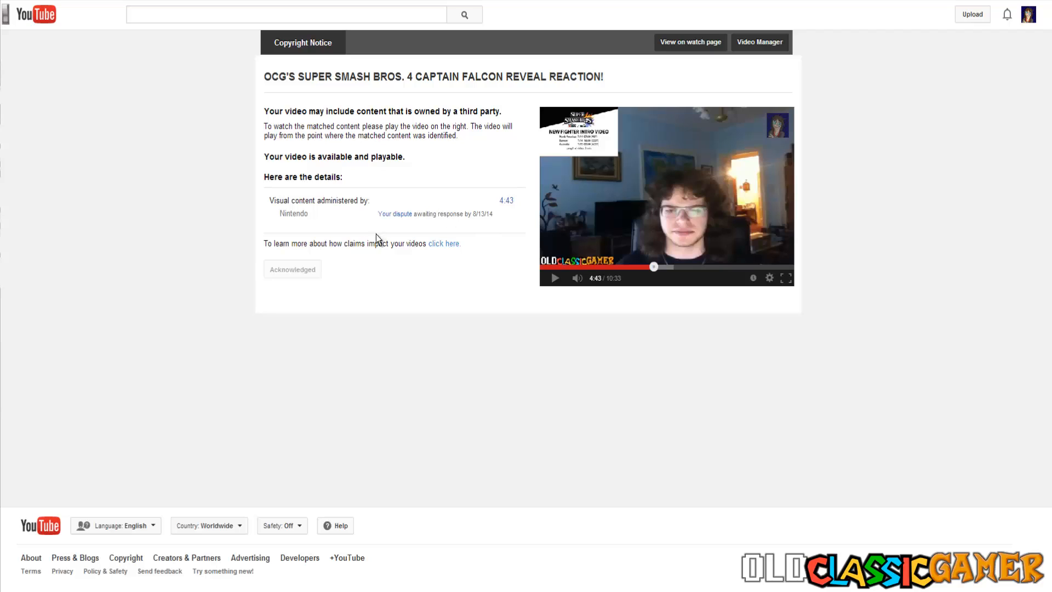
mouse_move(318, 214)
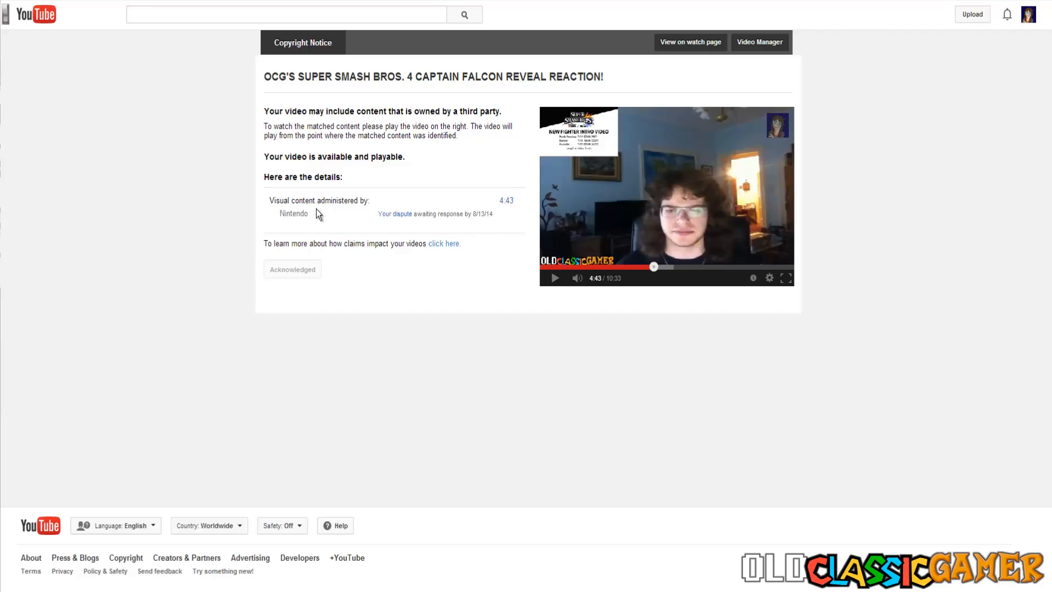
mouse_move(325, 244)
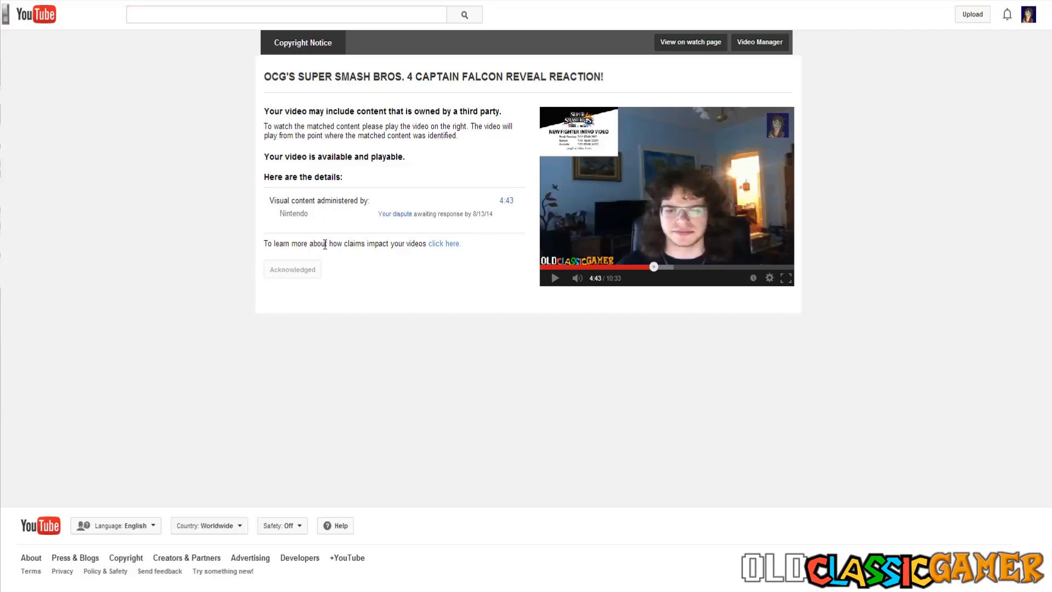
mouse_move(322, 221)
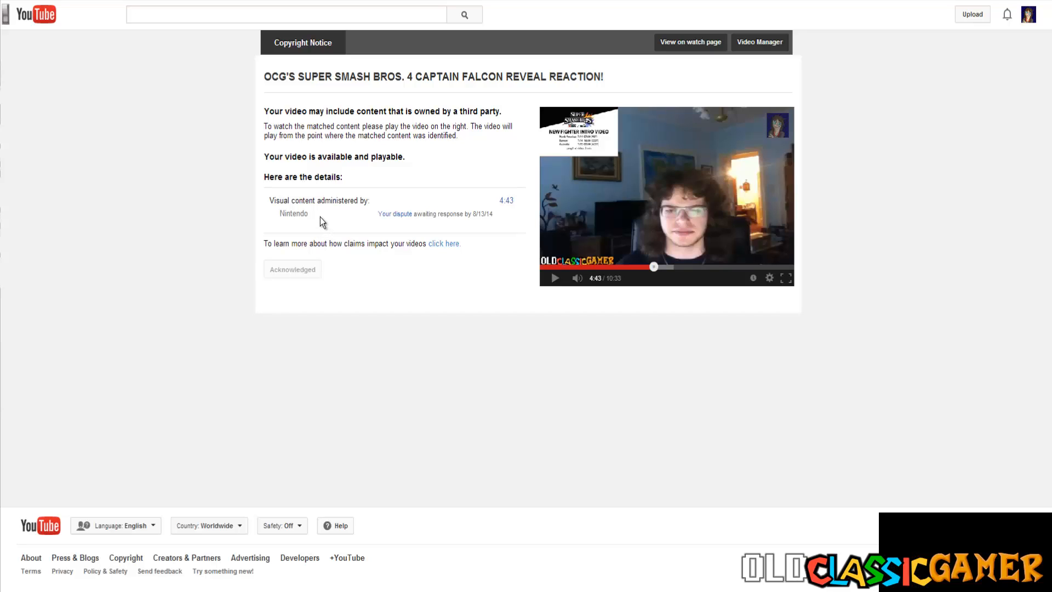
mouse_move(316, 221)
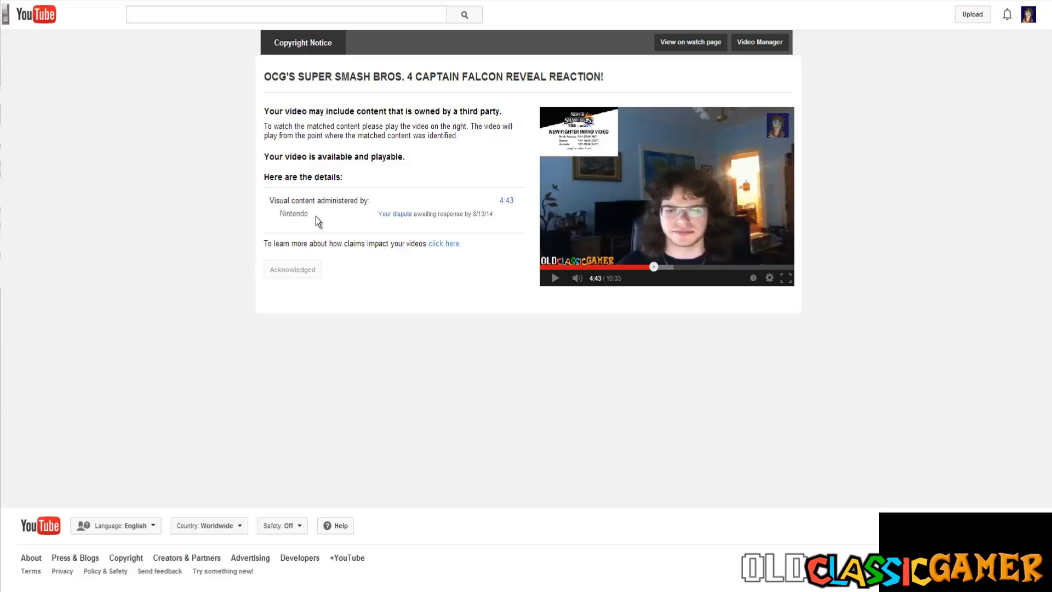
mouse_move(304, 179)
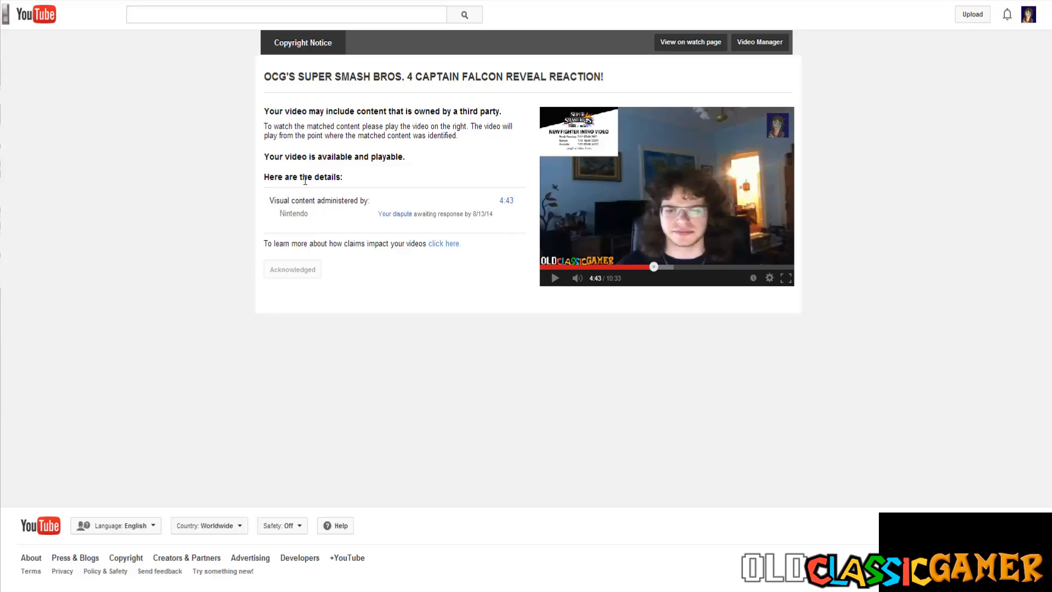
mouse_move(322, 215)
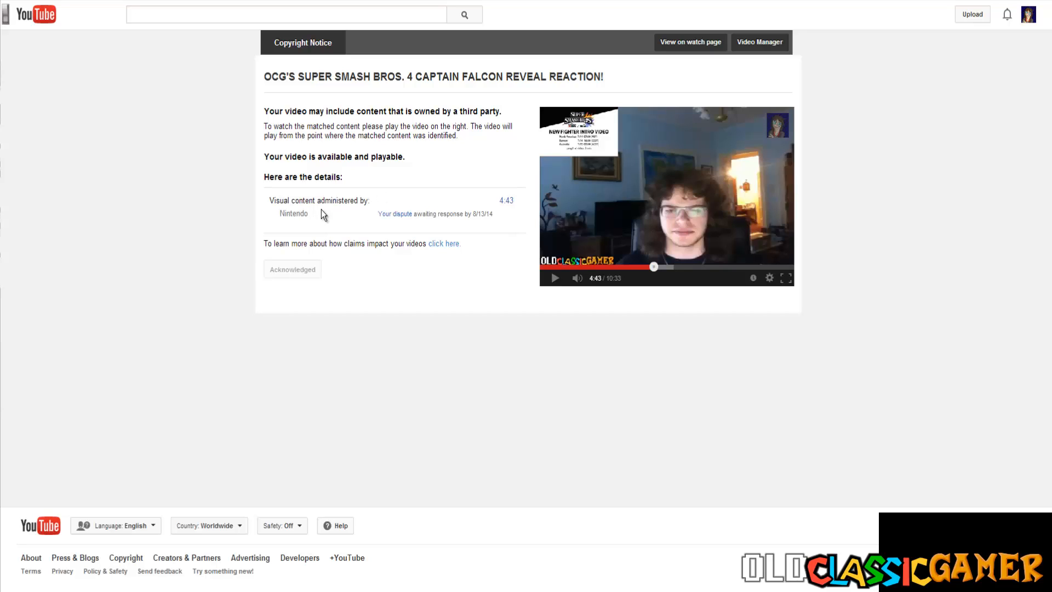
mouse_move(476, 306)
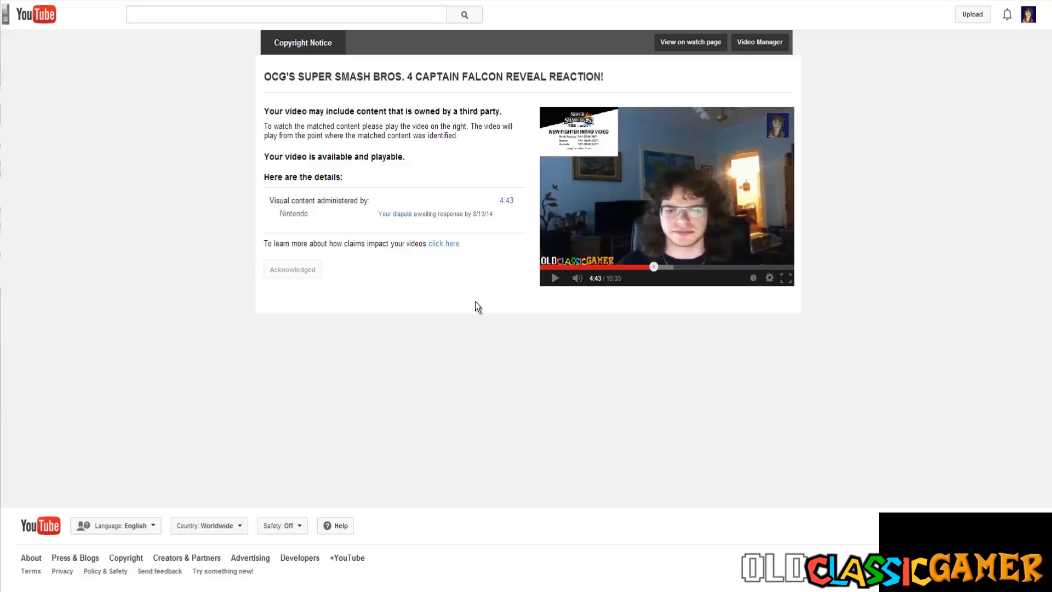
mouse_move(472, 249)
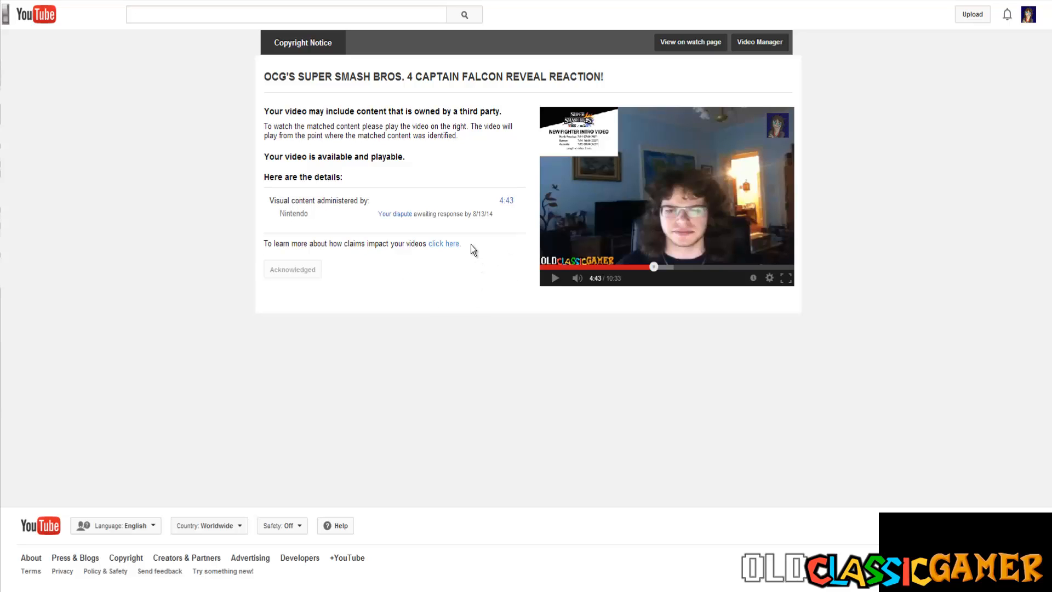
mouse_move(471, 239)
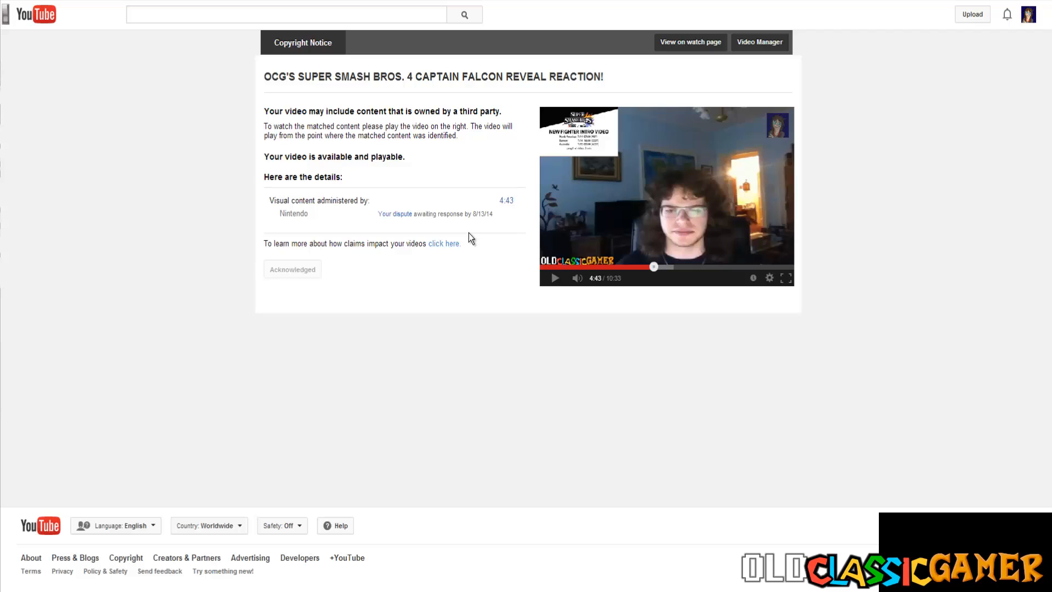
mouse_move(459, 329)
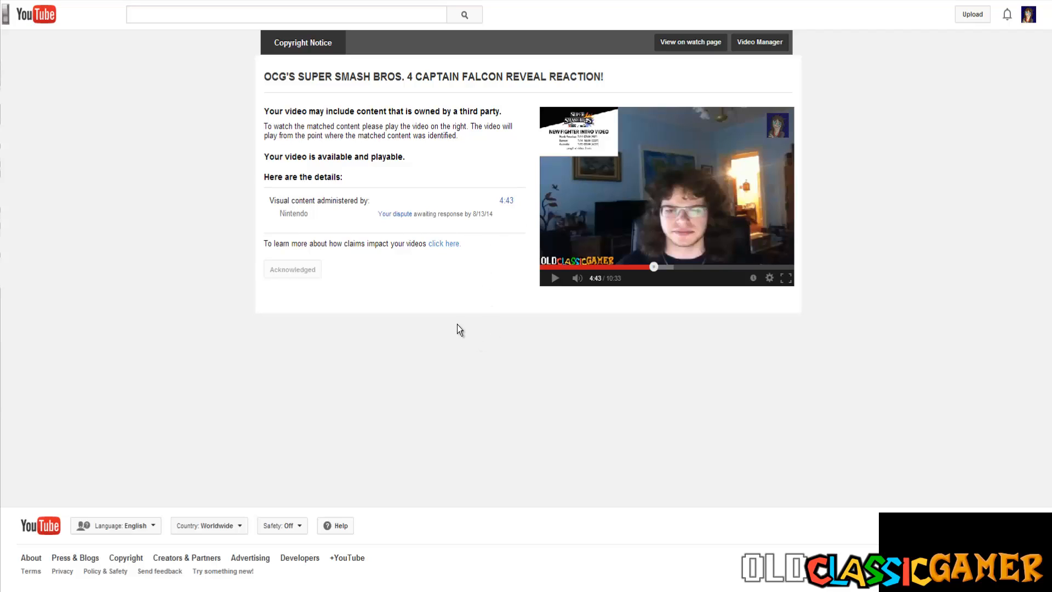
mouse_move(394, 204)
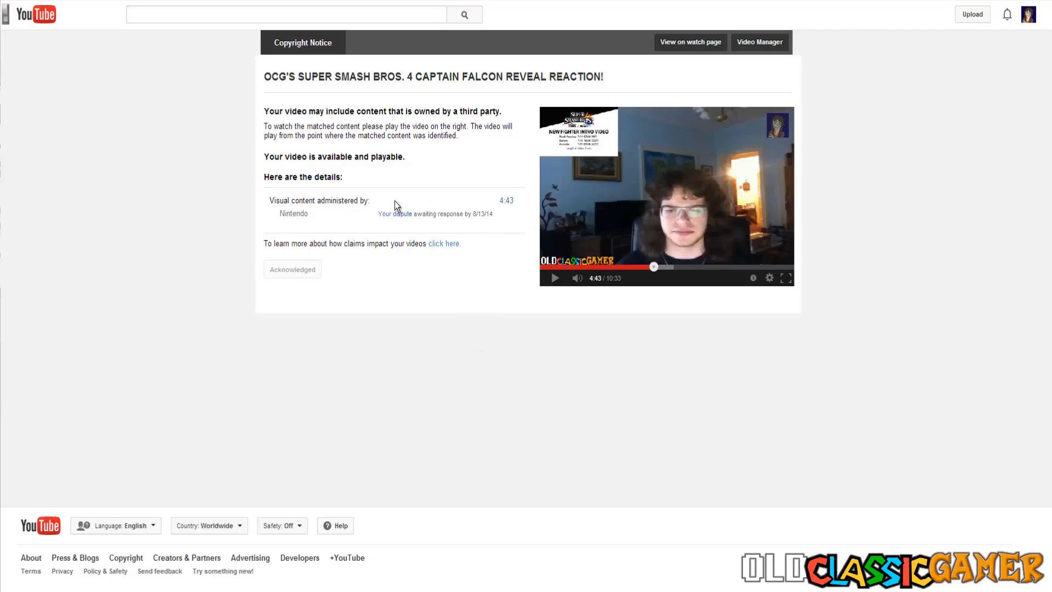
mouse_move(395, 213)
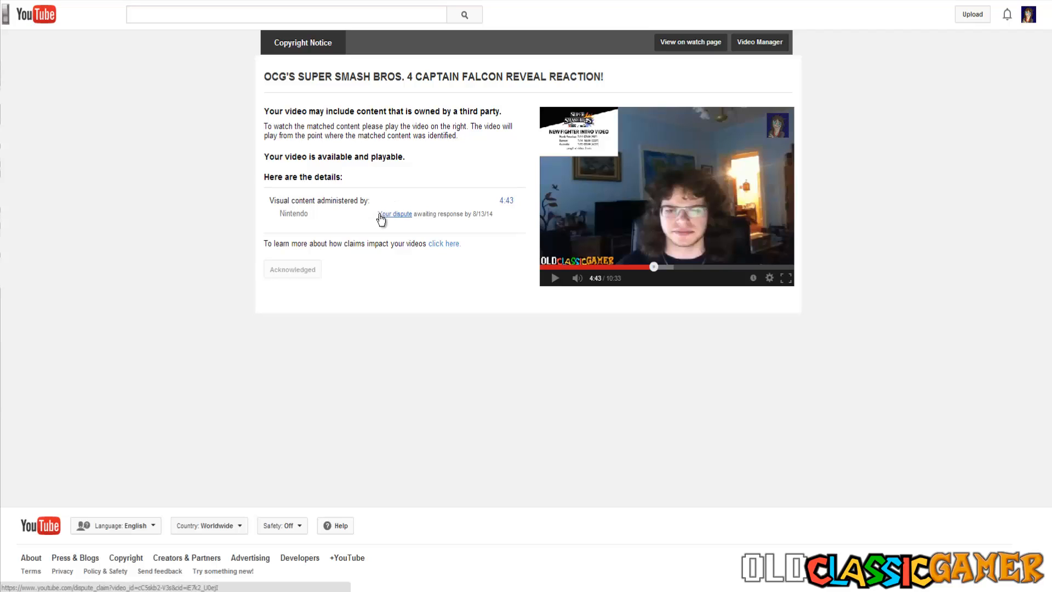
mouse_move(309, 224)
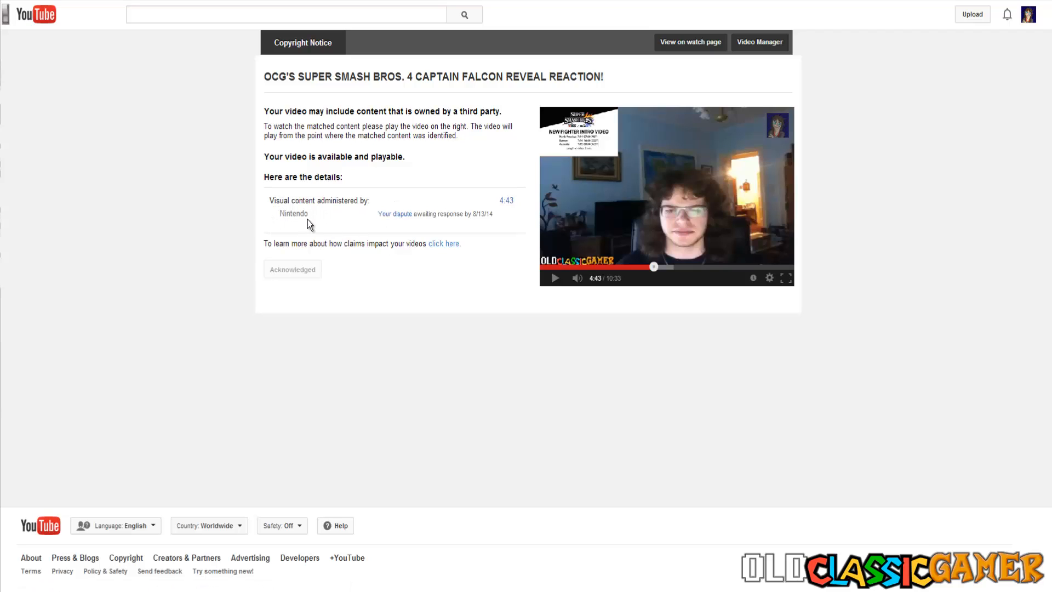
mouse_move(315, 198)
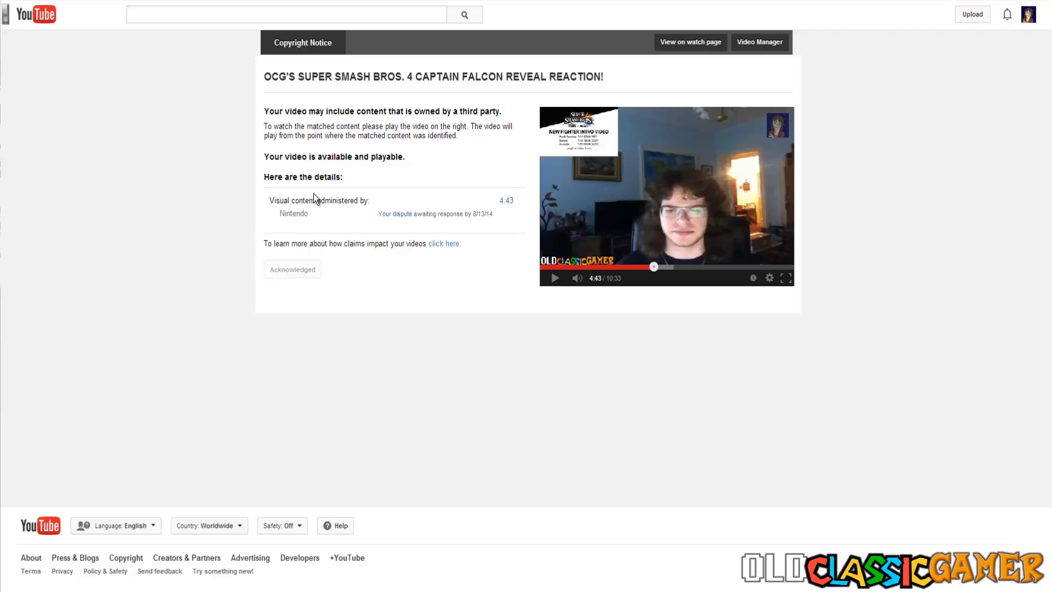
mouse_move(328, 193)
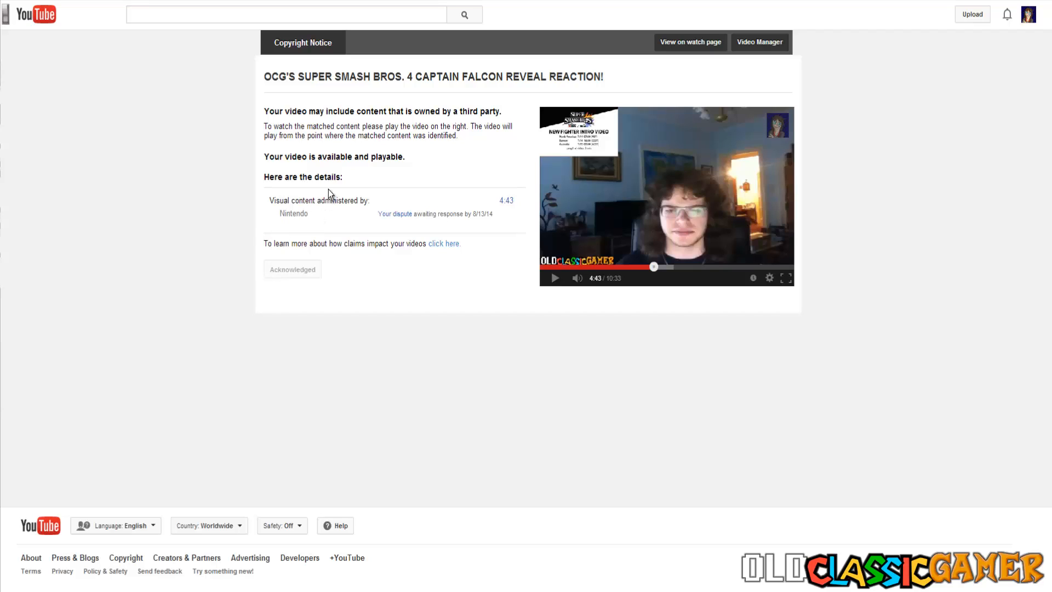
mouse_move(504, 188)
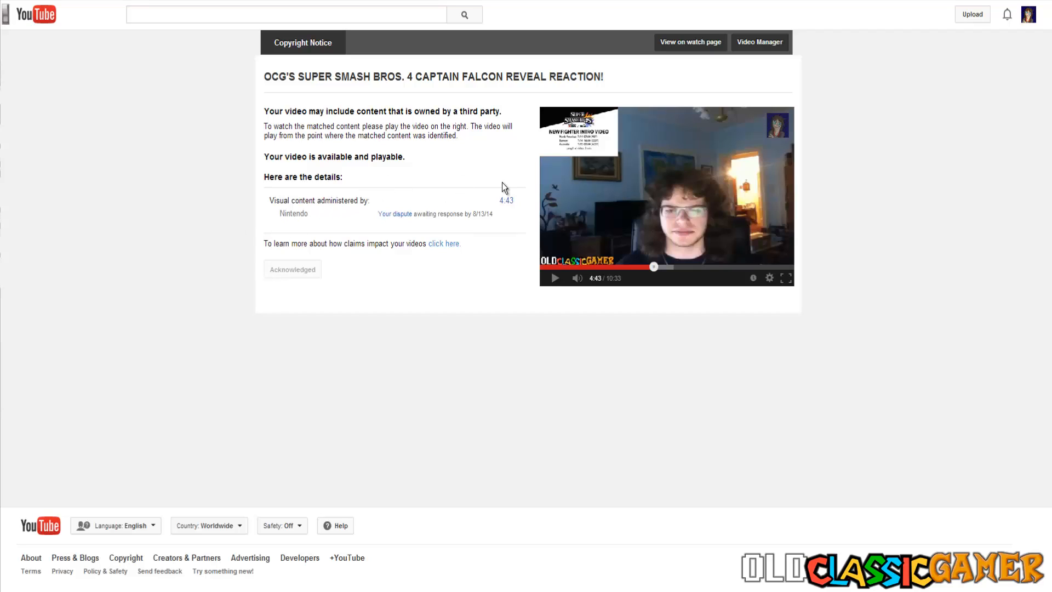
mouse_move(361, 179)
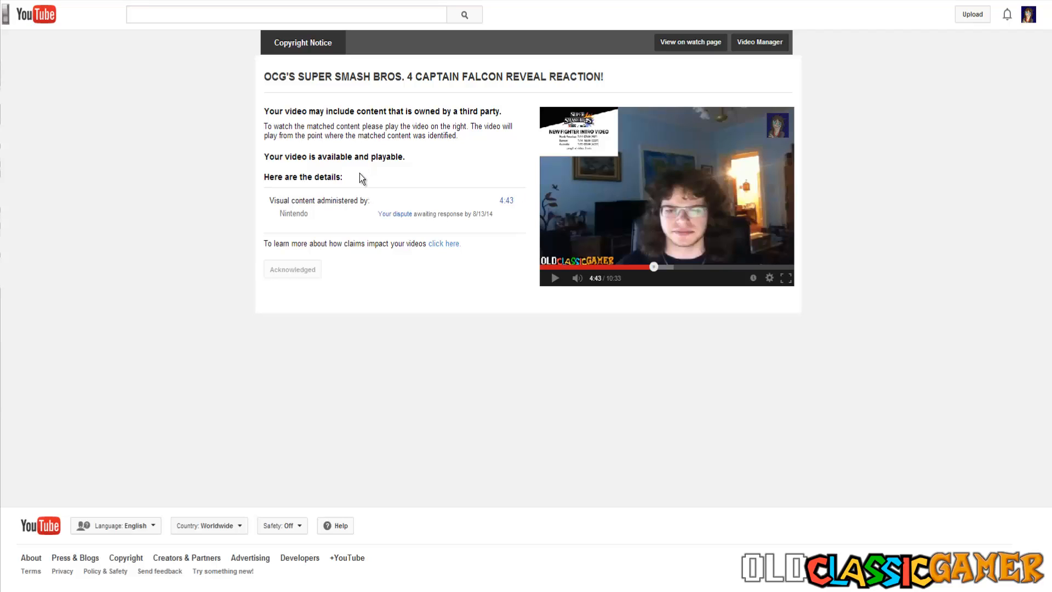
mouse_move(401, 434)
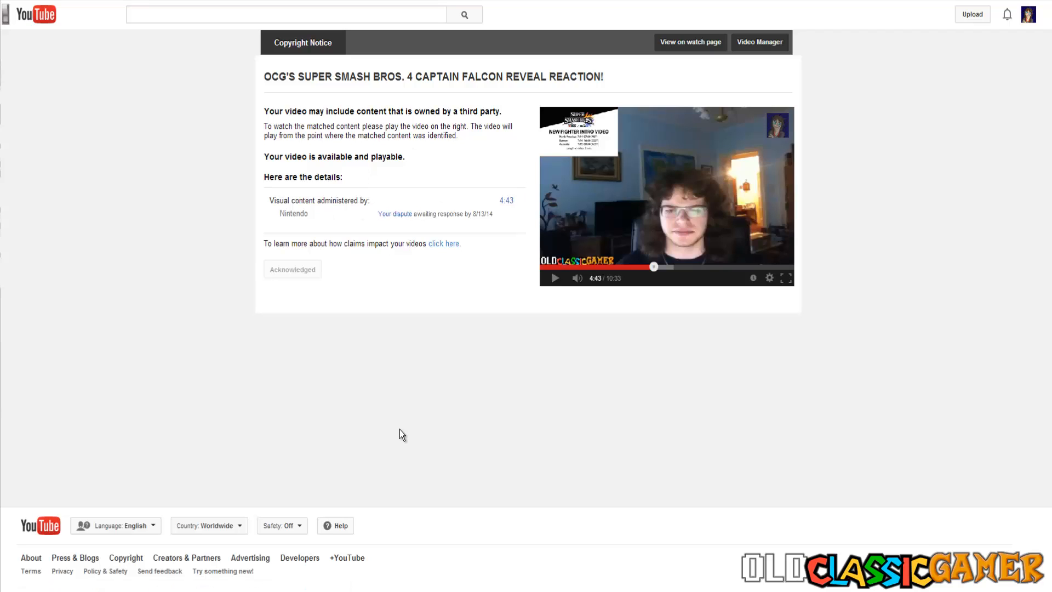
mouse_move(287, 227)
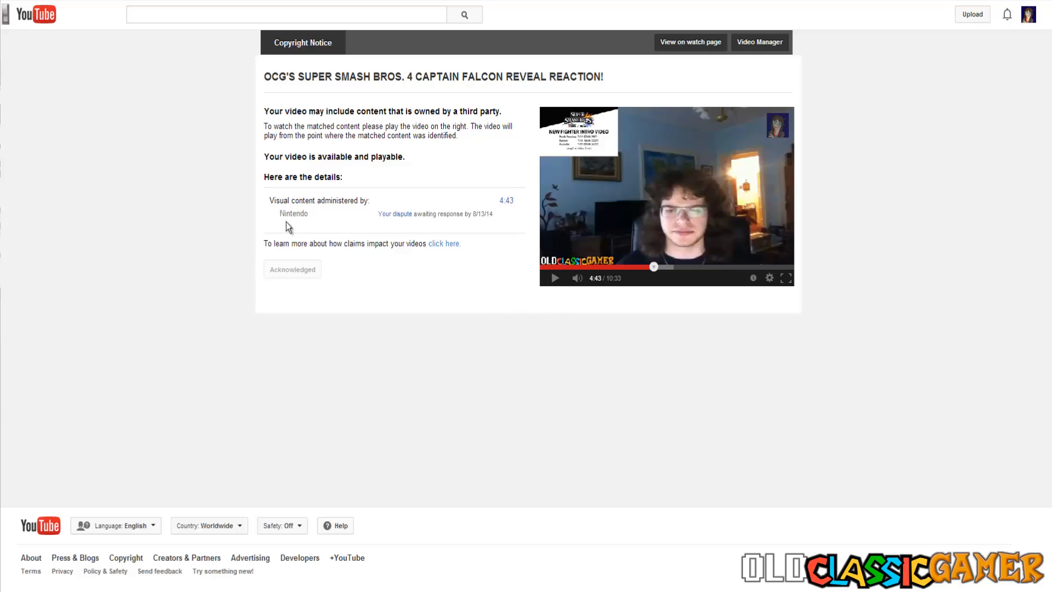
mouse_move(418, 240)
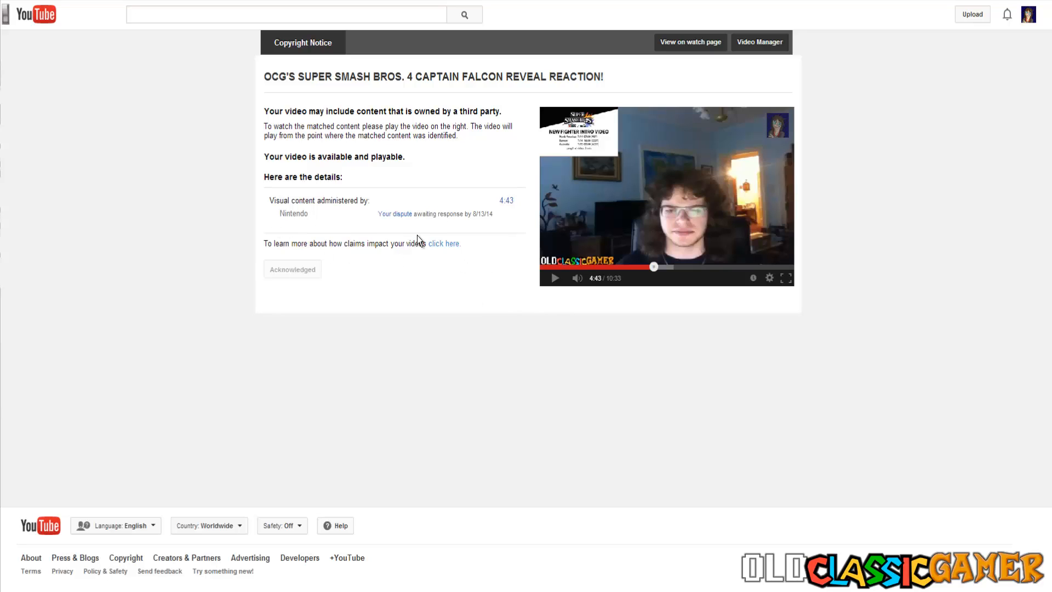
mouse_move(301, 194)
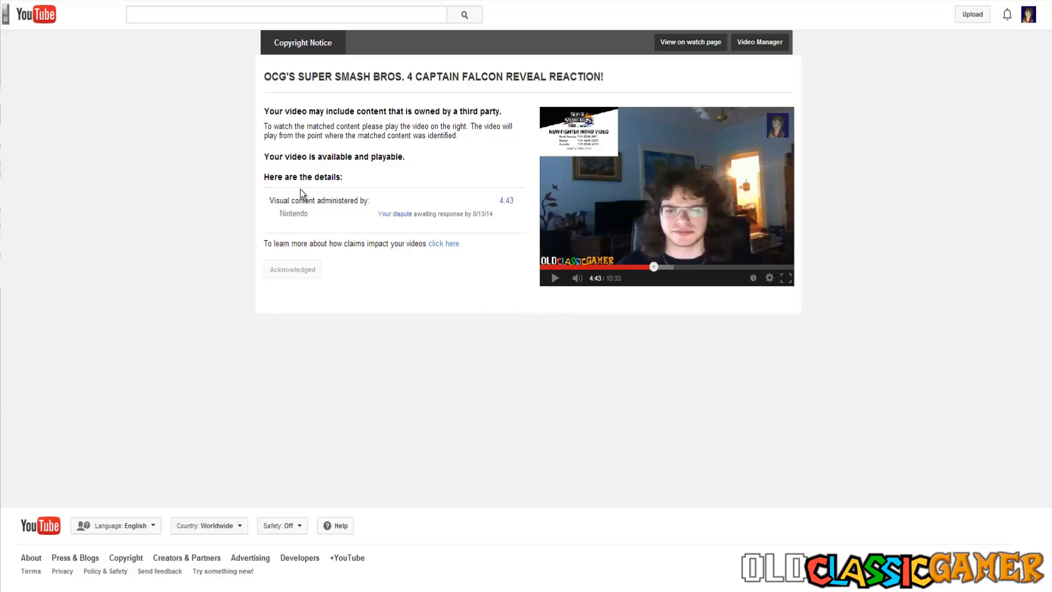
left_click(758, 41)
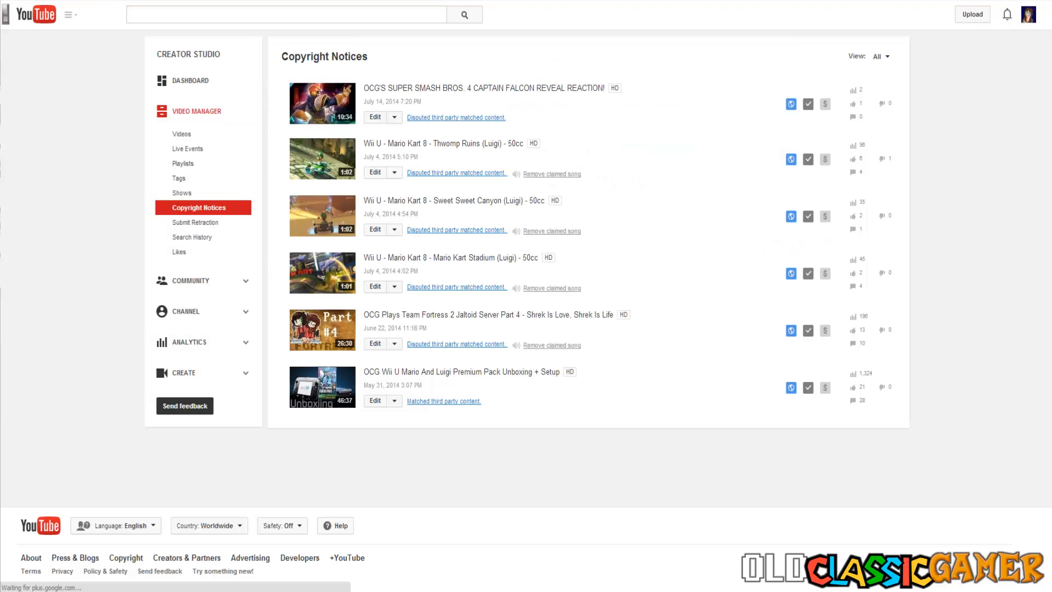
mouse_move(401, 418)
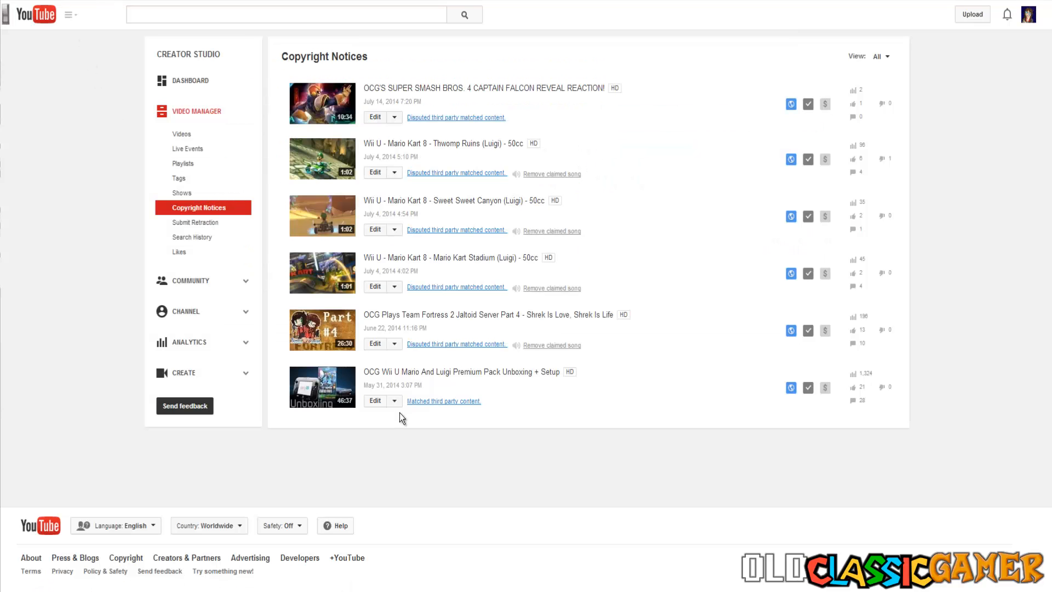
mouse_move(192, 311)
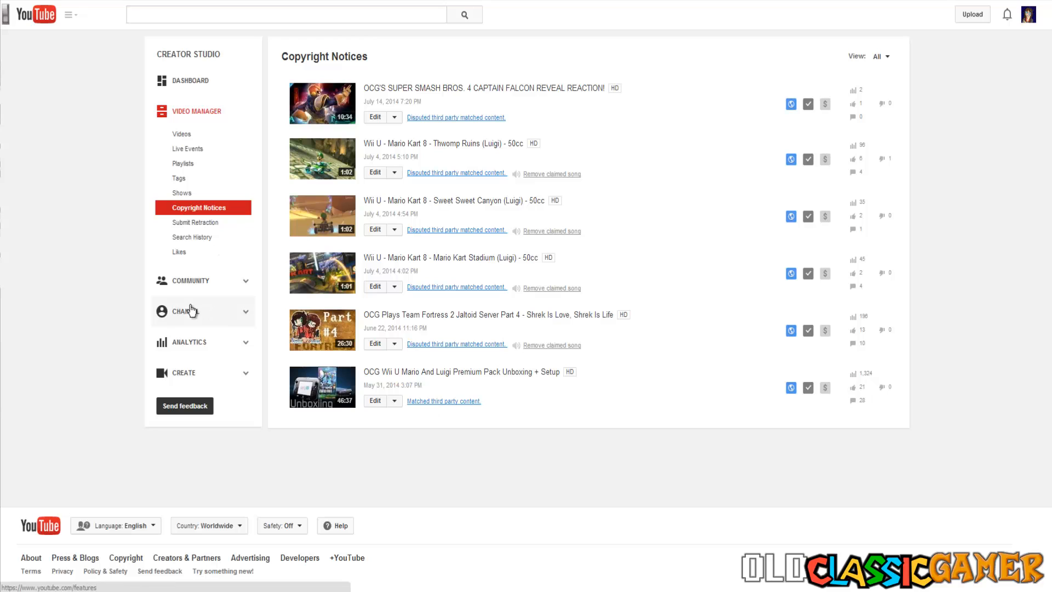
- View the channel's Status and features page showing Partner Verified and copyright in good standing
left_click(183, 311)
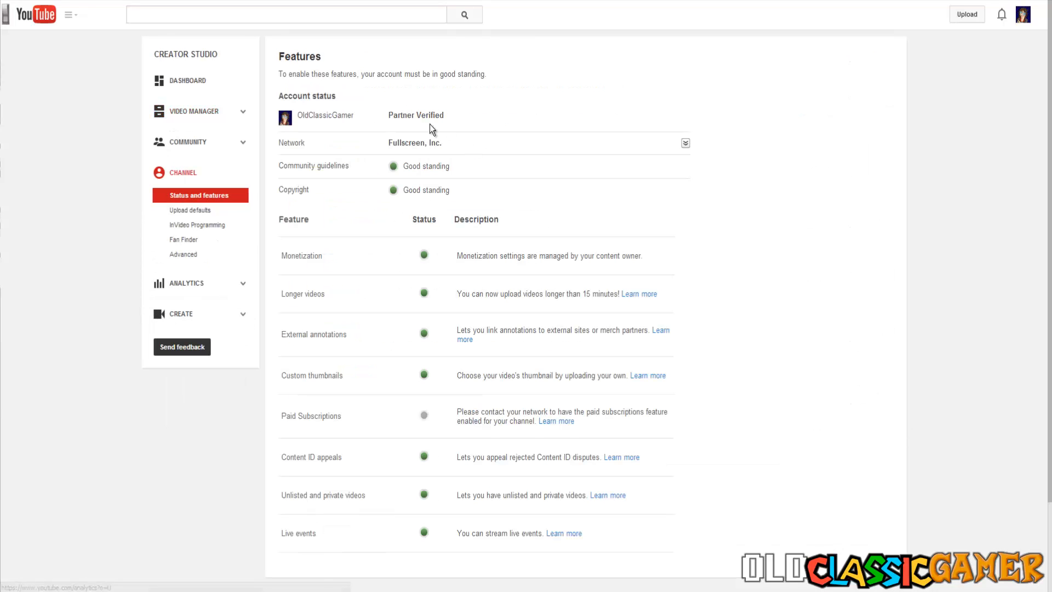
mouse_move(392, 164)
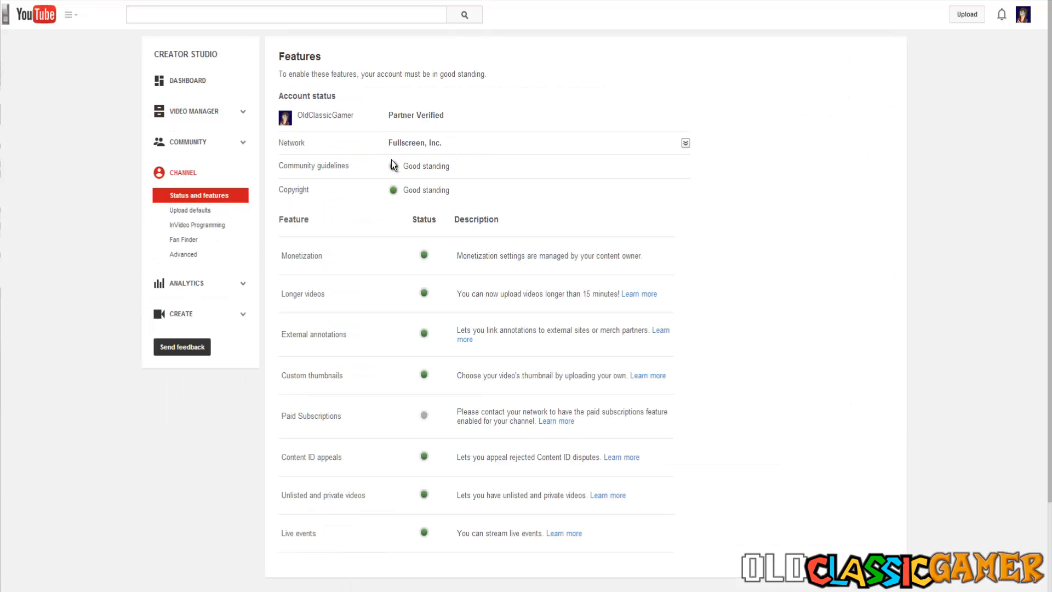
mouse_move(392, 171)
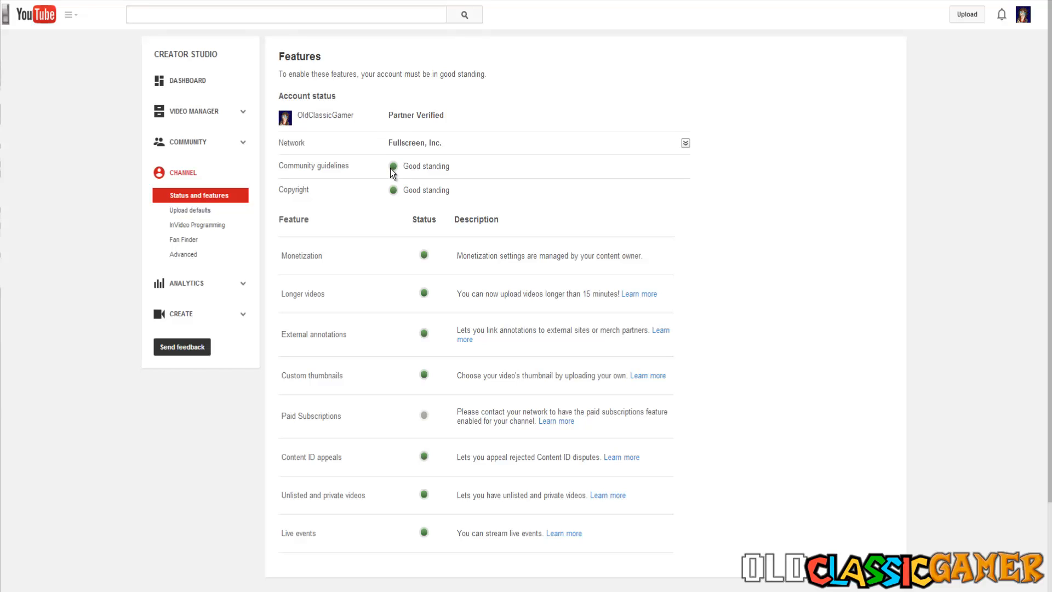
mouse_move(403, 161)
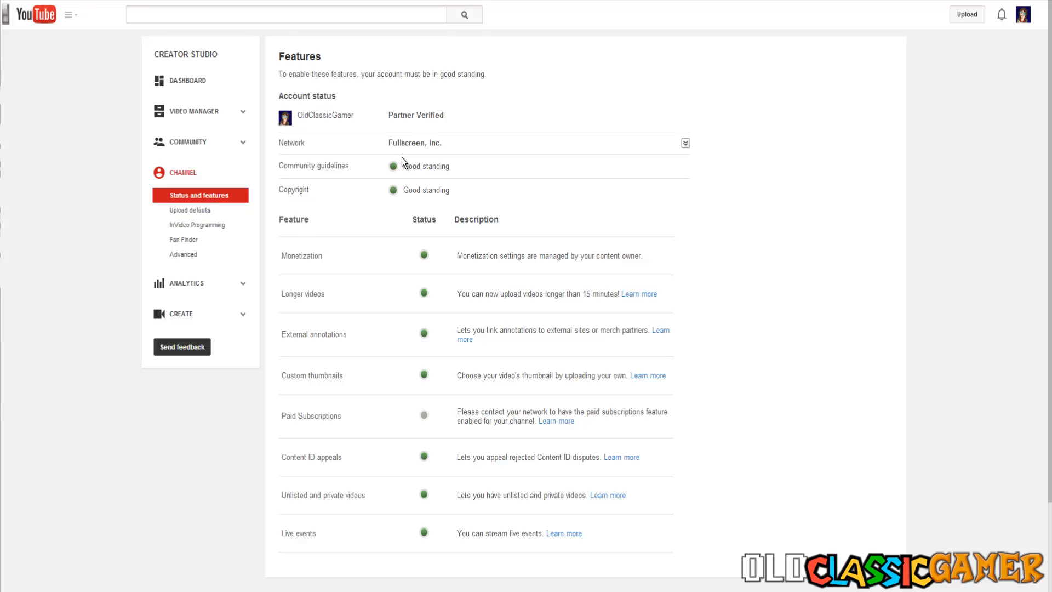
mouse_move(457, 189)
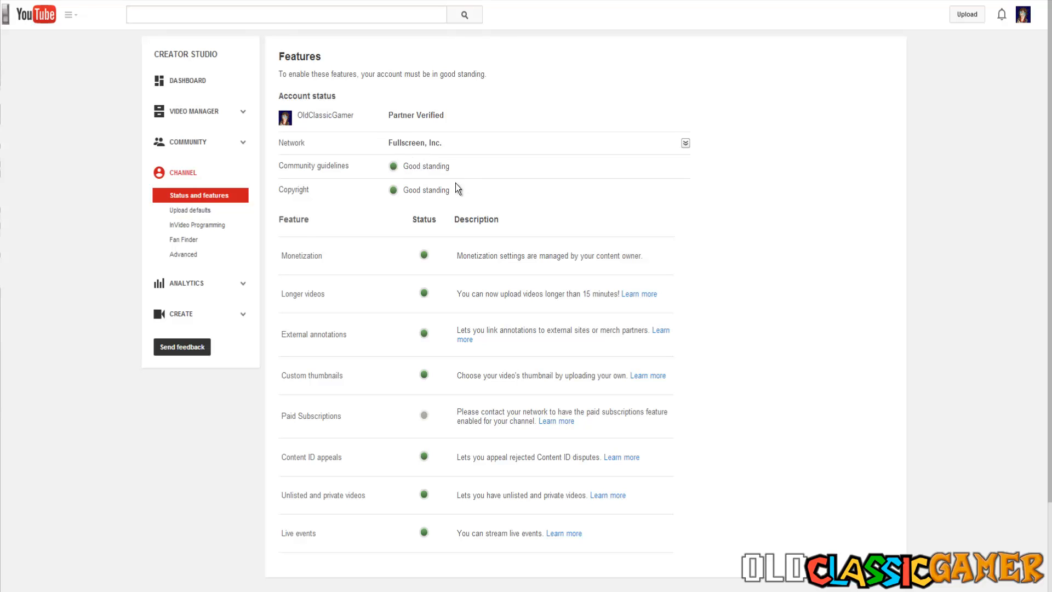
mouse_move(440, 186)
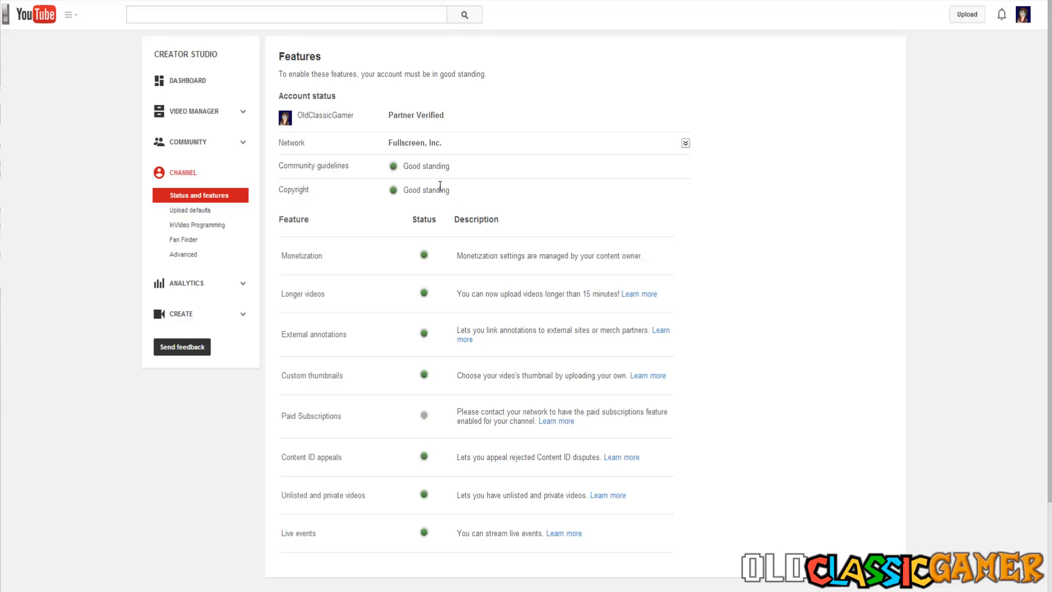
mouse_move(416, 162)
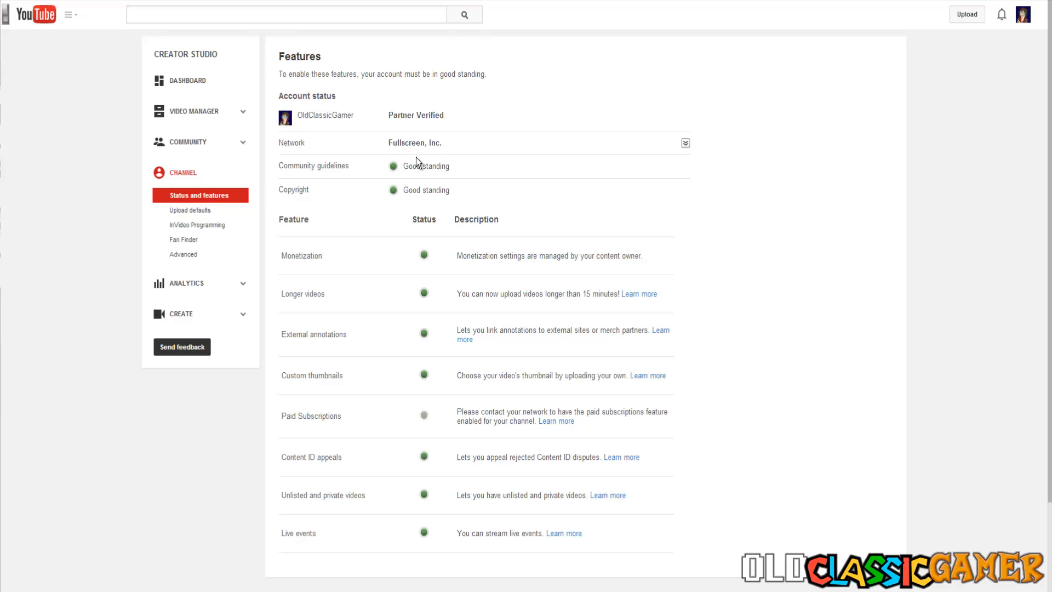
mouse_move(390, 166)
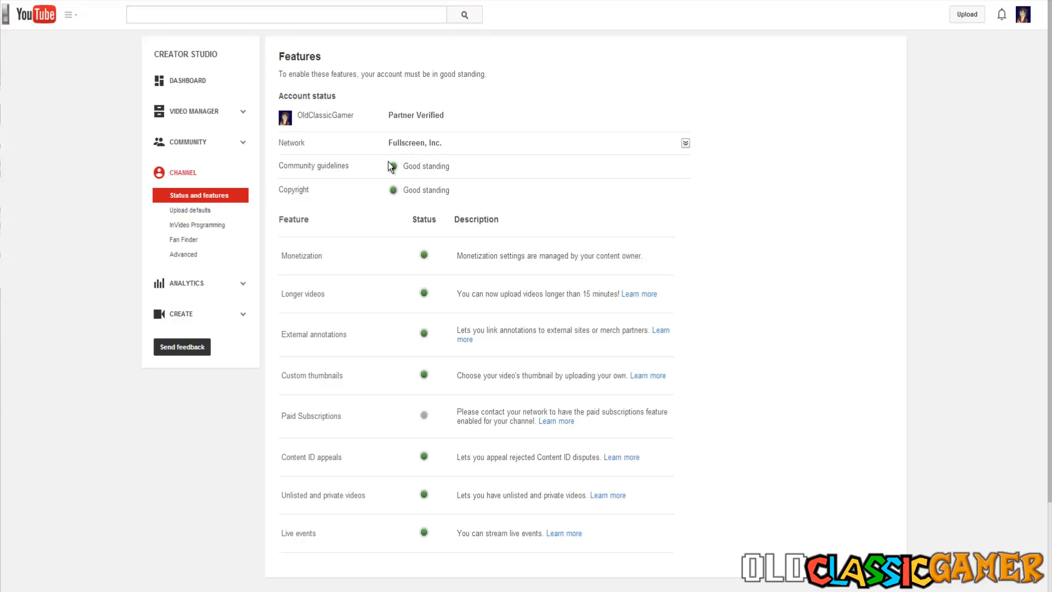
mouse_move(397, 171)
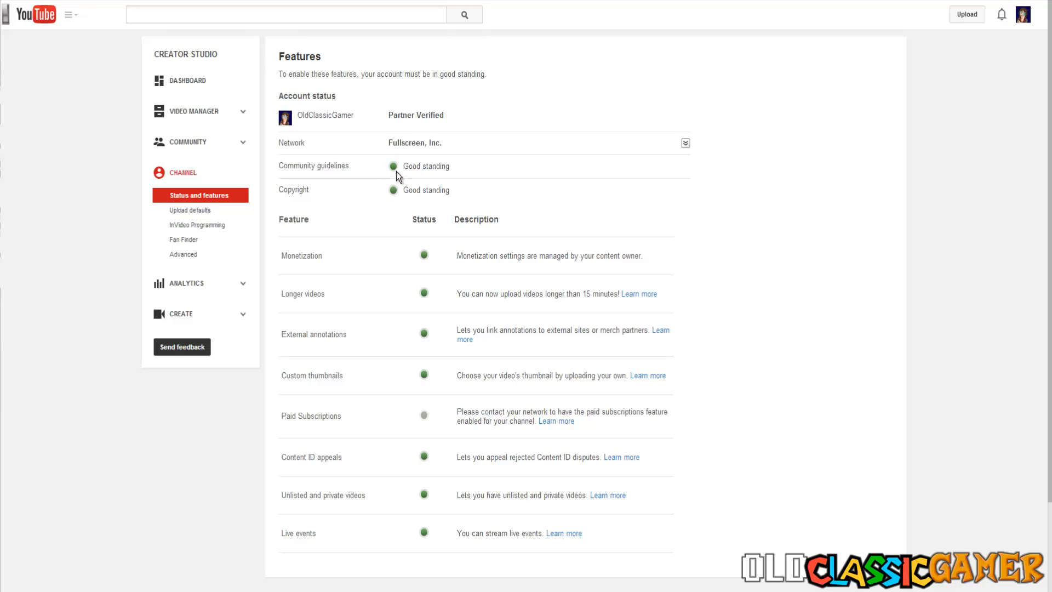
mouse_move(399, 170)
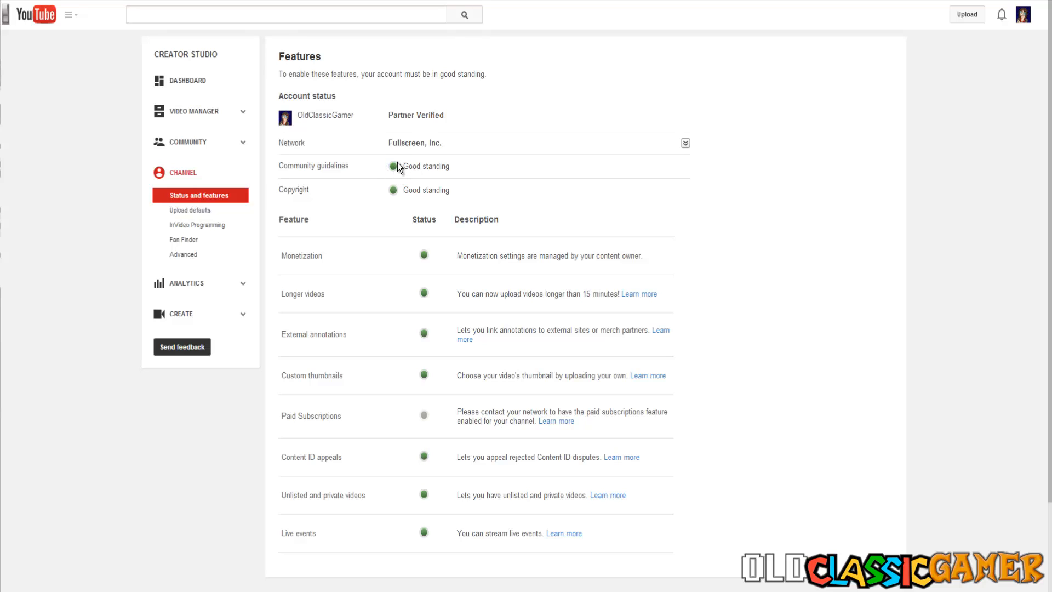
mouse_move(490, 191)
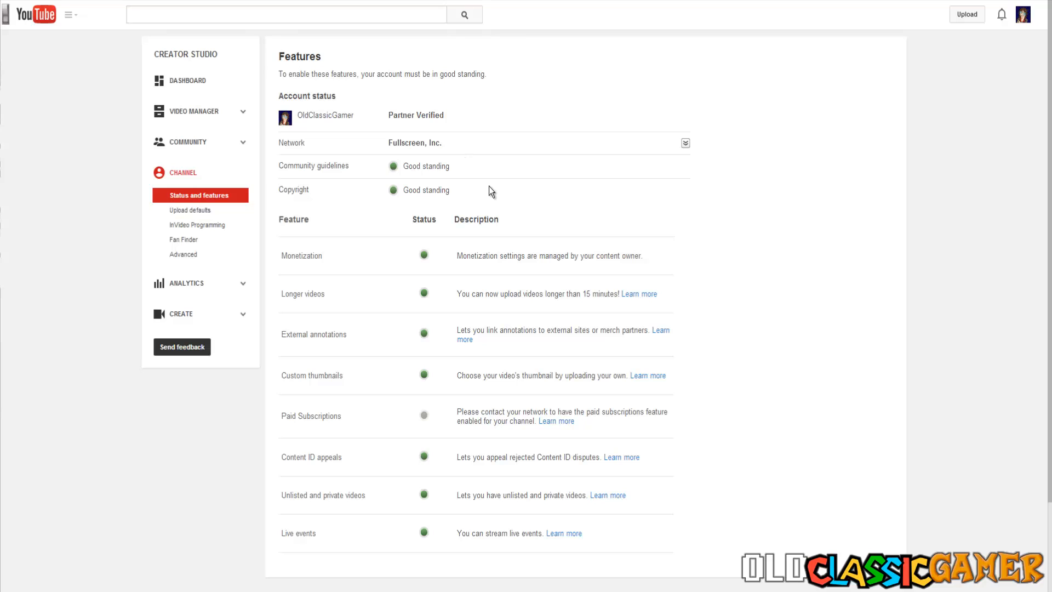
mouse_move(443, 154)
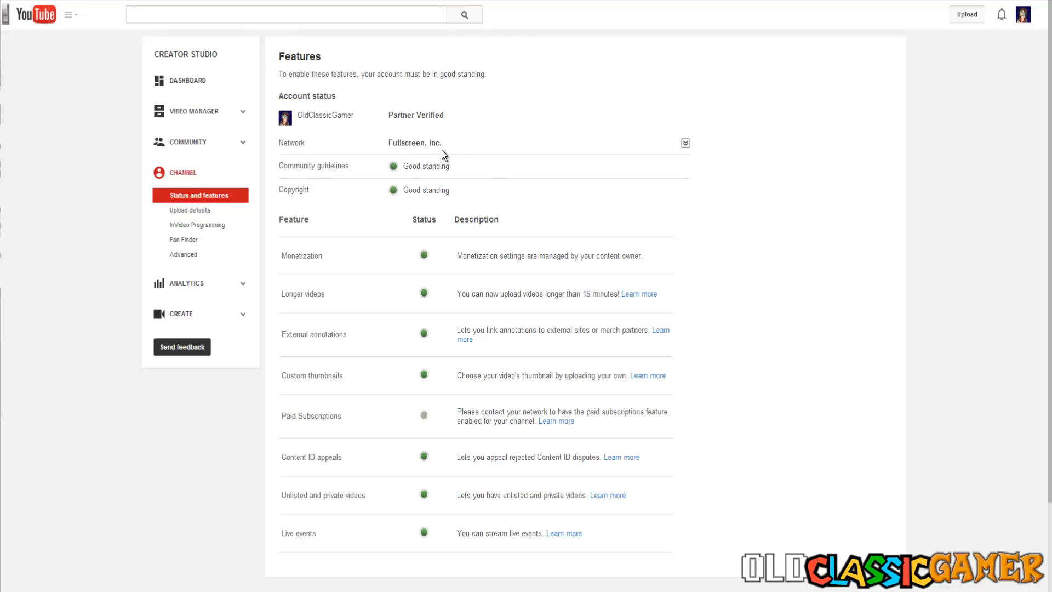
mouse_move(253, 181)
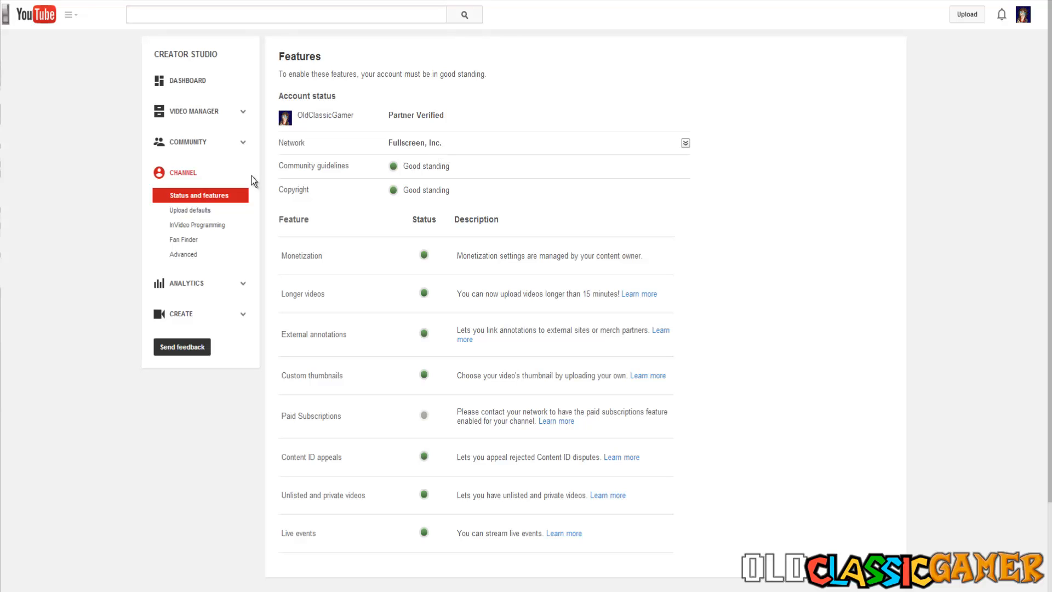
mouse_move(179, 110)
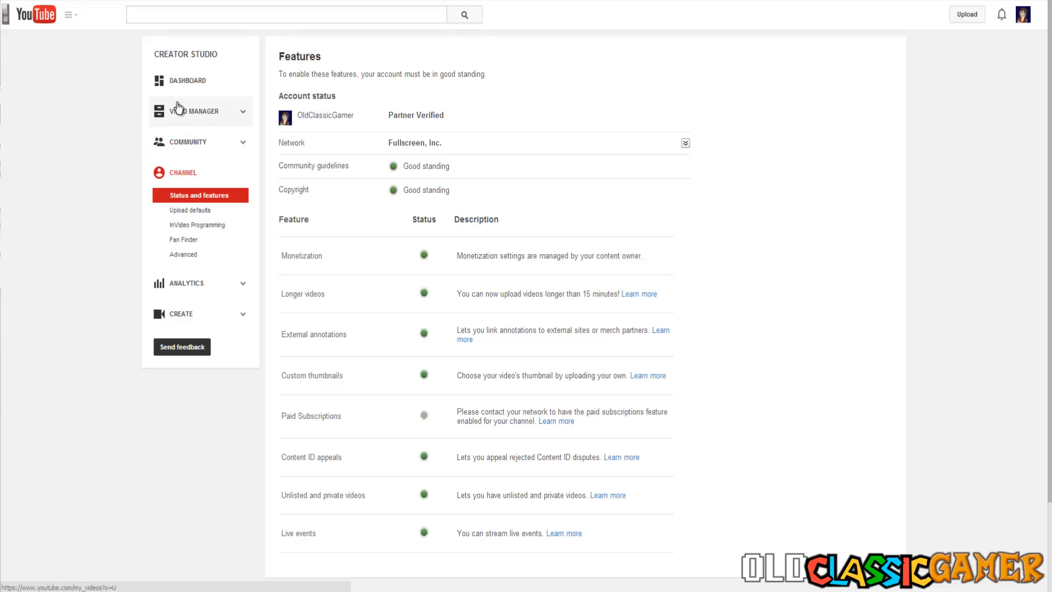
- Return to the Video Manager list of all 947 channel uploads
left_click(197, 111)
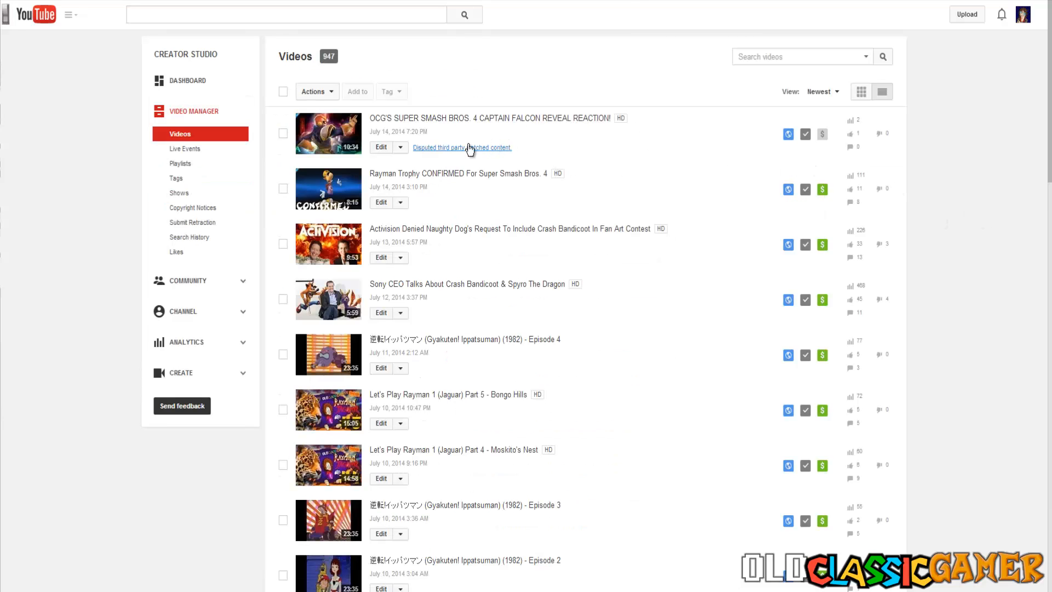
mouse_move(462, 147)
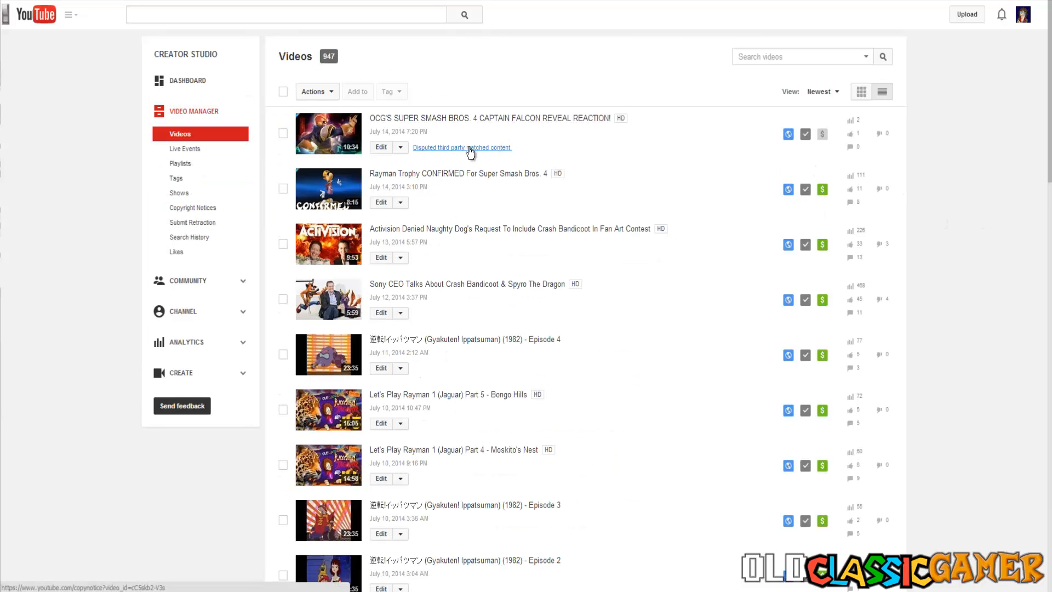
mouse_move(192, 207)
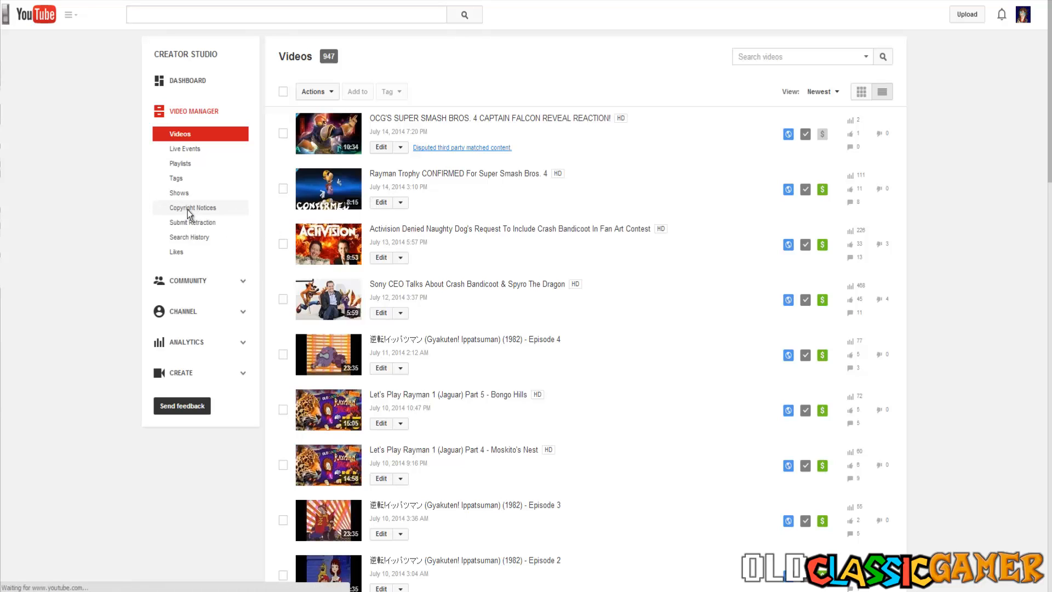
left_click(193, 207)
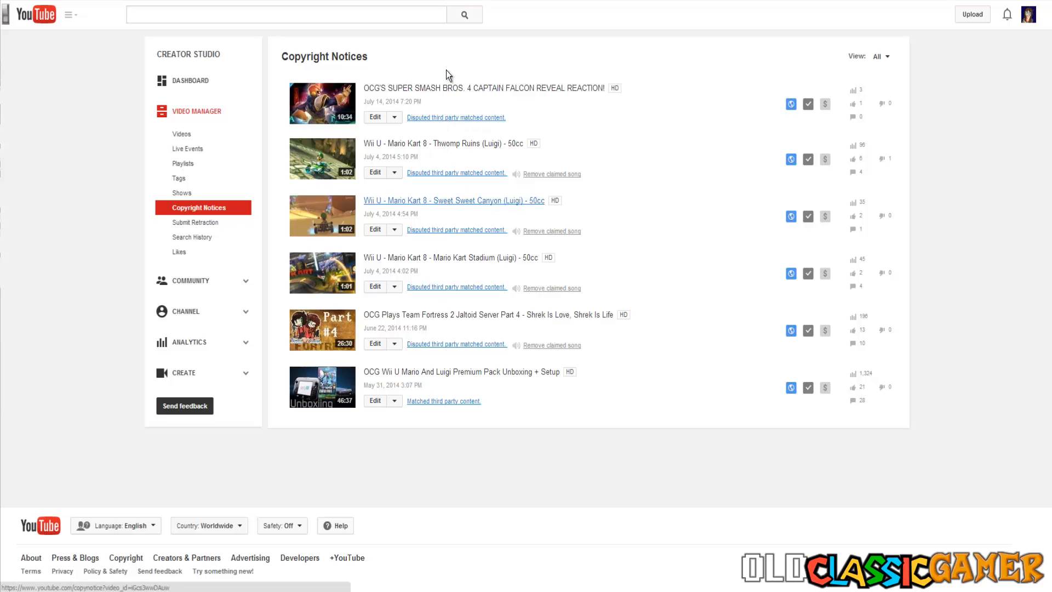
mouse_move(430, 120)
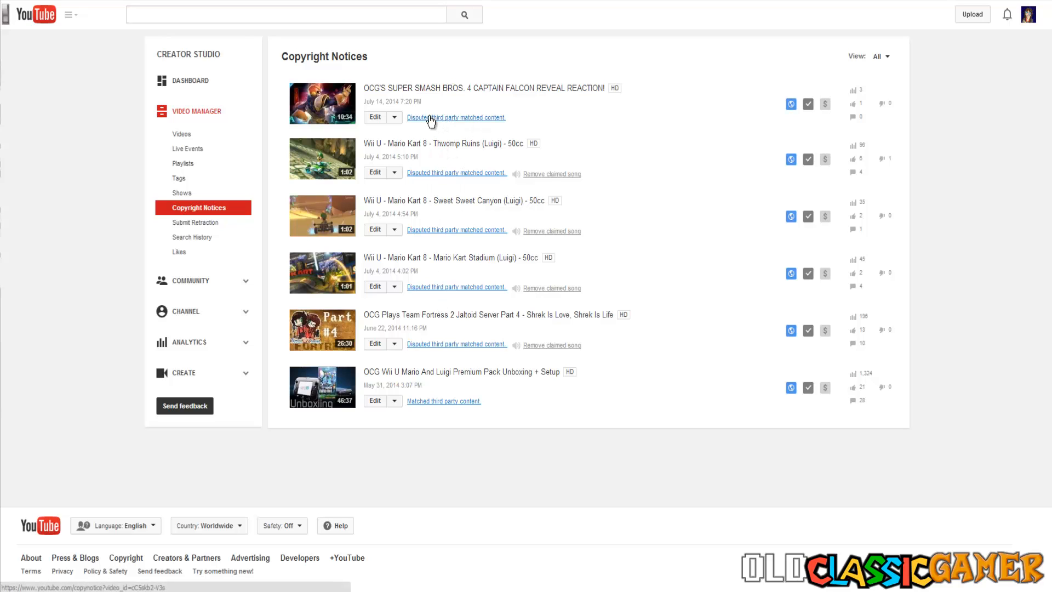
mouse_move(424, 122)
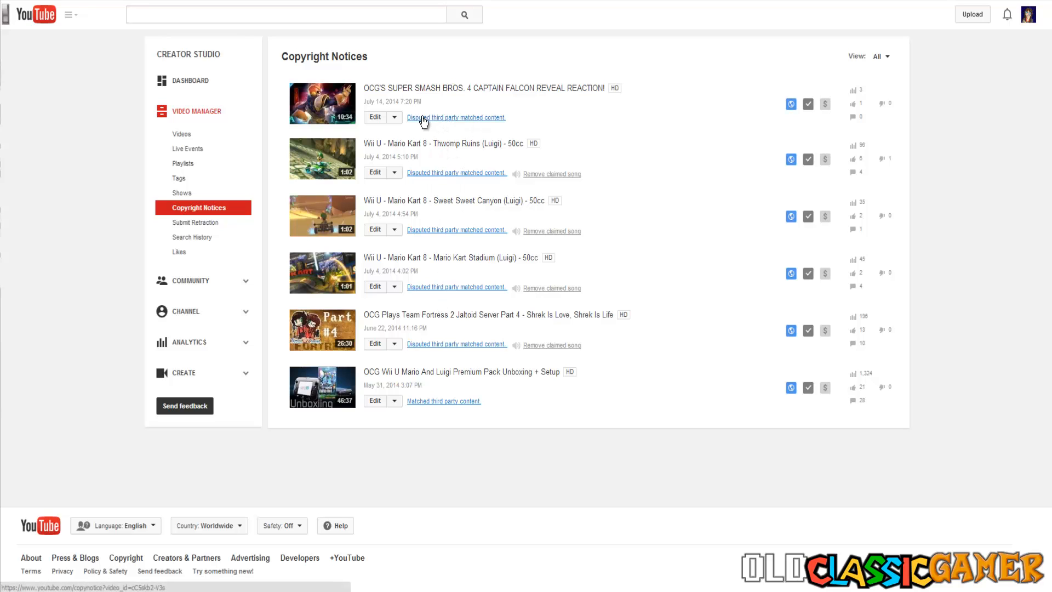
mouse_move(419, 122)
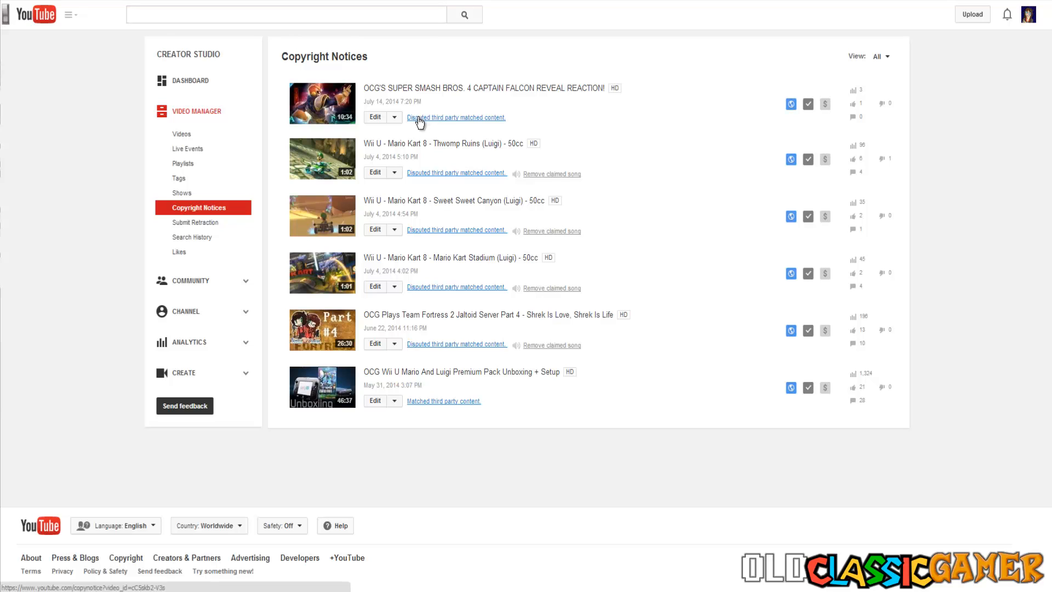
left_click(457, 117)
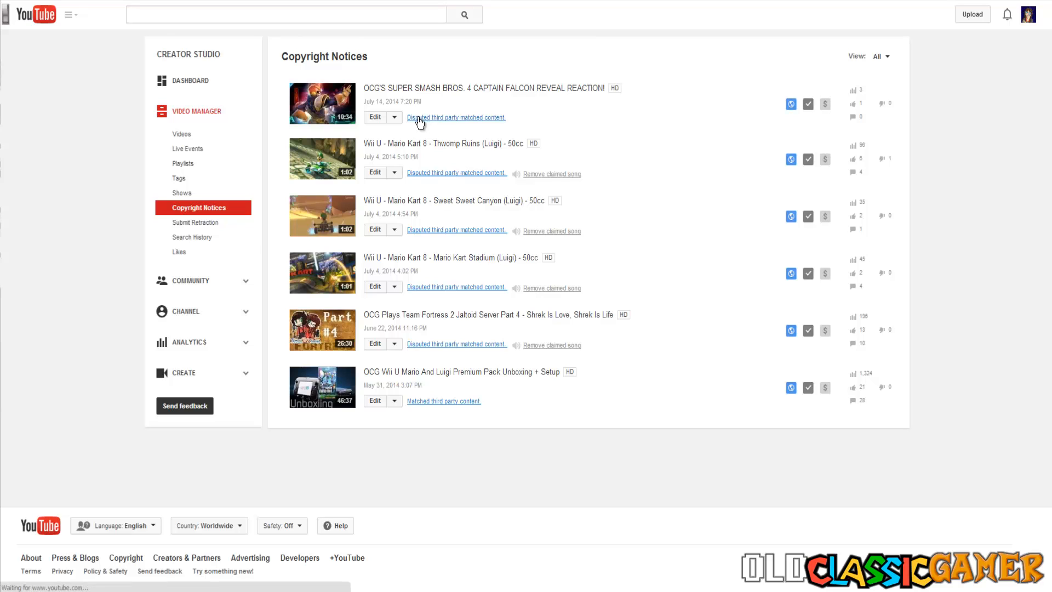
left_click(456, 117)
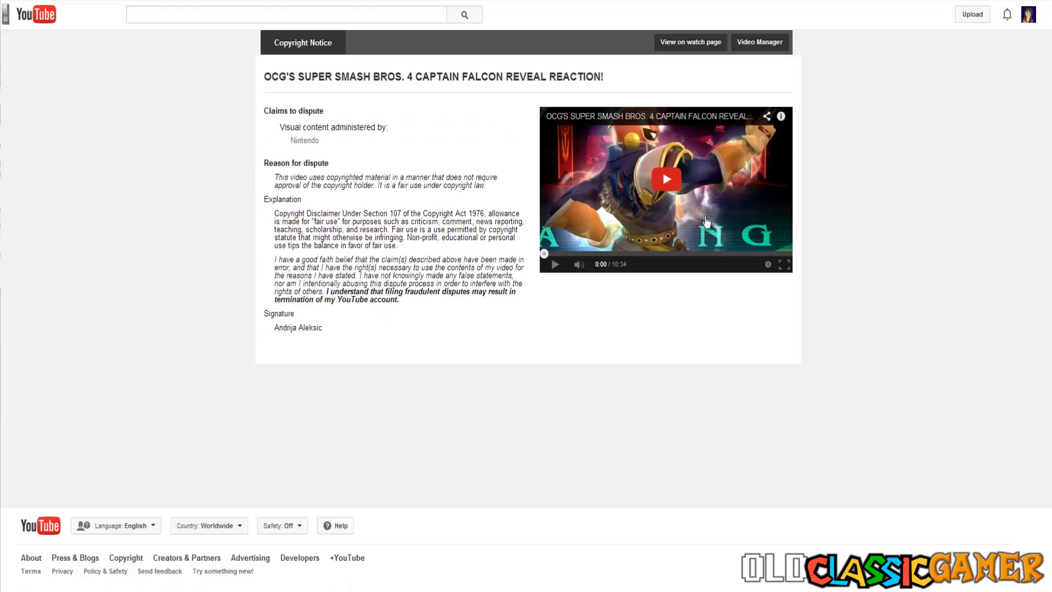
mouse_move(362, 214)
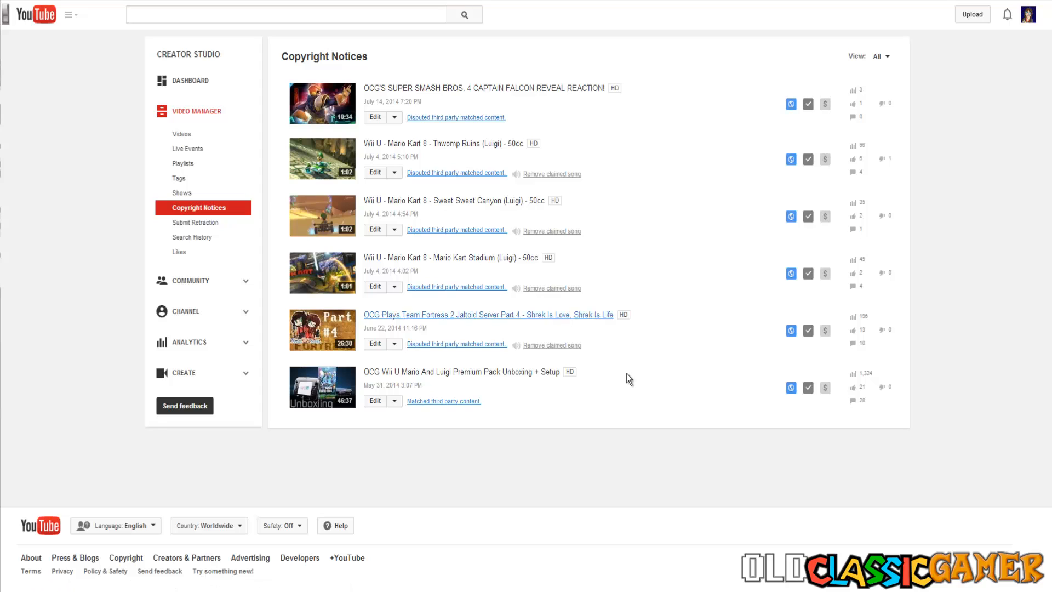
mouse_move(508, 401)
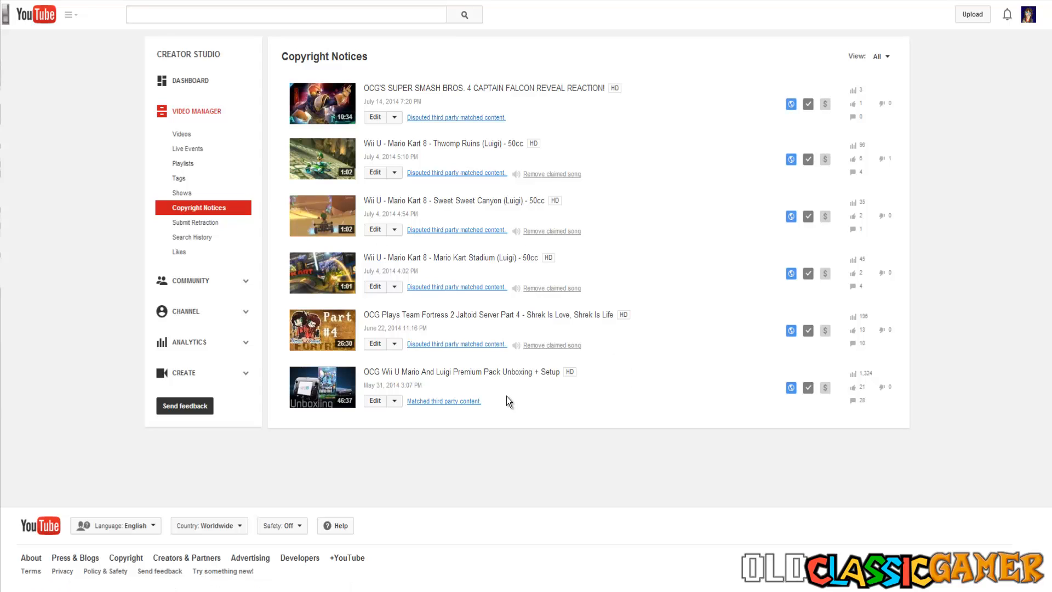
mouse_move(651, 194)
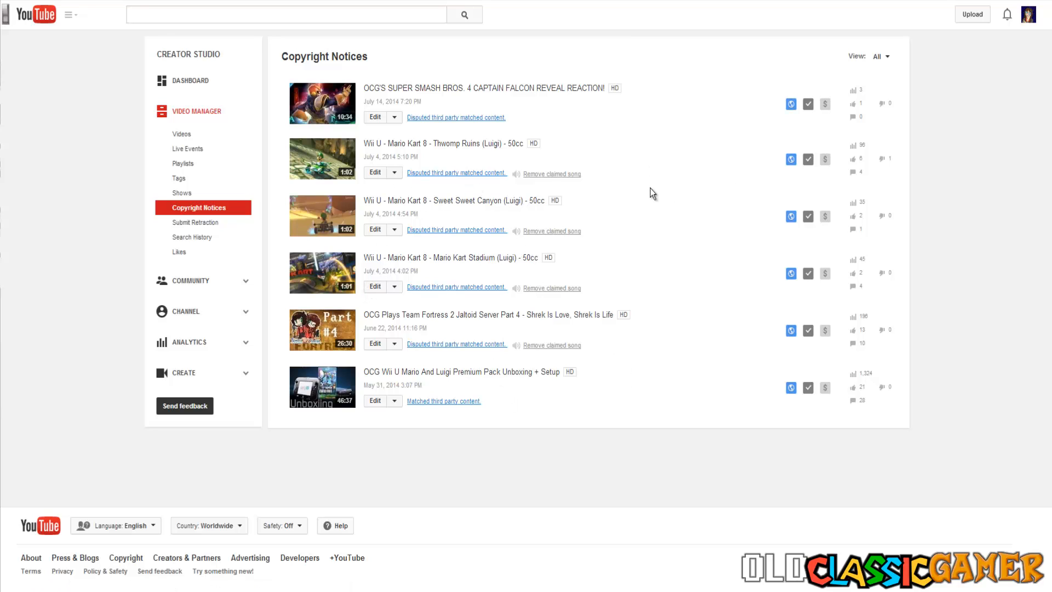
mouse_move(429, 372)
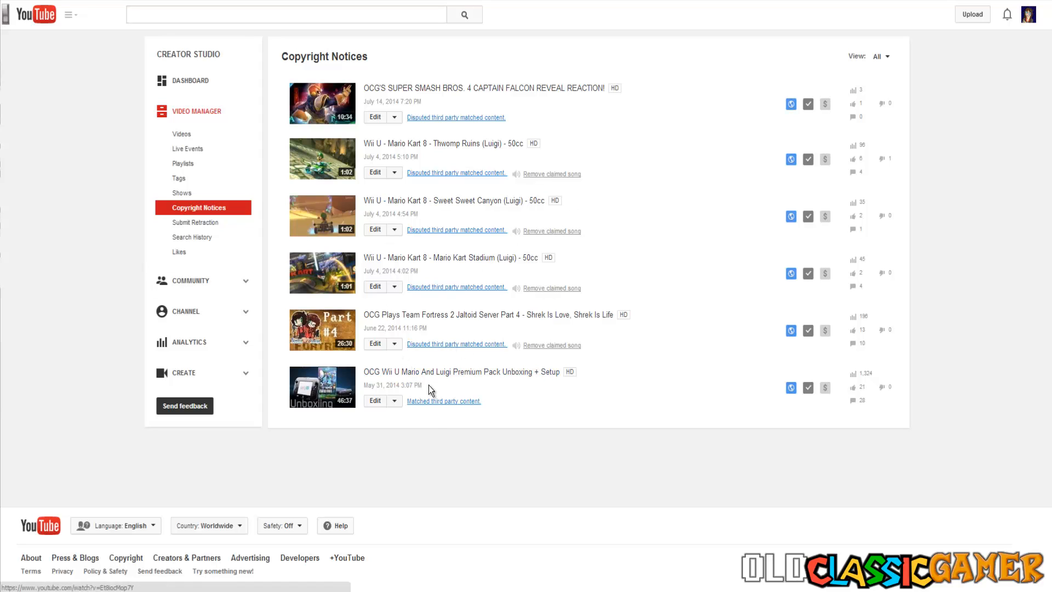
mouse_move(430, 416)
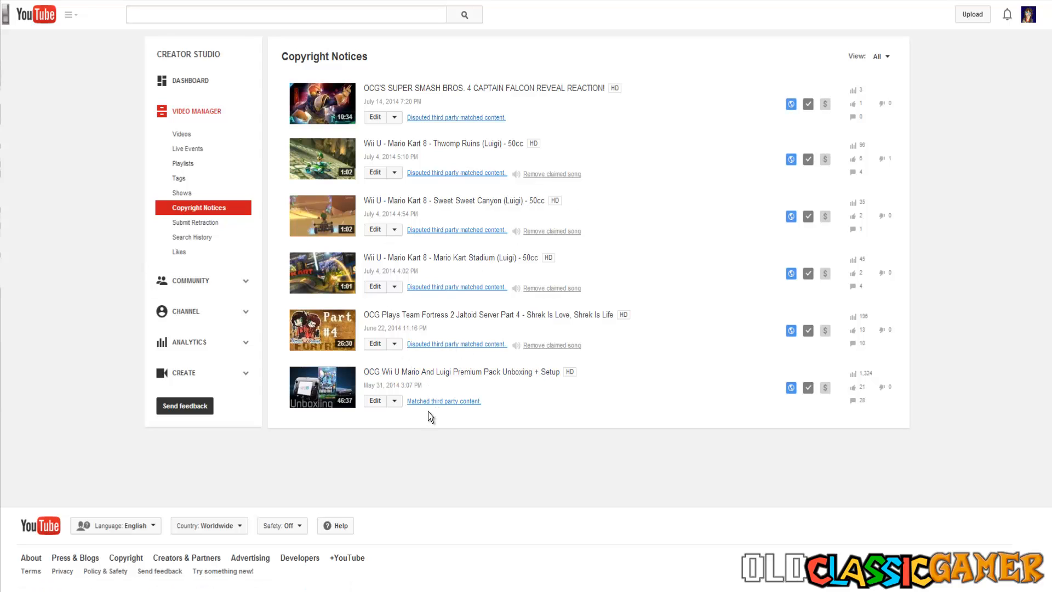
mouse_move(451, 308)
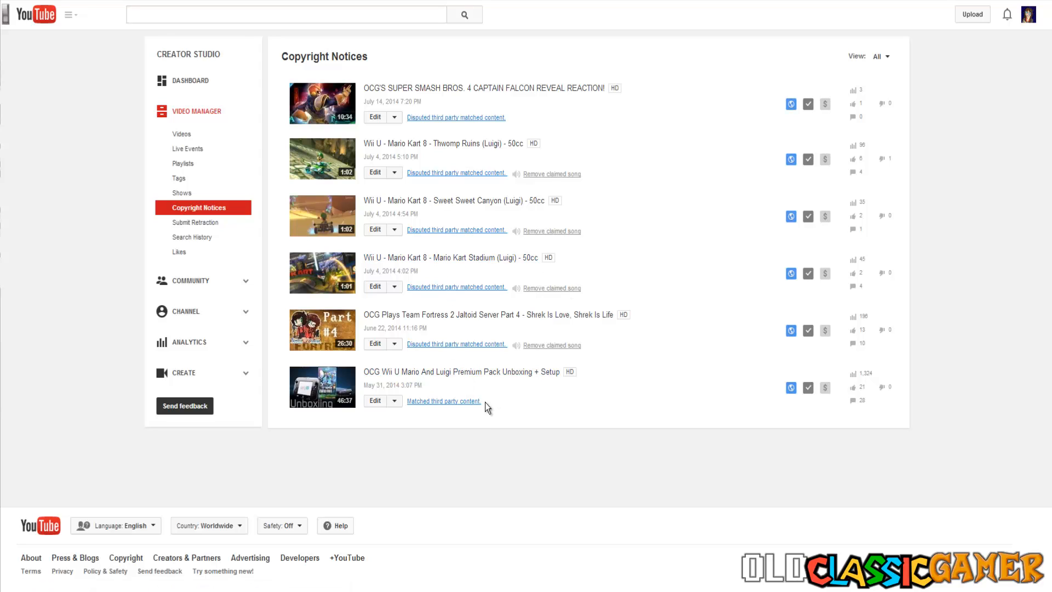
mouse_move(410, 211)
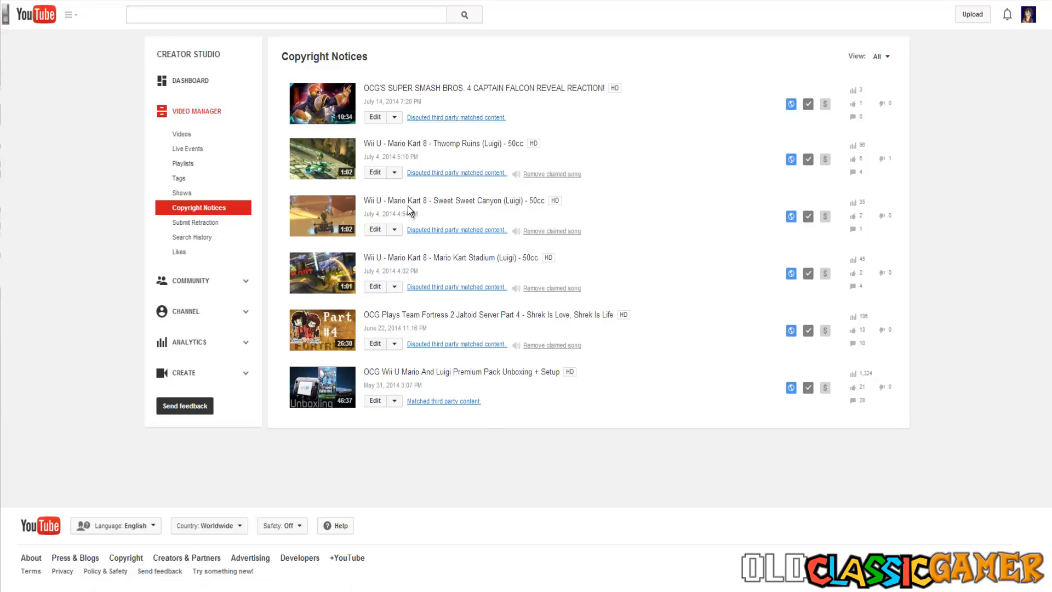
mouse_move(433, 234)
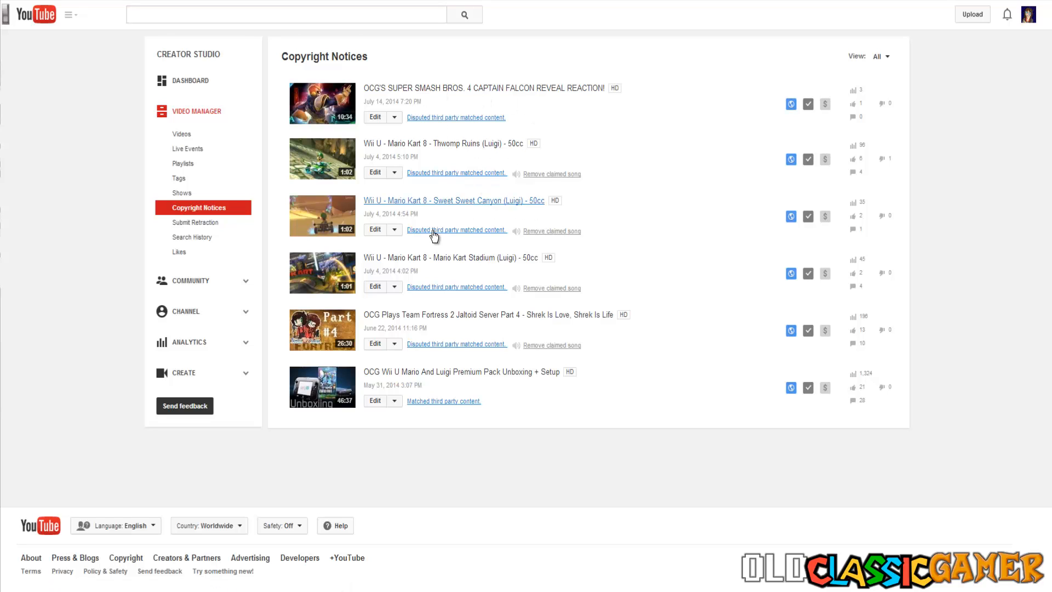
mouse_move(678, 221)
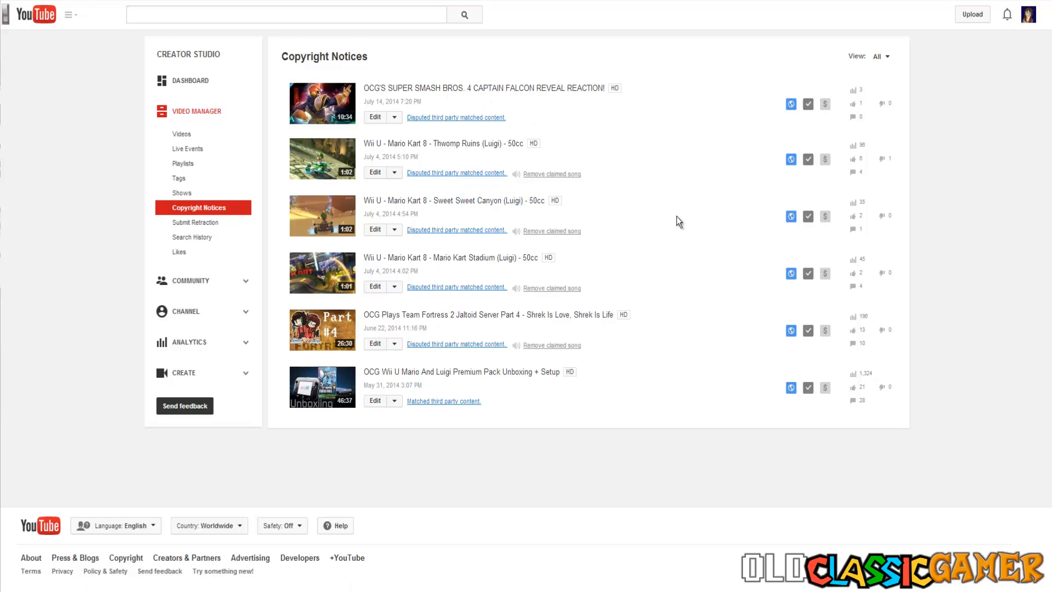
mouse_move(641, 183)
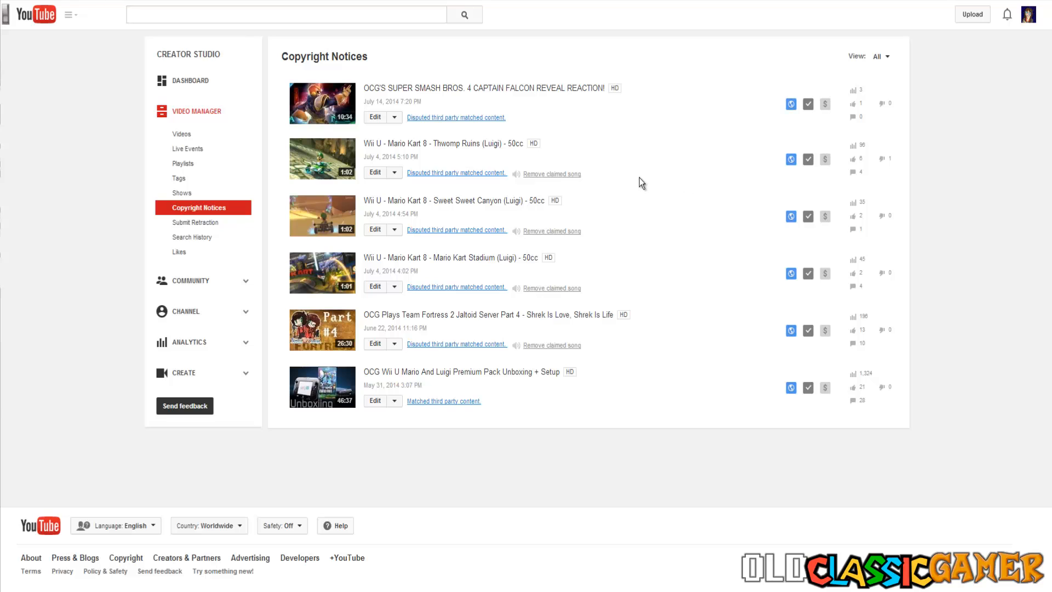
mouse_move(494, 230)
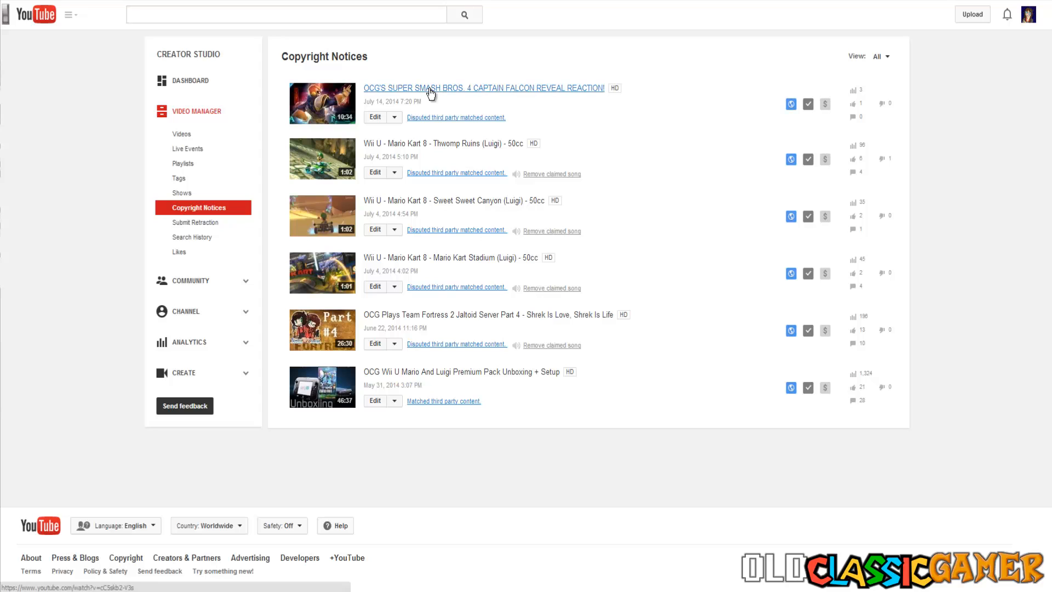
mouse_move(203, 207)
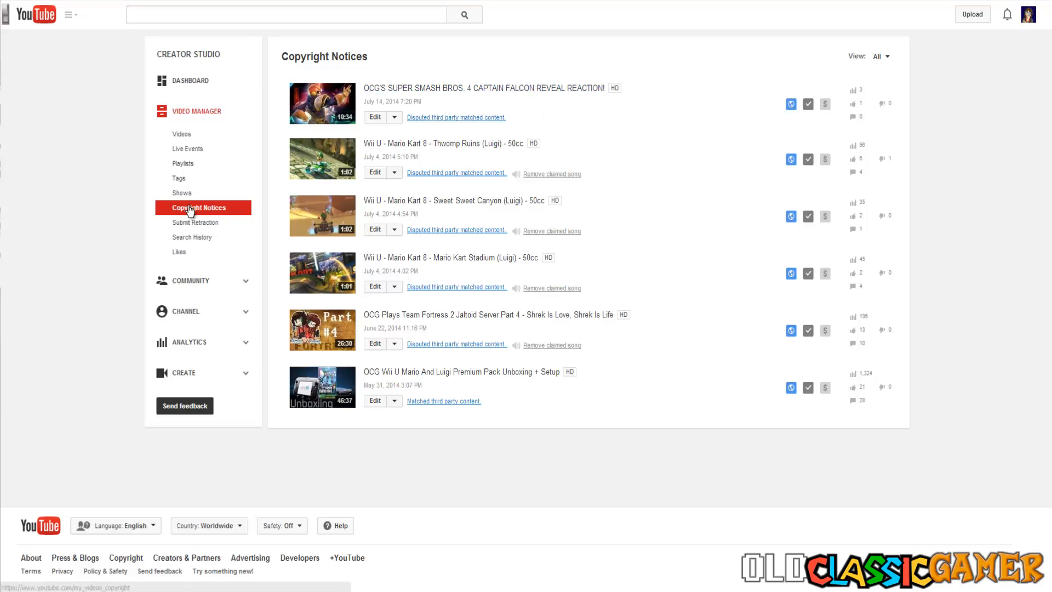
mouse_move(181, 193)
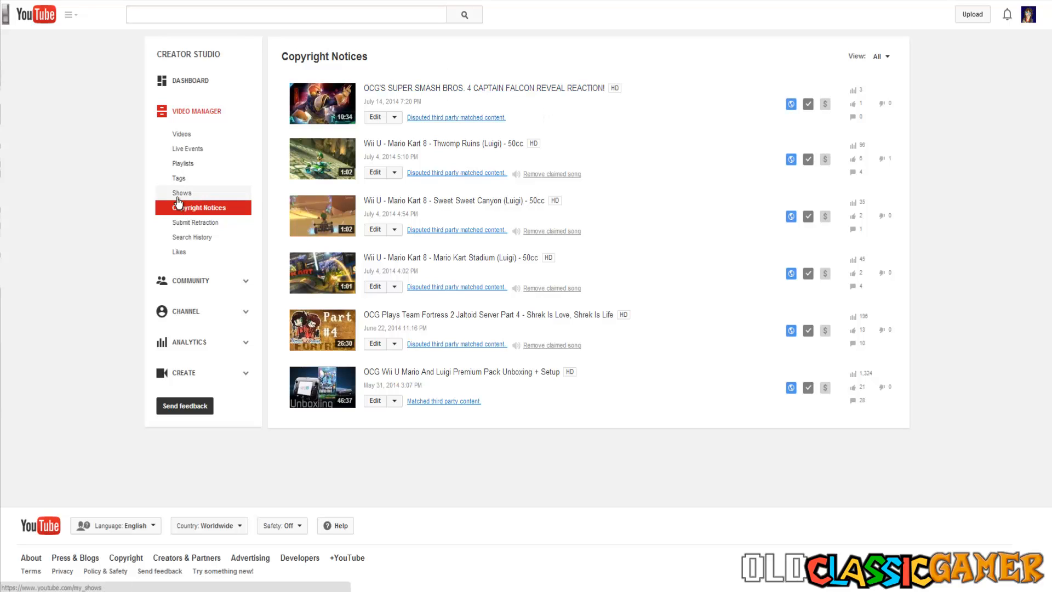
mouse_move(562, 484)
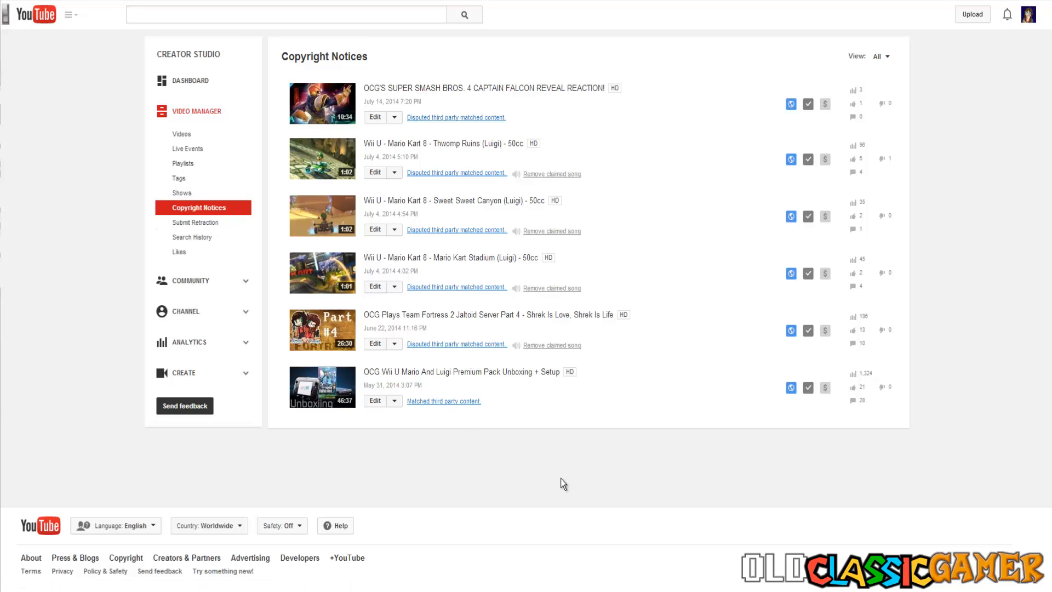
mouse_move(499, 421)
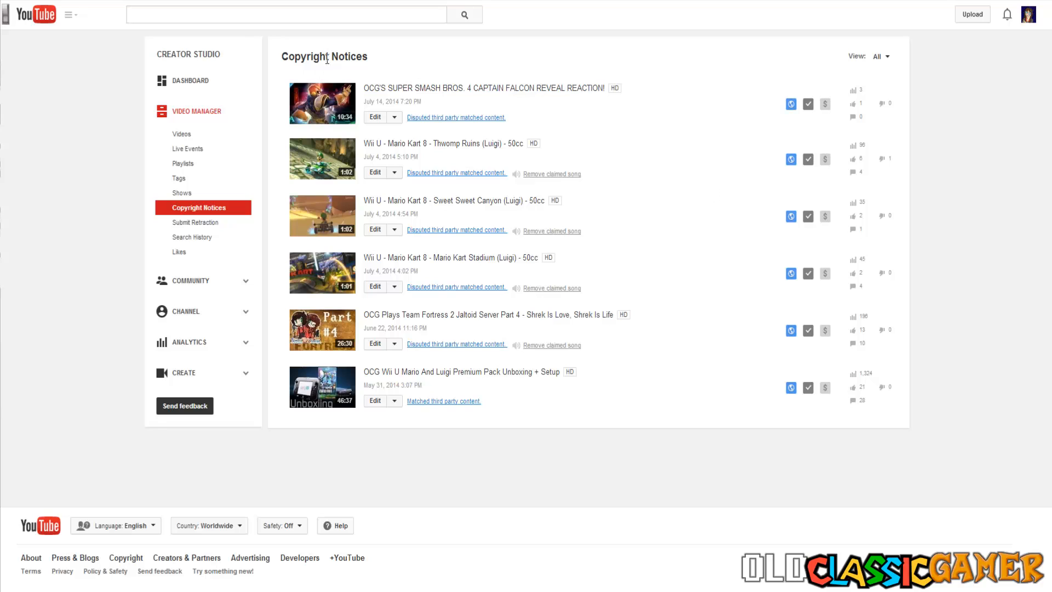
mouse_move(818, 281)
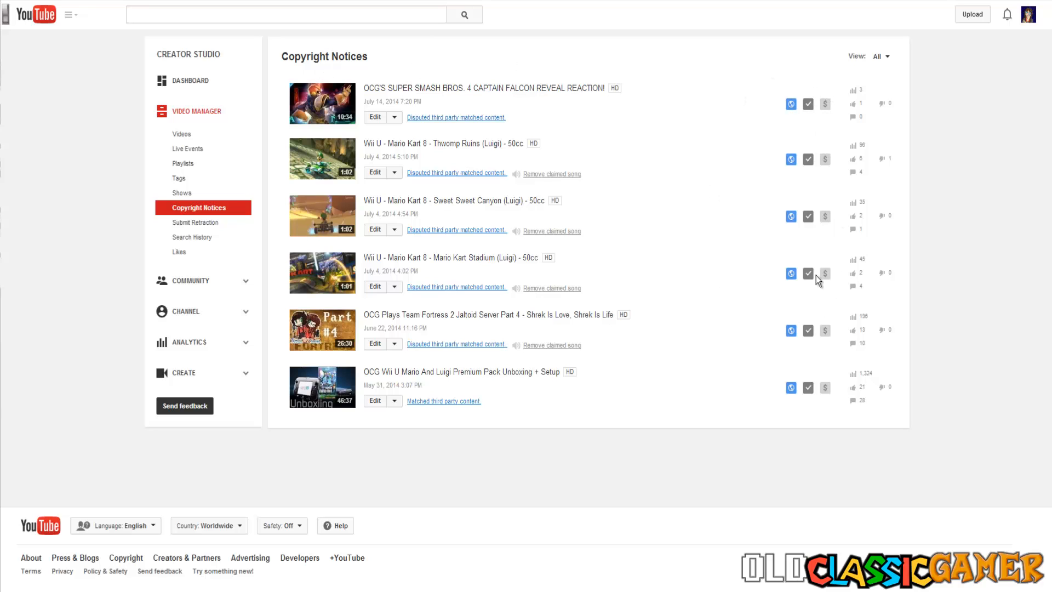
mouse_move(825, 272)
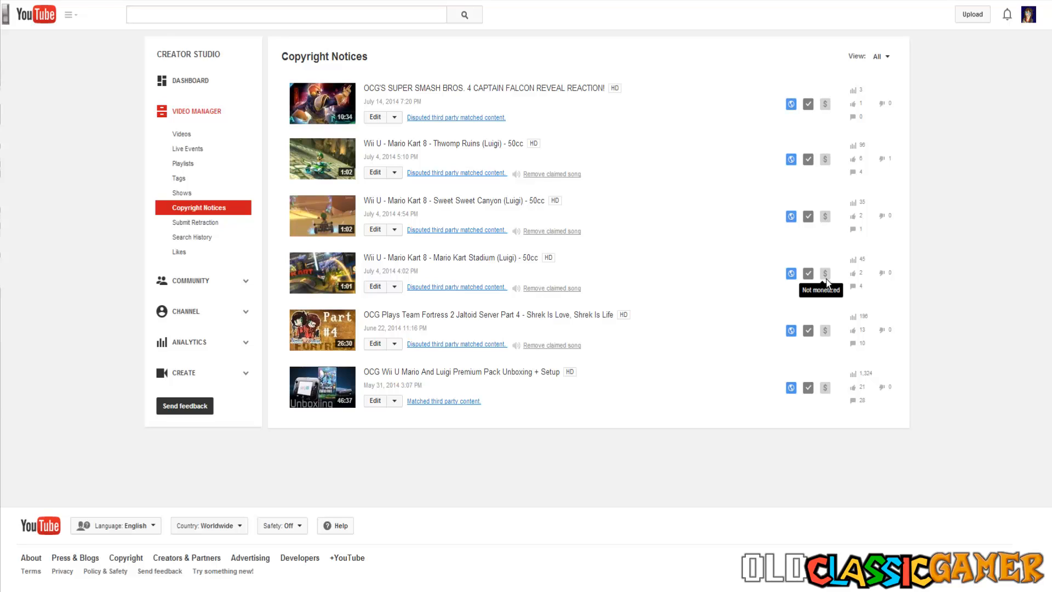
mouse_move(552, 256)
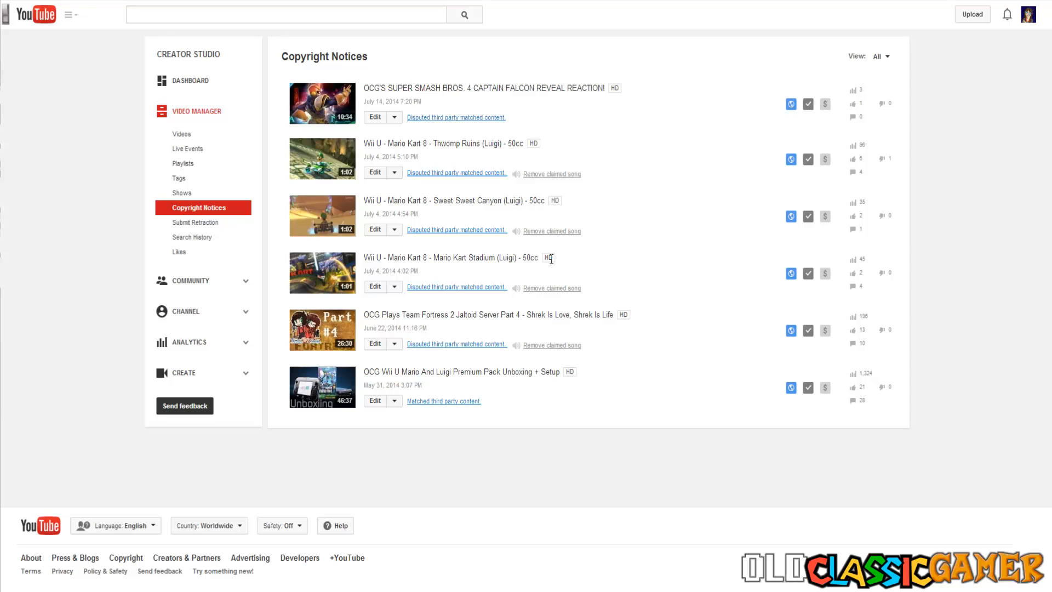
mouse_move(555, 261)
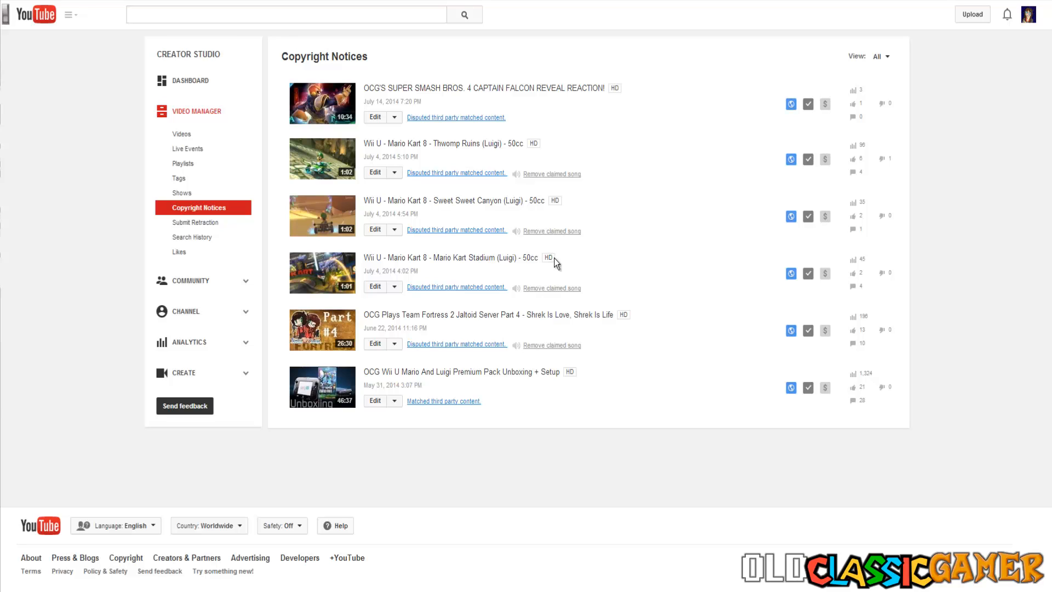